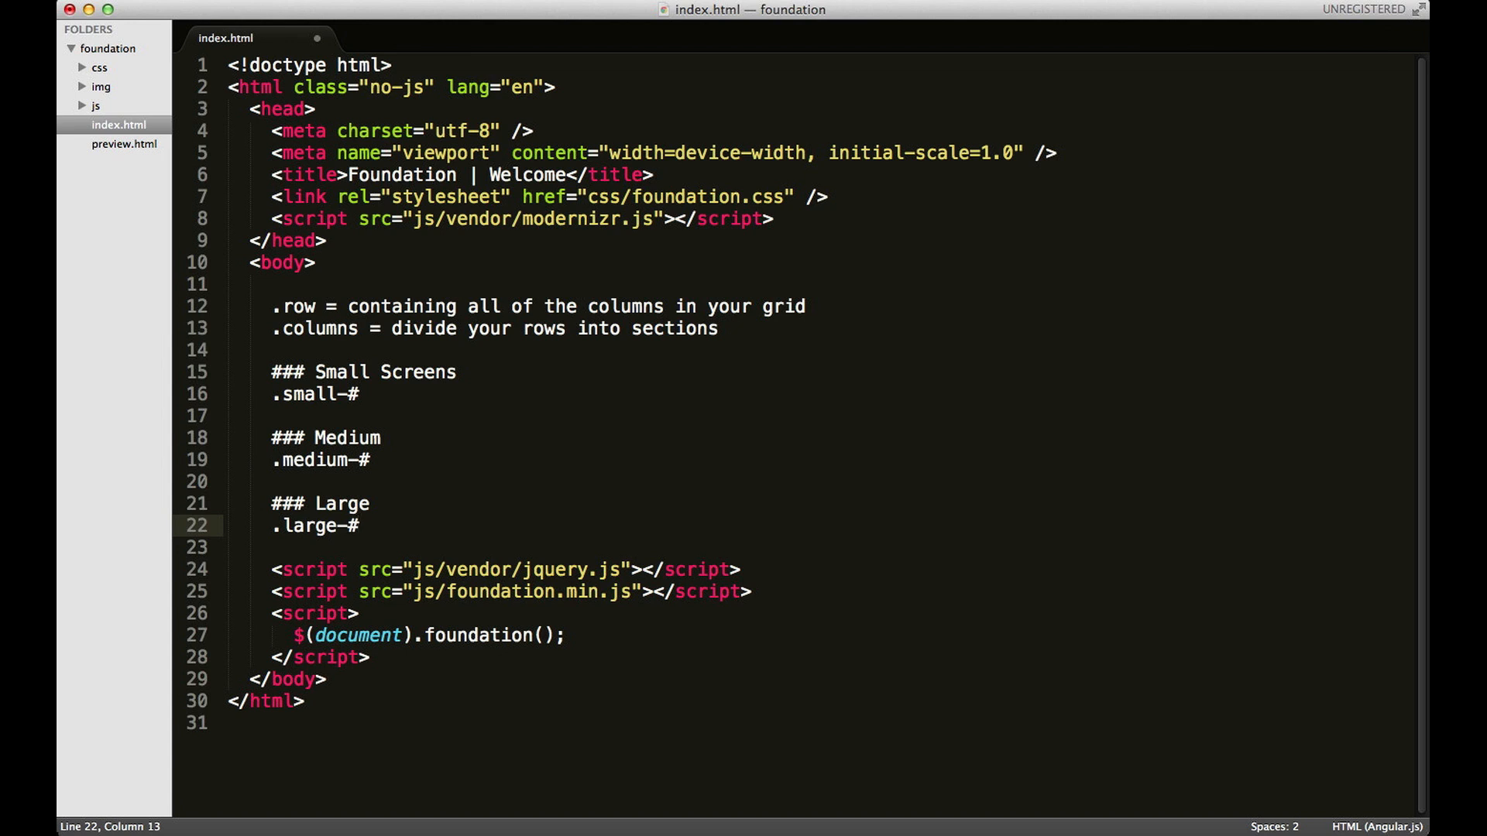
mouse_move(368, 529)
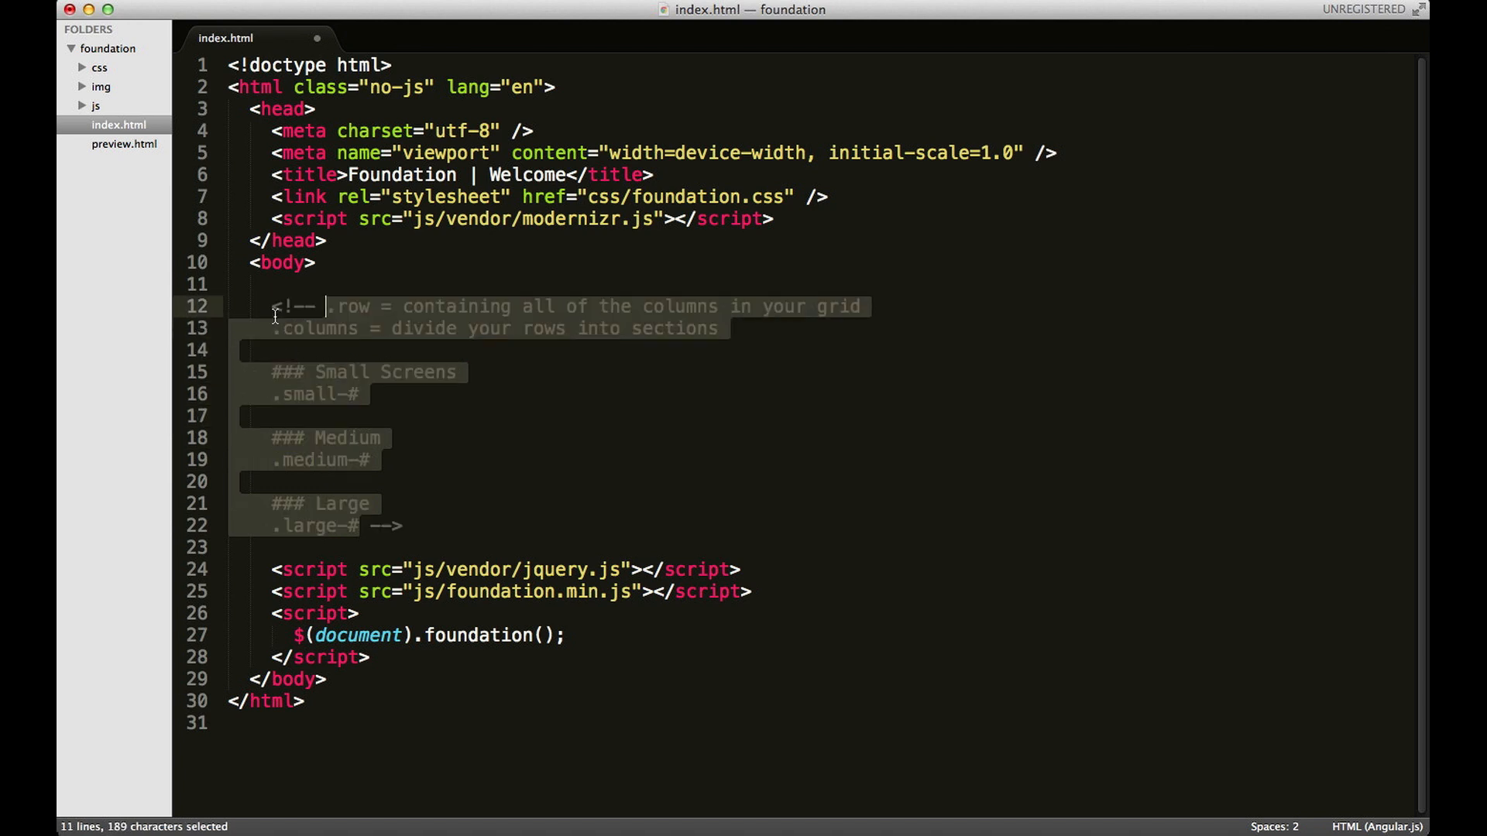
- Add blank lines below the commented-out grid notes
click(427, 525)
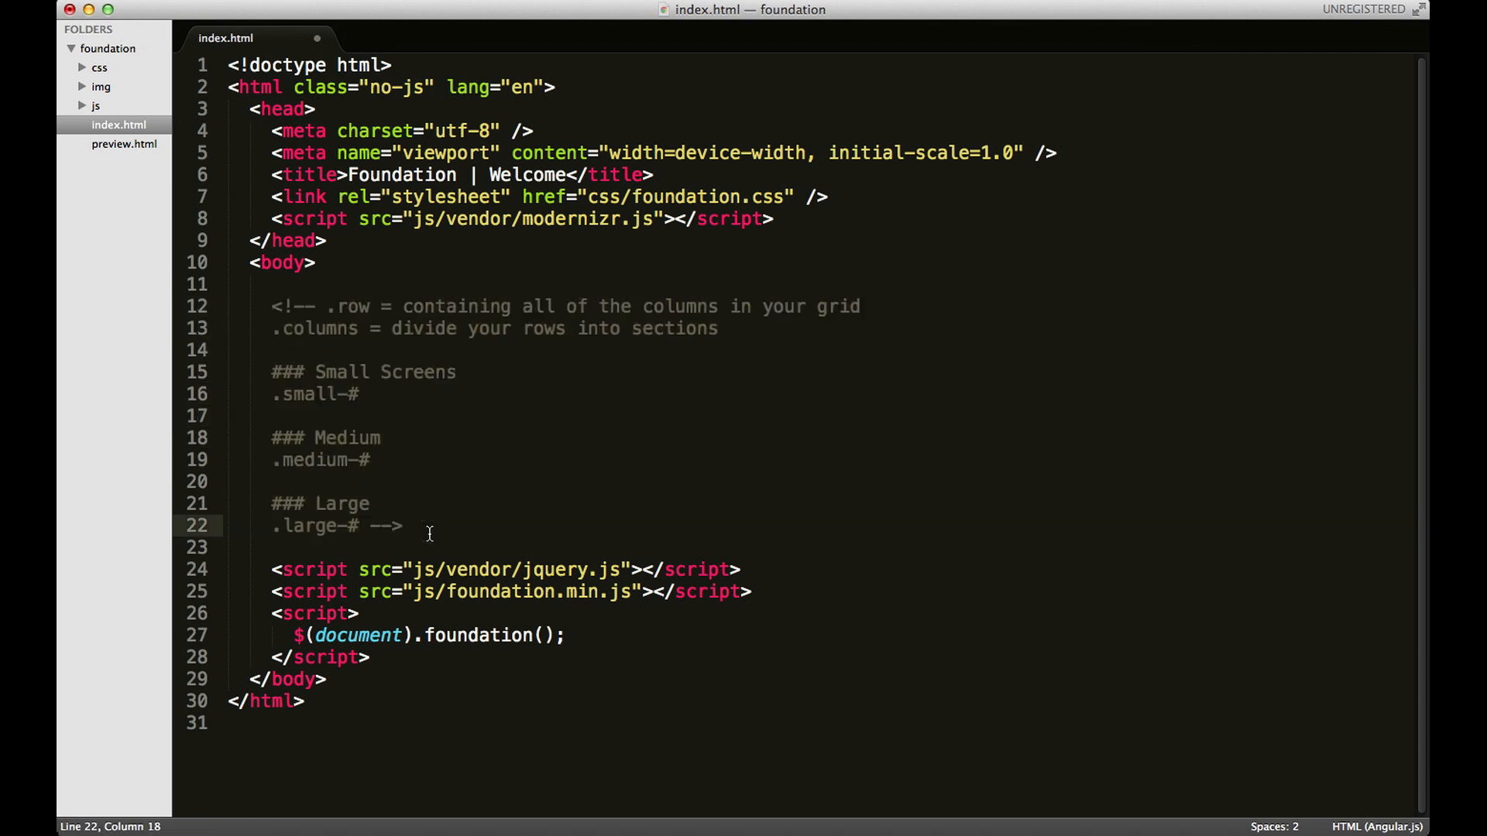
key(Return)
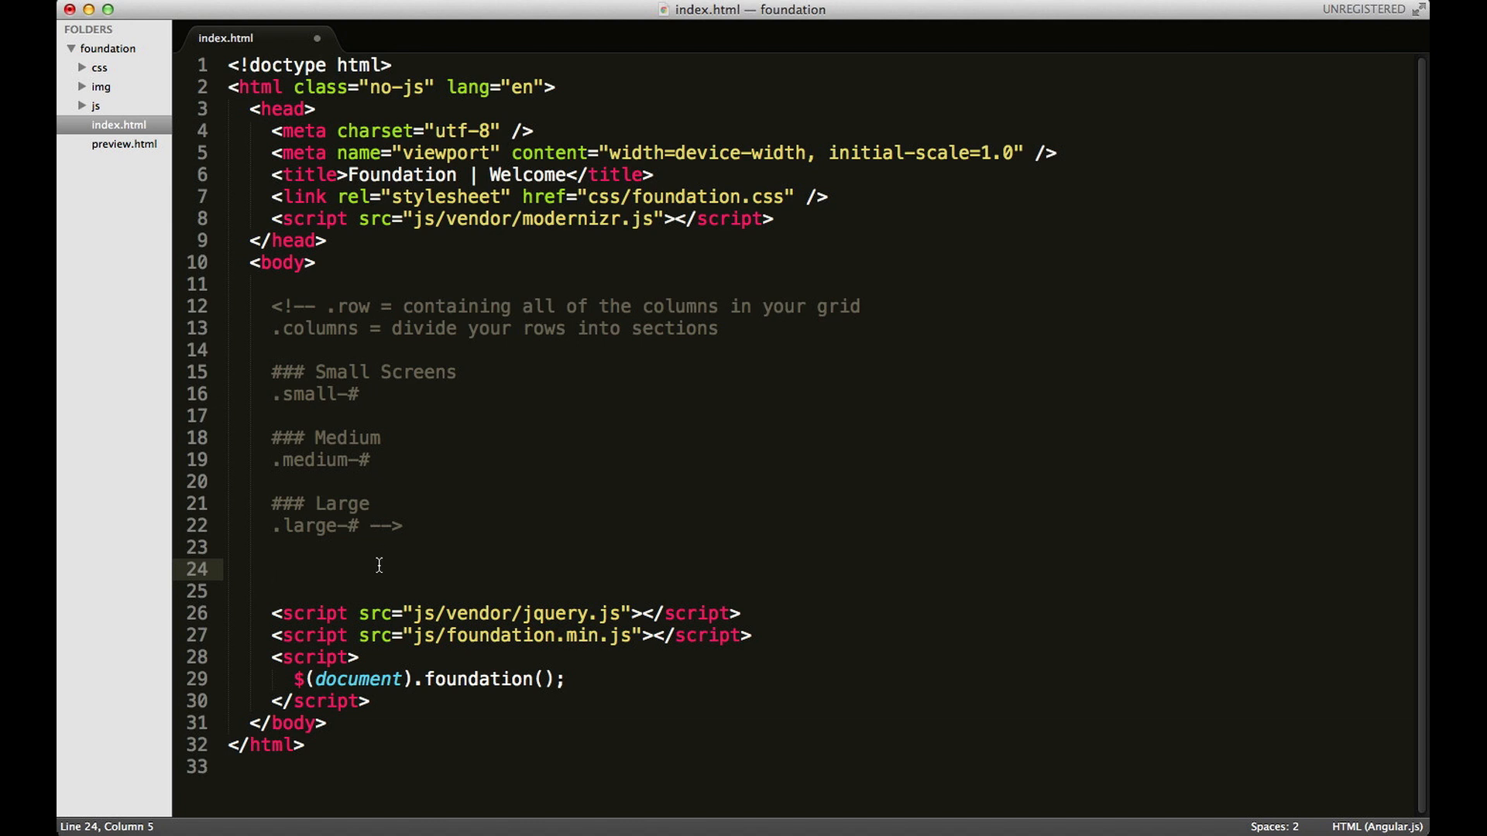
- Add a row div holding a nested 'columns small-12' div via Emmet div.columns.small-12
text(<div class="row"></div>)
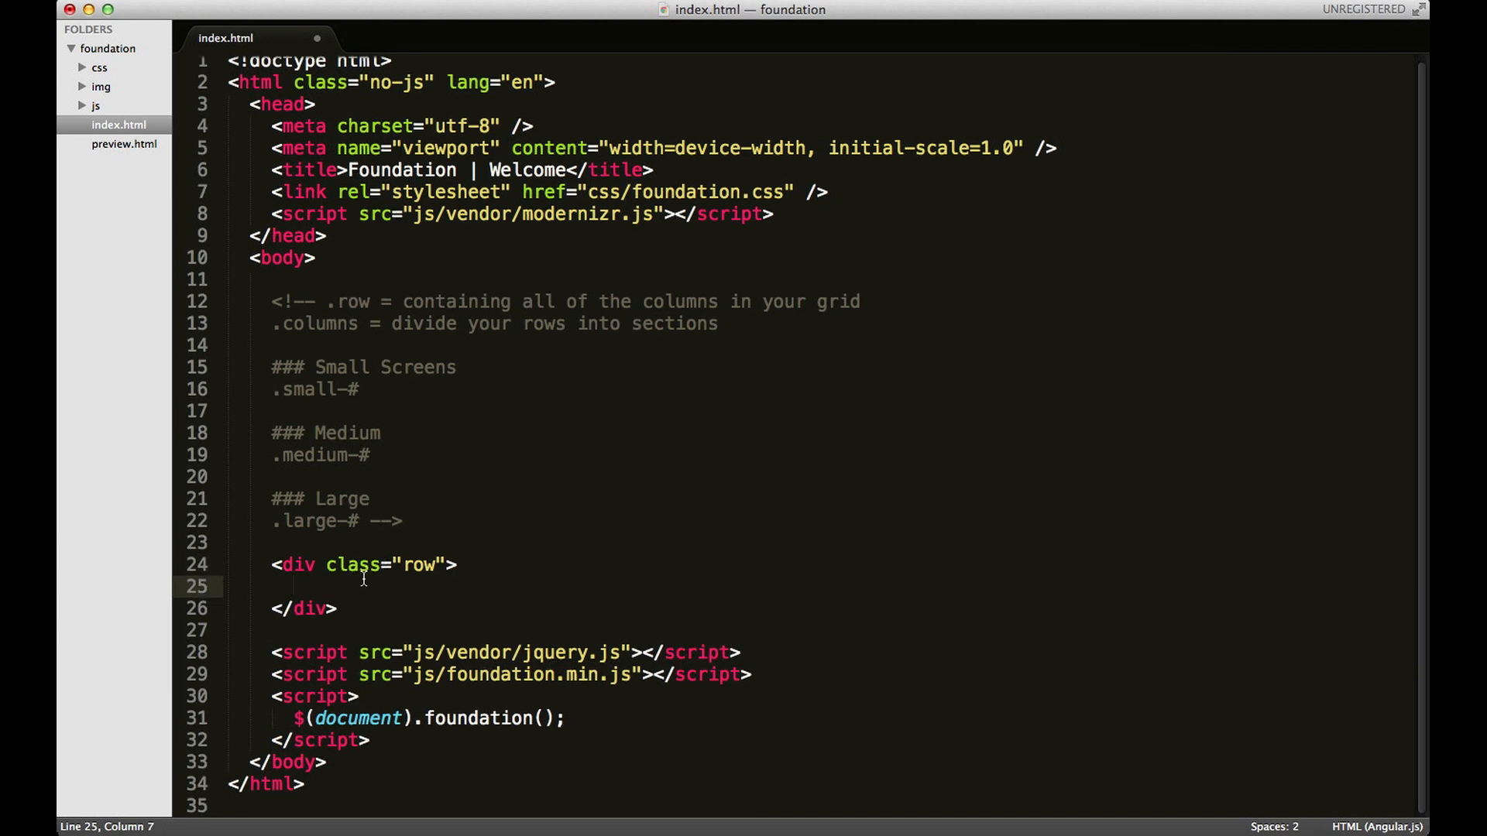
text(div)
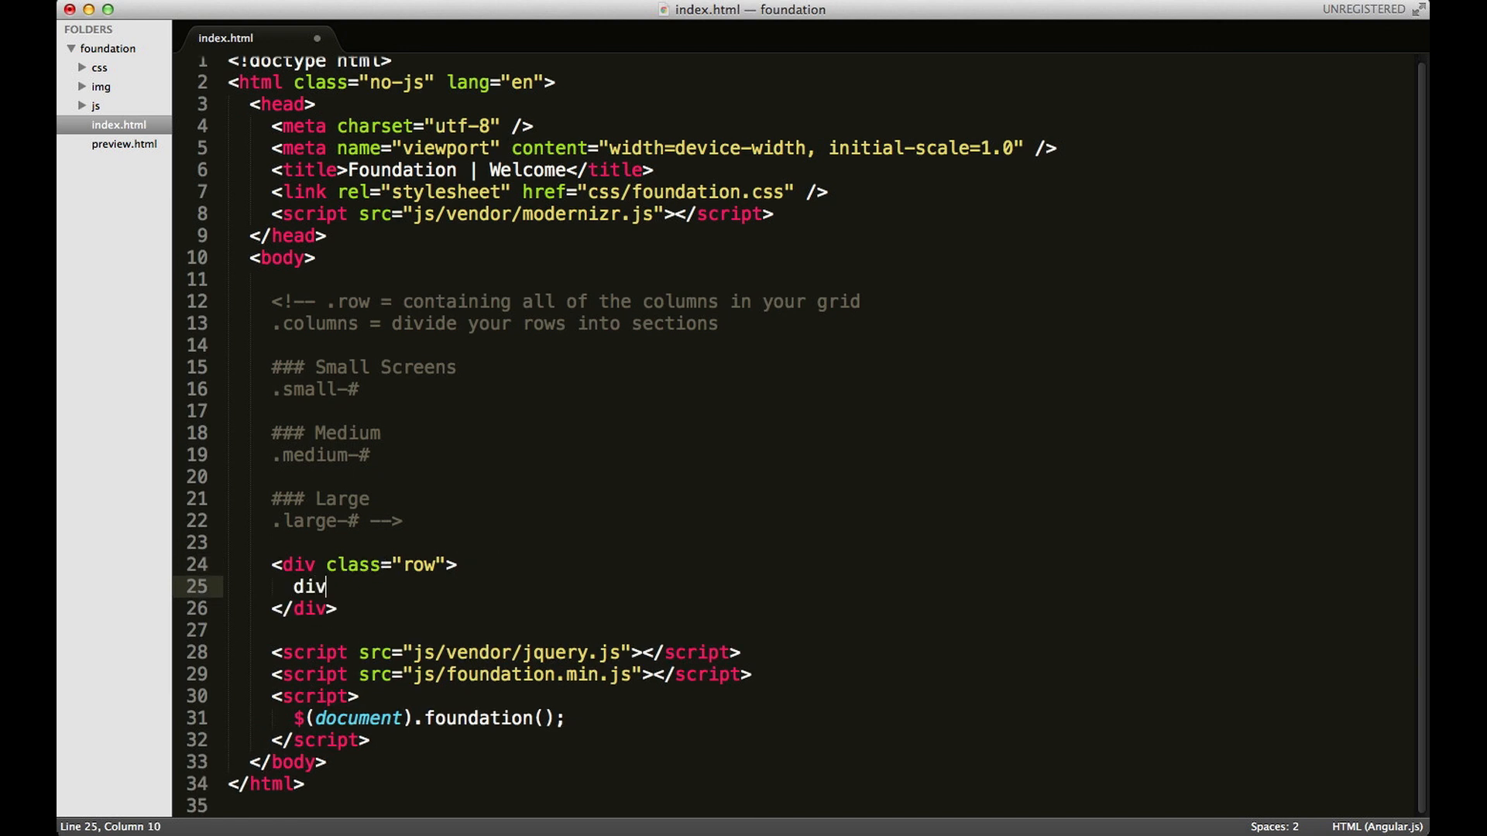
text(.)
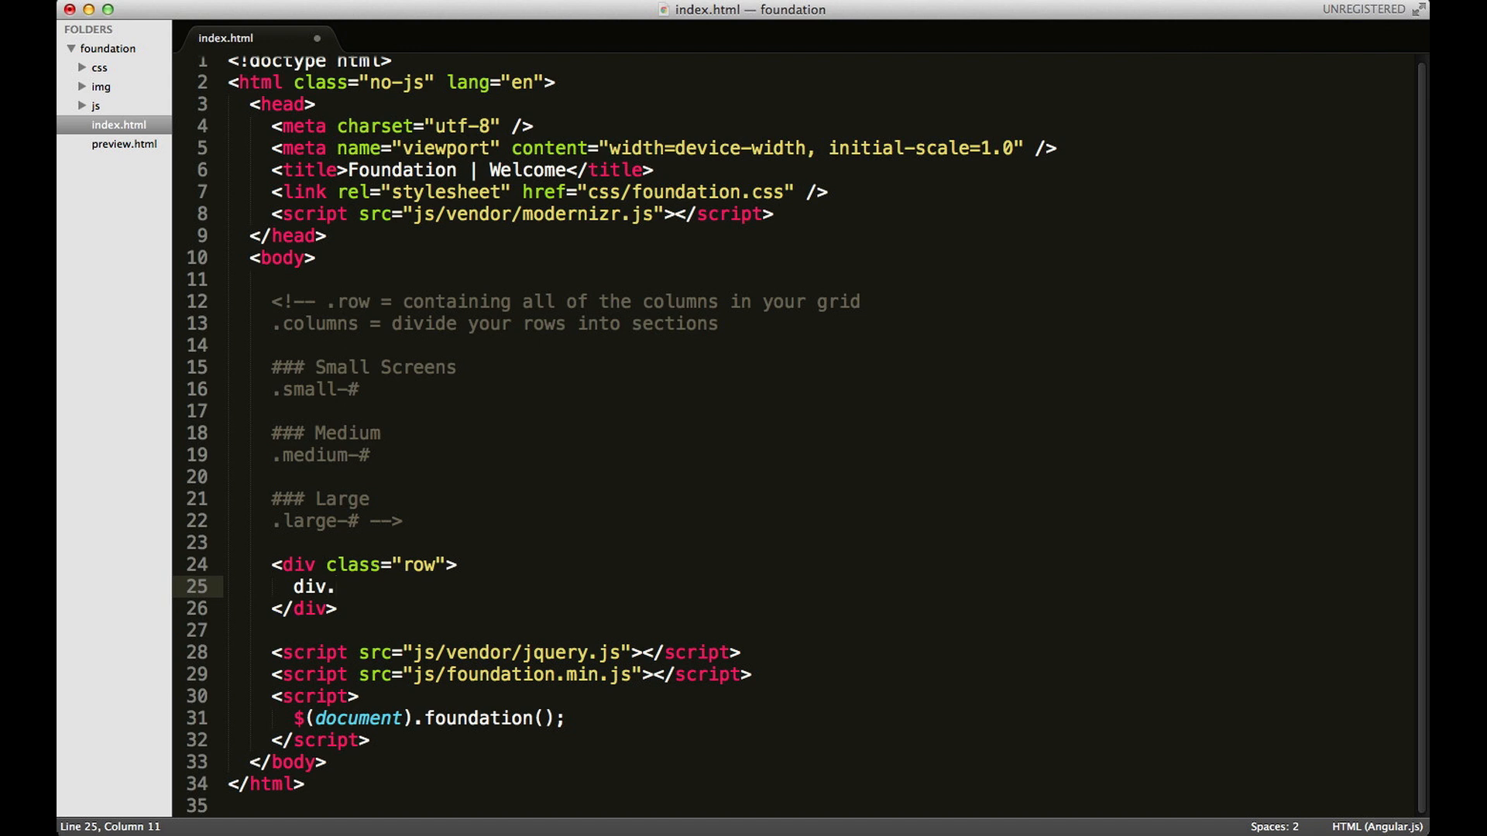
text(columns)
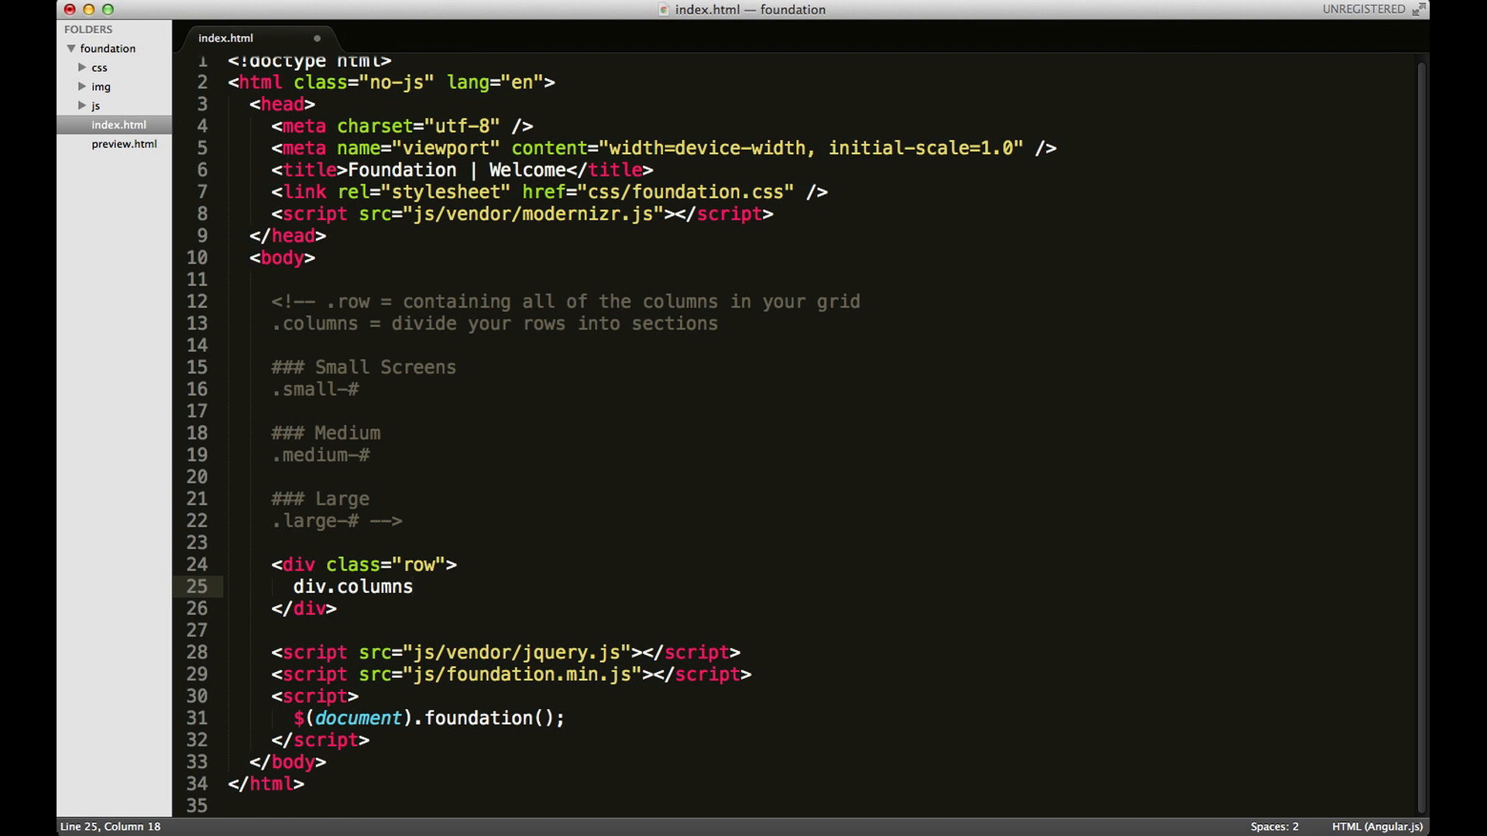
text(.)
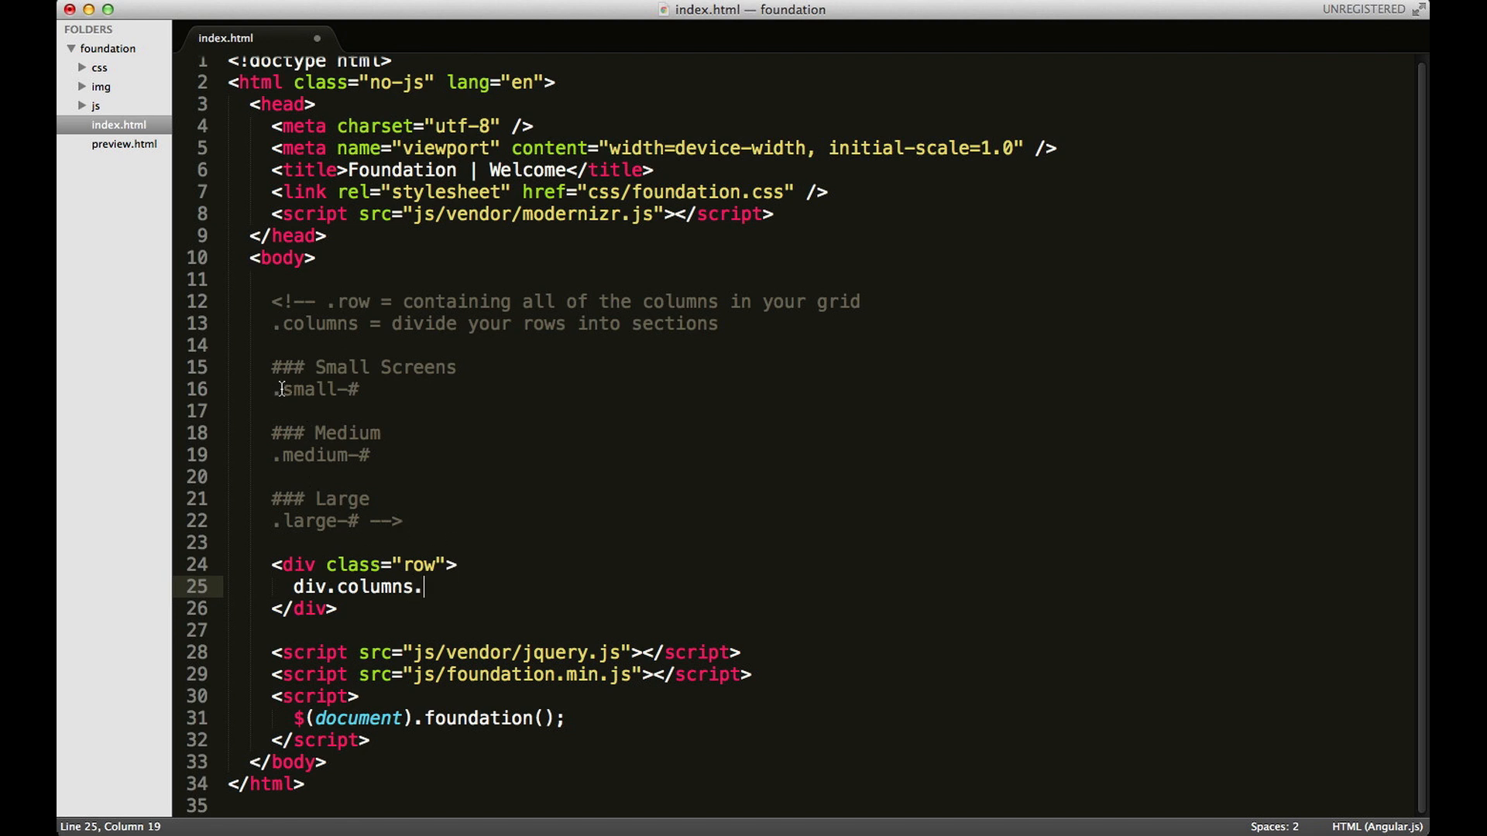
mouse_move(296, 456)
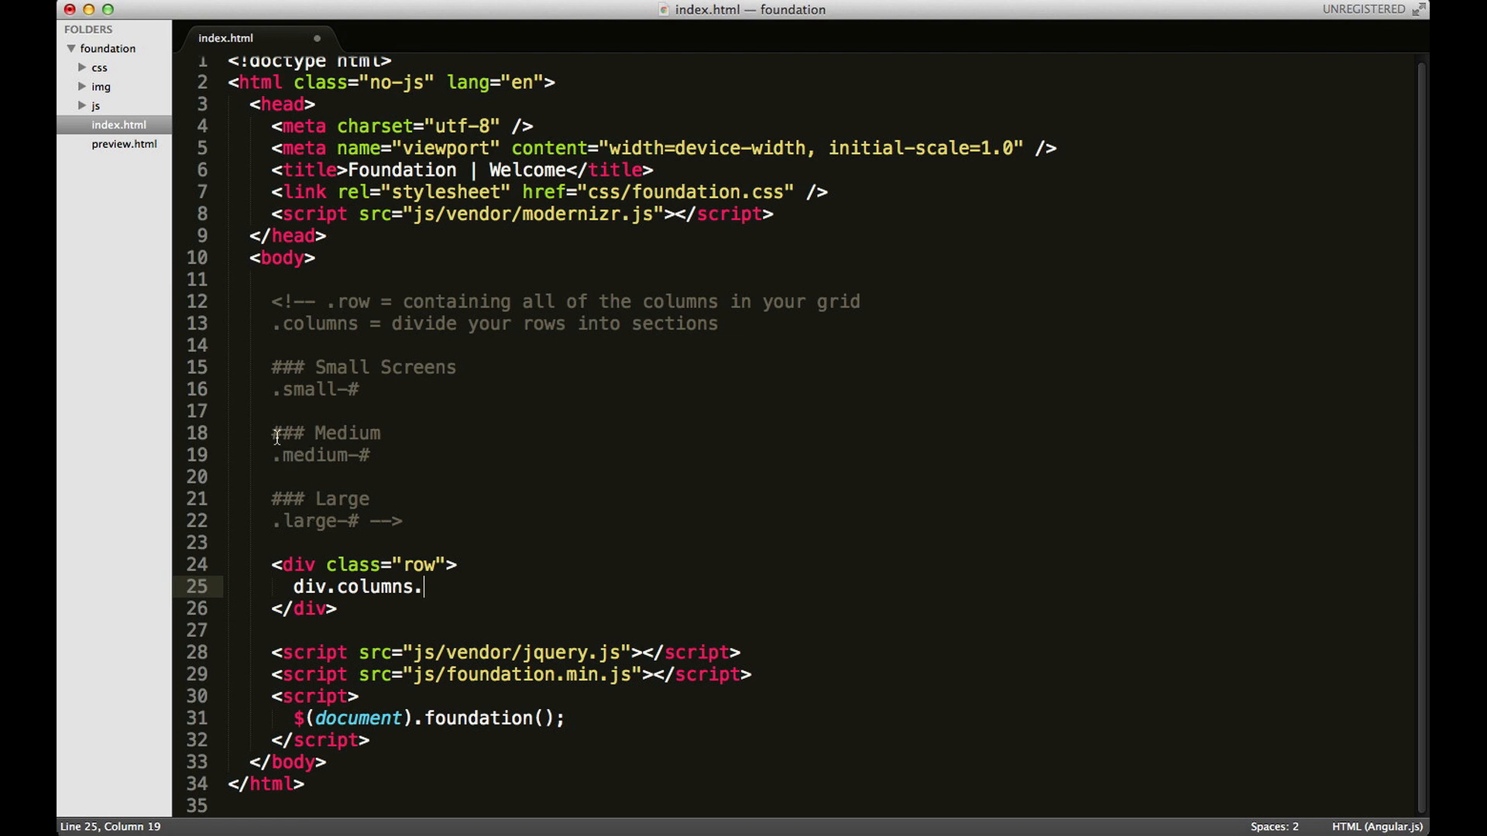
mouse_move(287, 397)
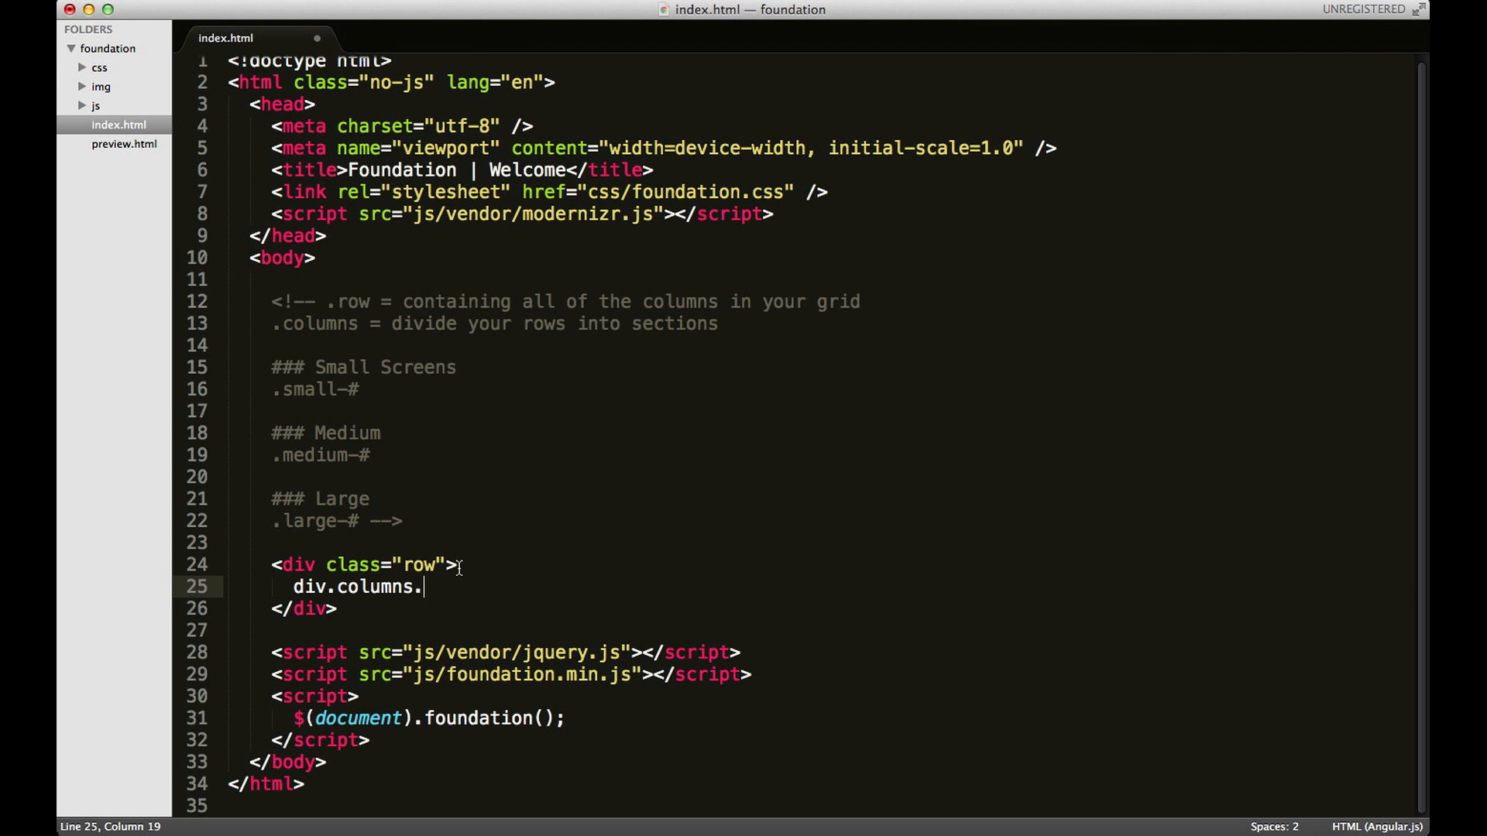
text(small-12)
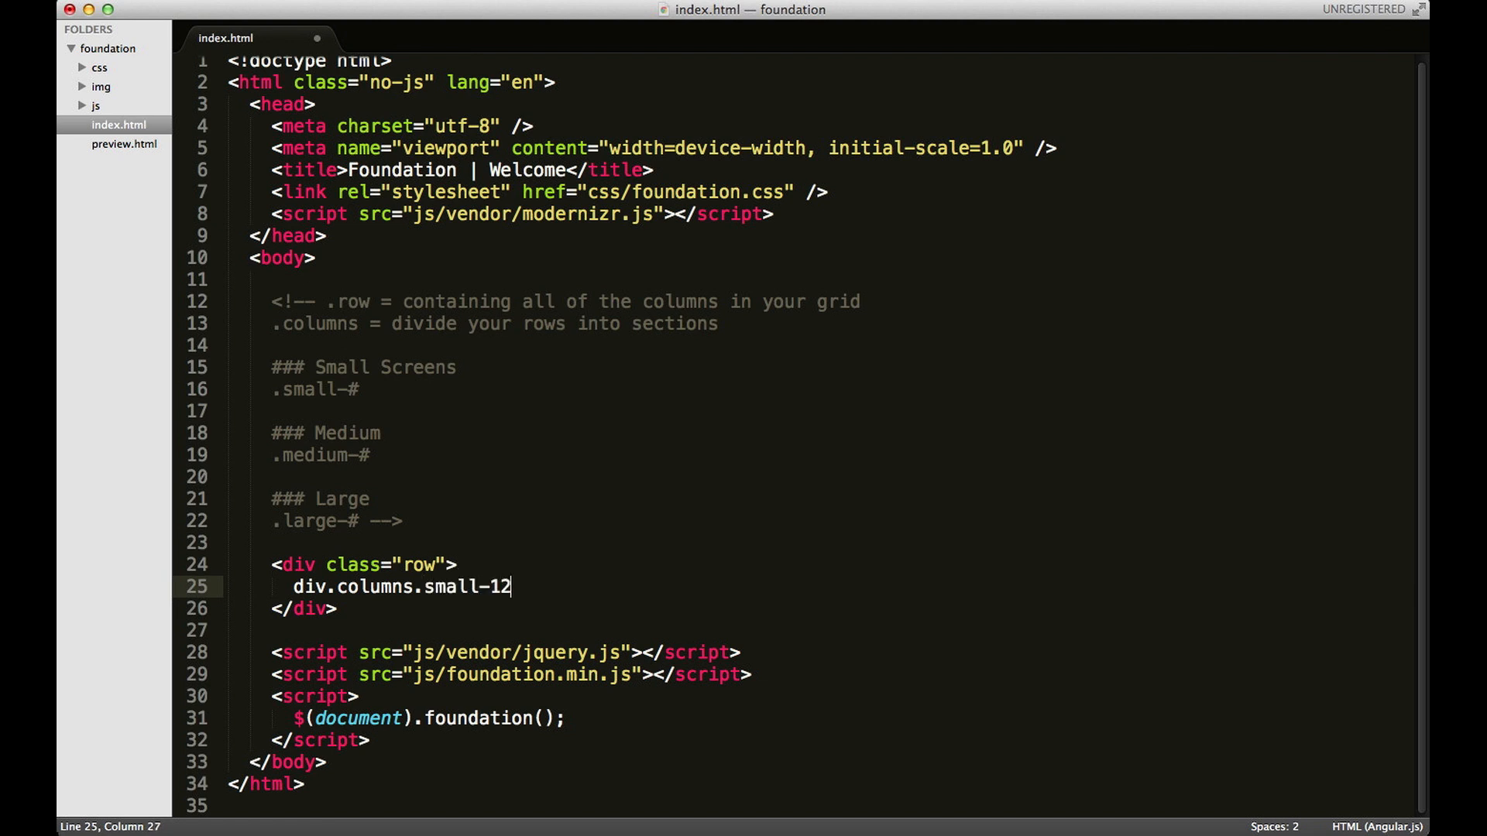
key(Tab)
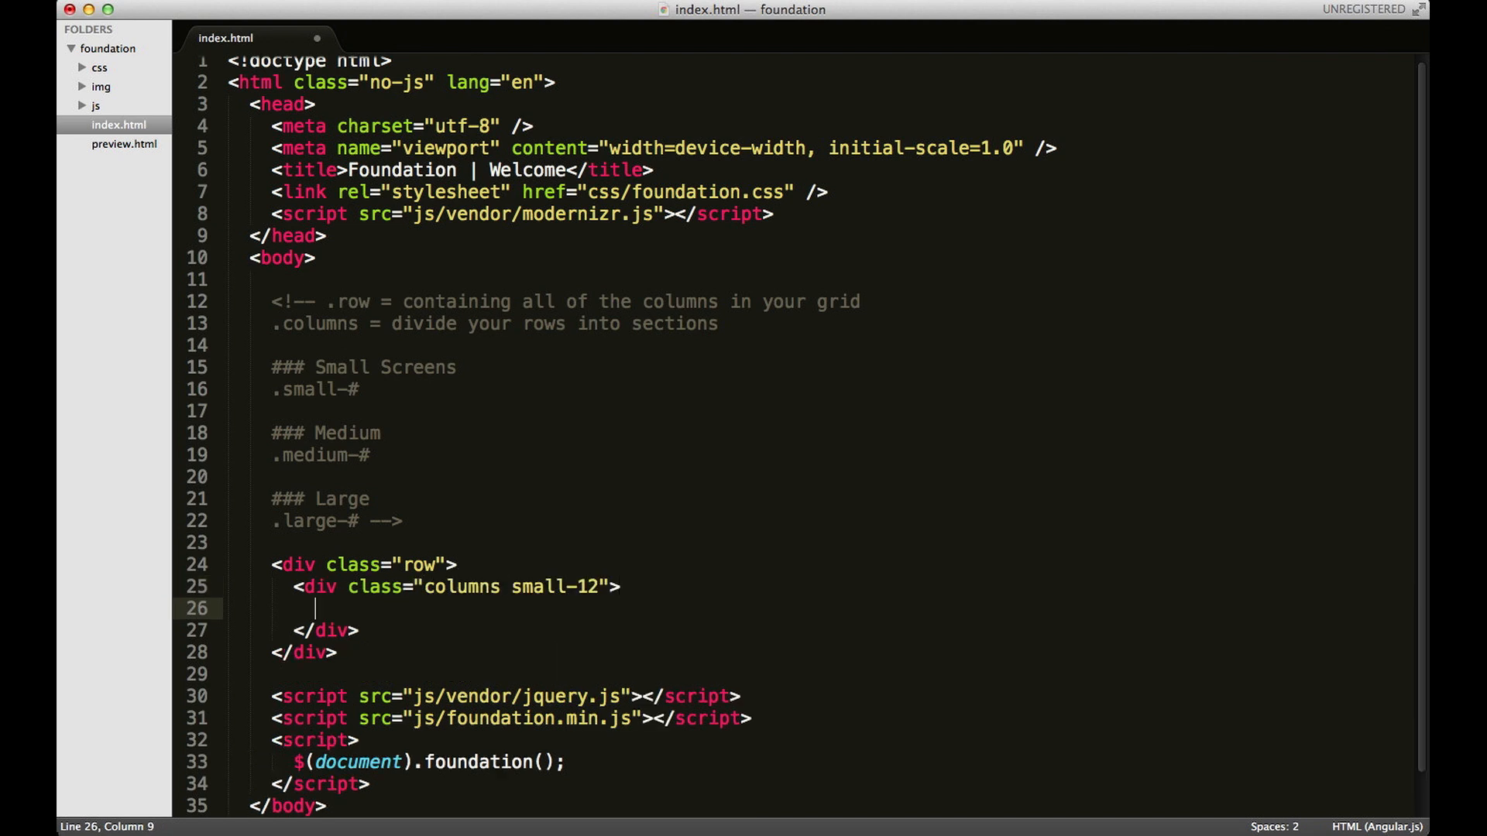
mouse_move(406, 605)
text(.)
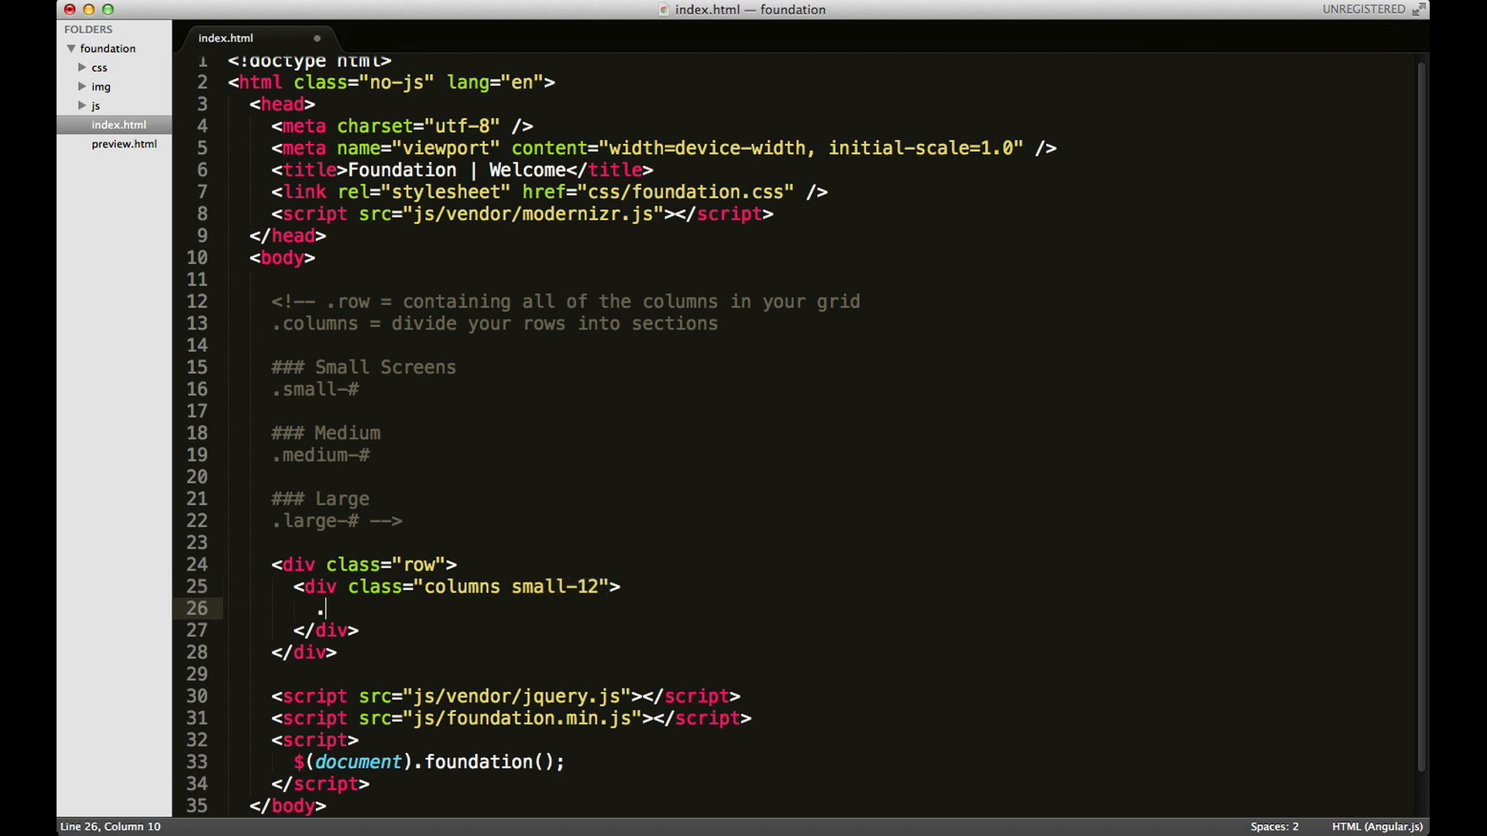
- Put the text '.small-12' inside the column div and save index.html
text(small-12)
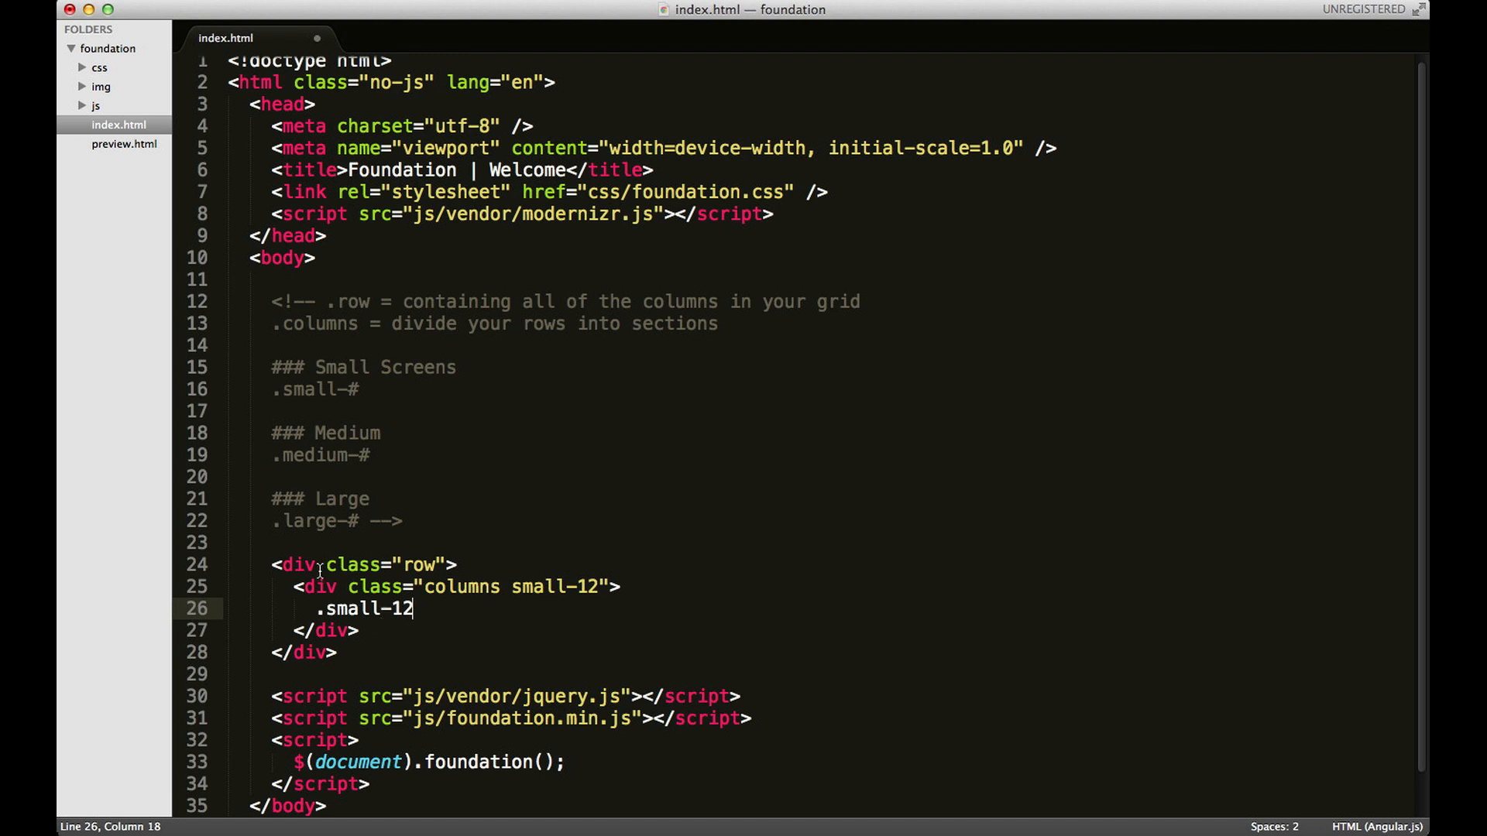
mouse_move(802, 612)
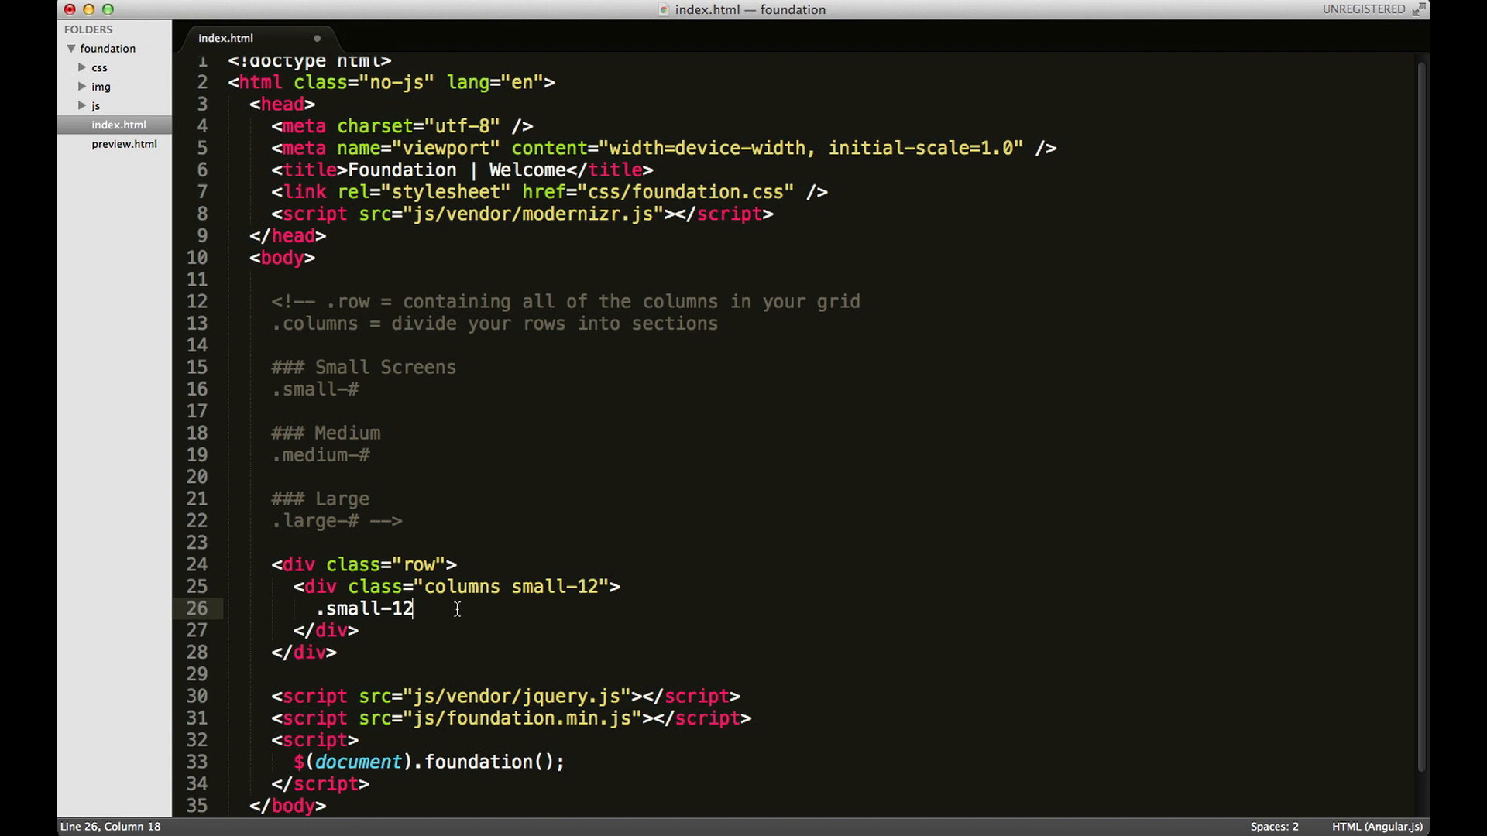
key(cmd+s)
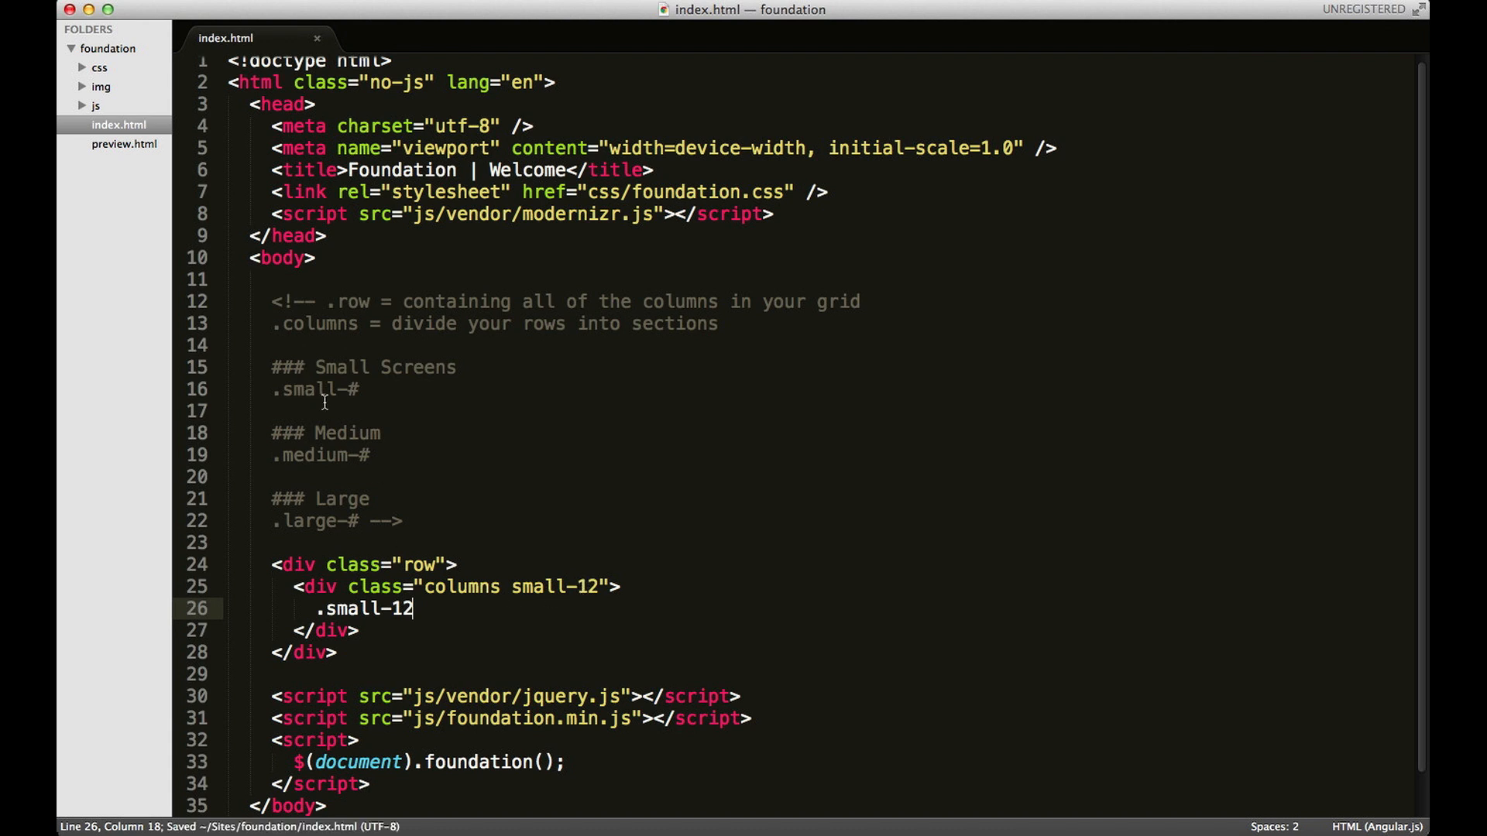
mouse_move(384, 477)
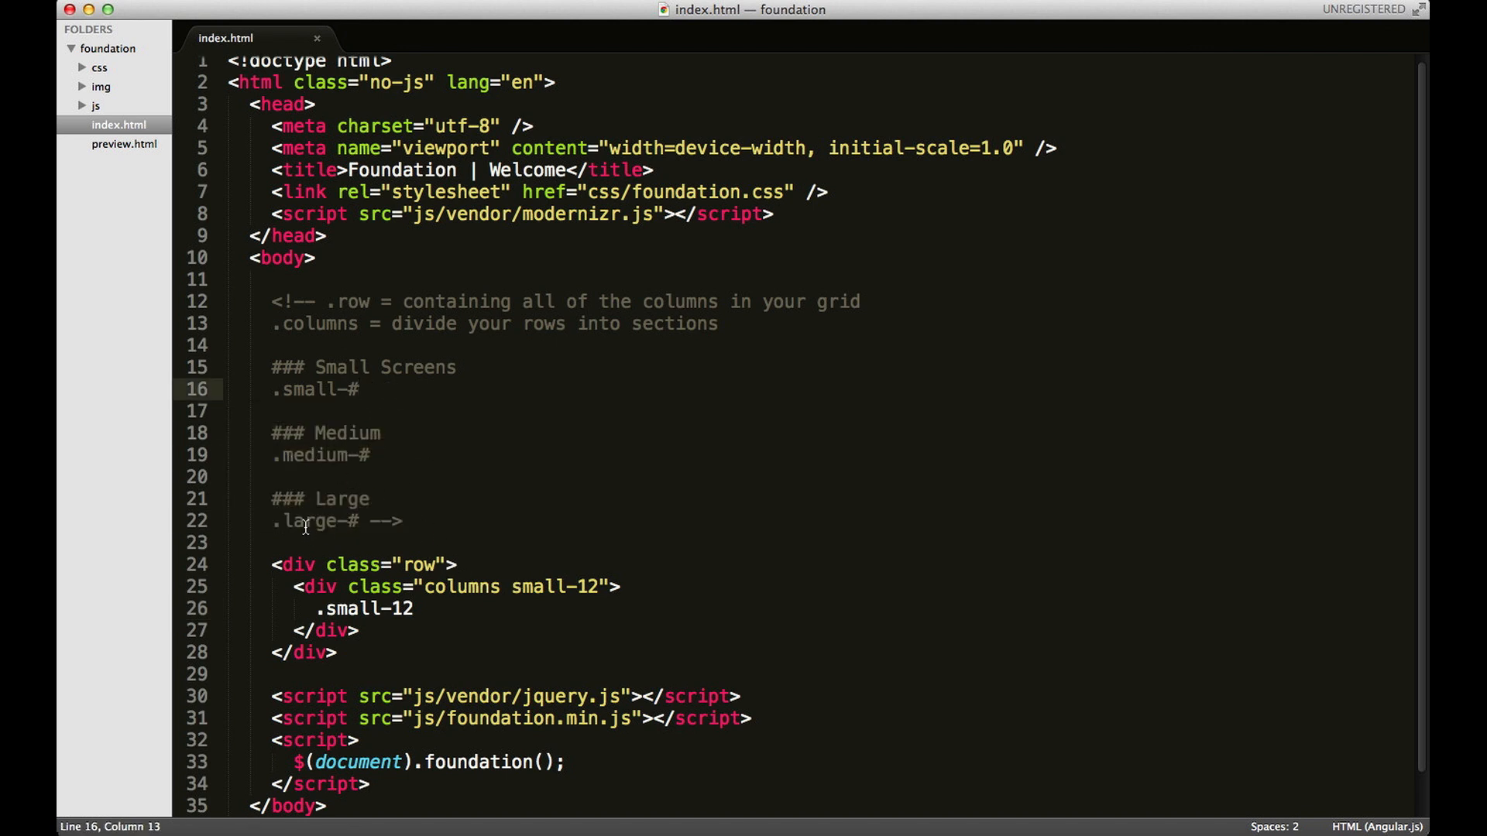
mouse_move(474, 533)
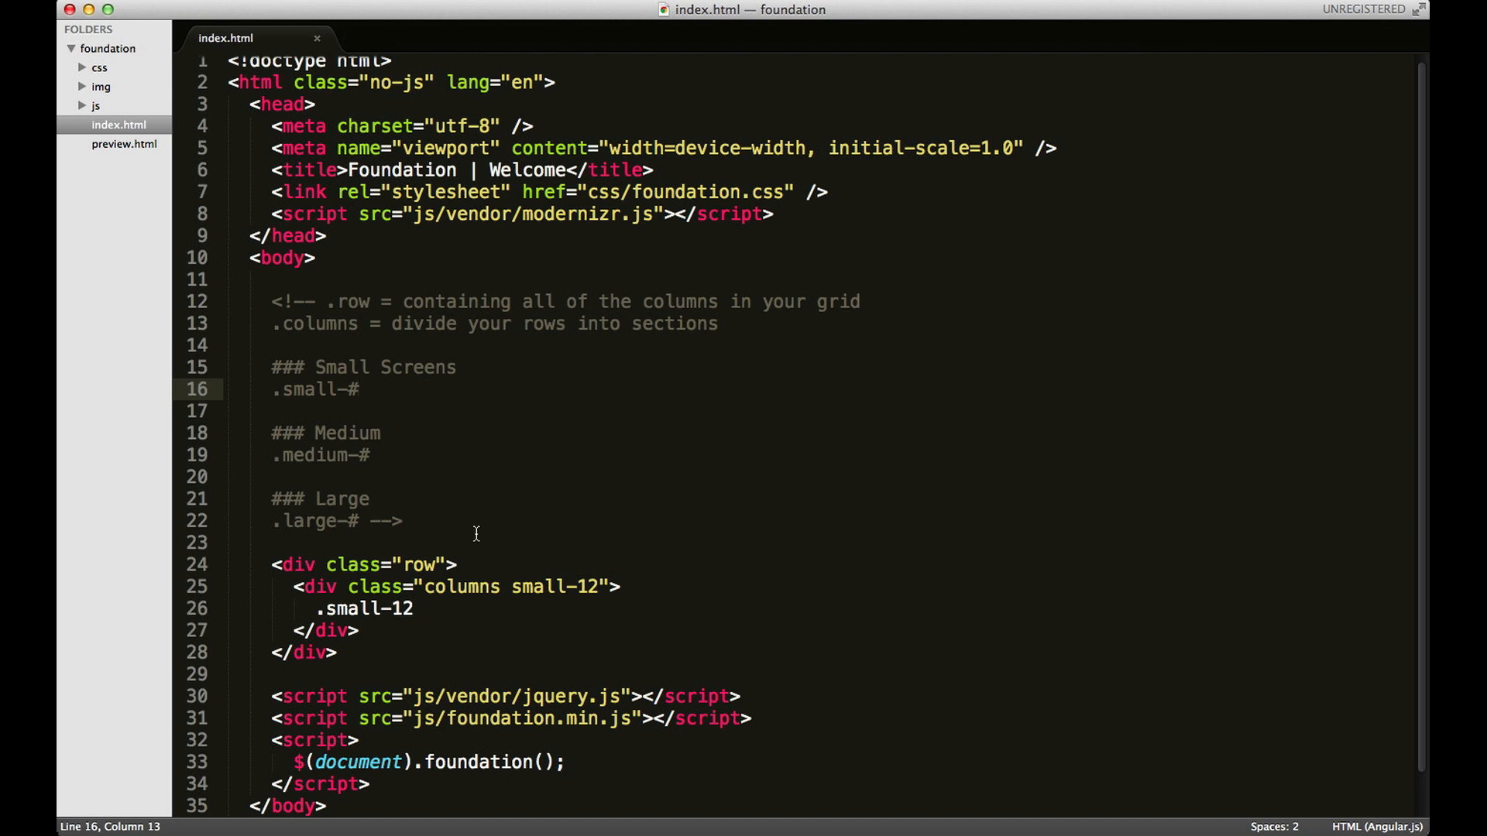
mouse_move(435, 611)
text(<p ></p>)
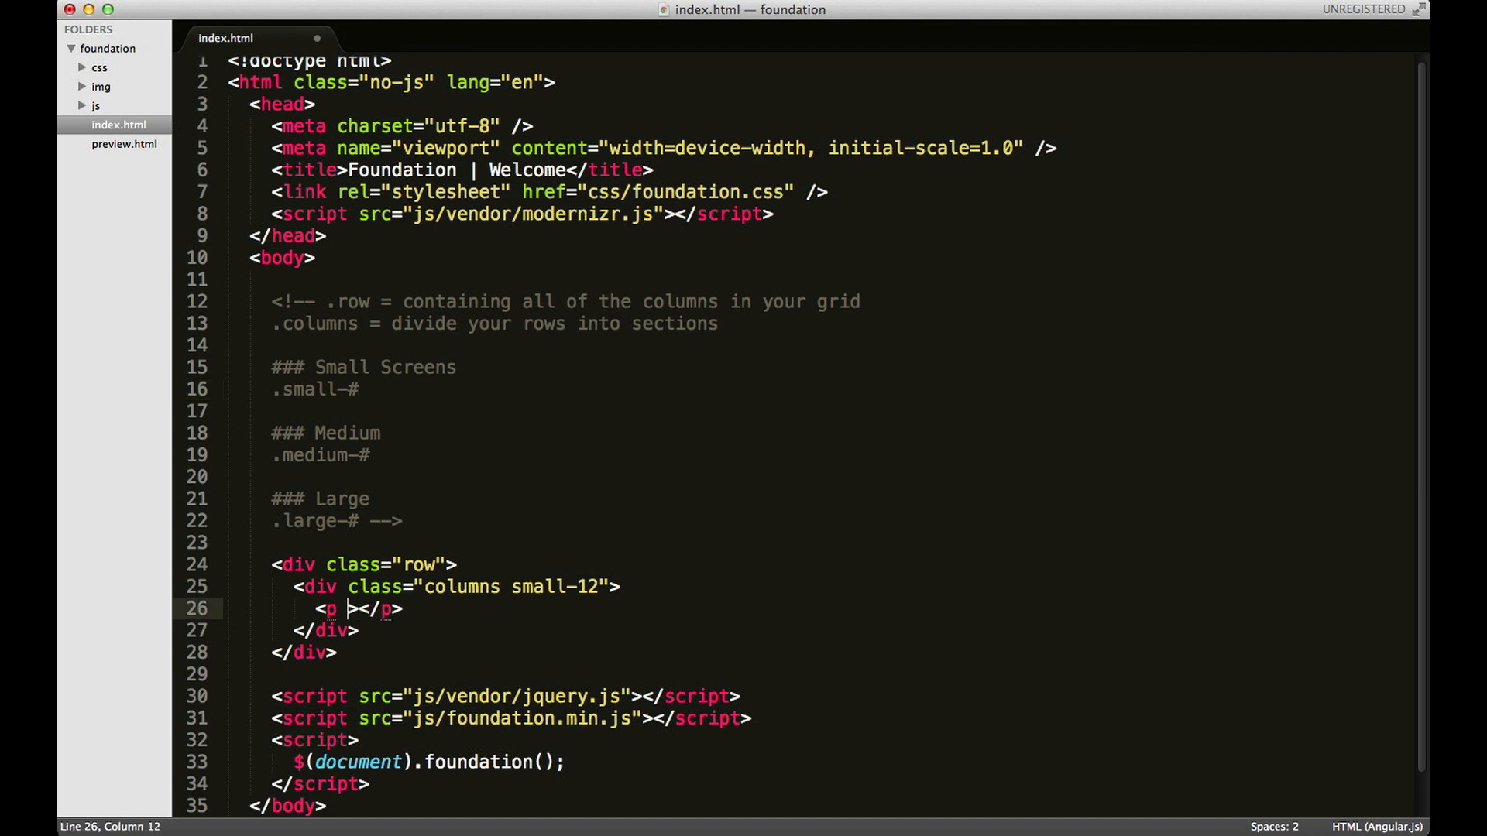
- Wrap '.small-12' in a paragraph classed 'panel callout' and save index.html
text(class="")
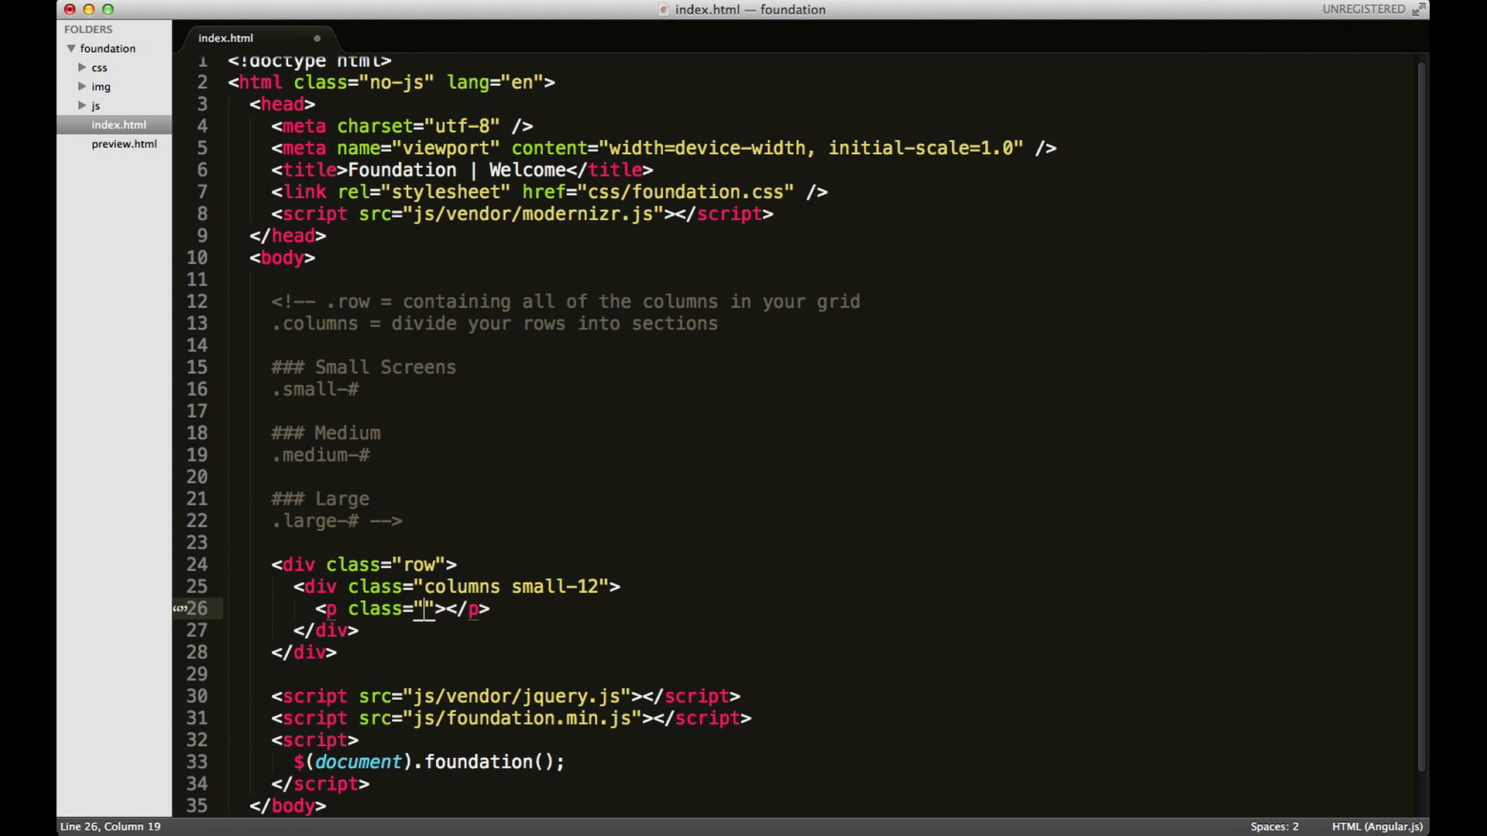
text(panel callout)
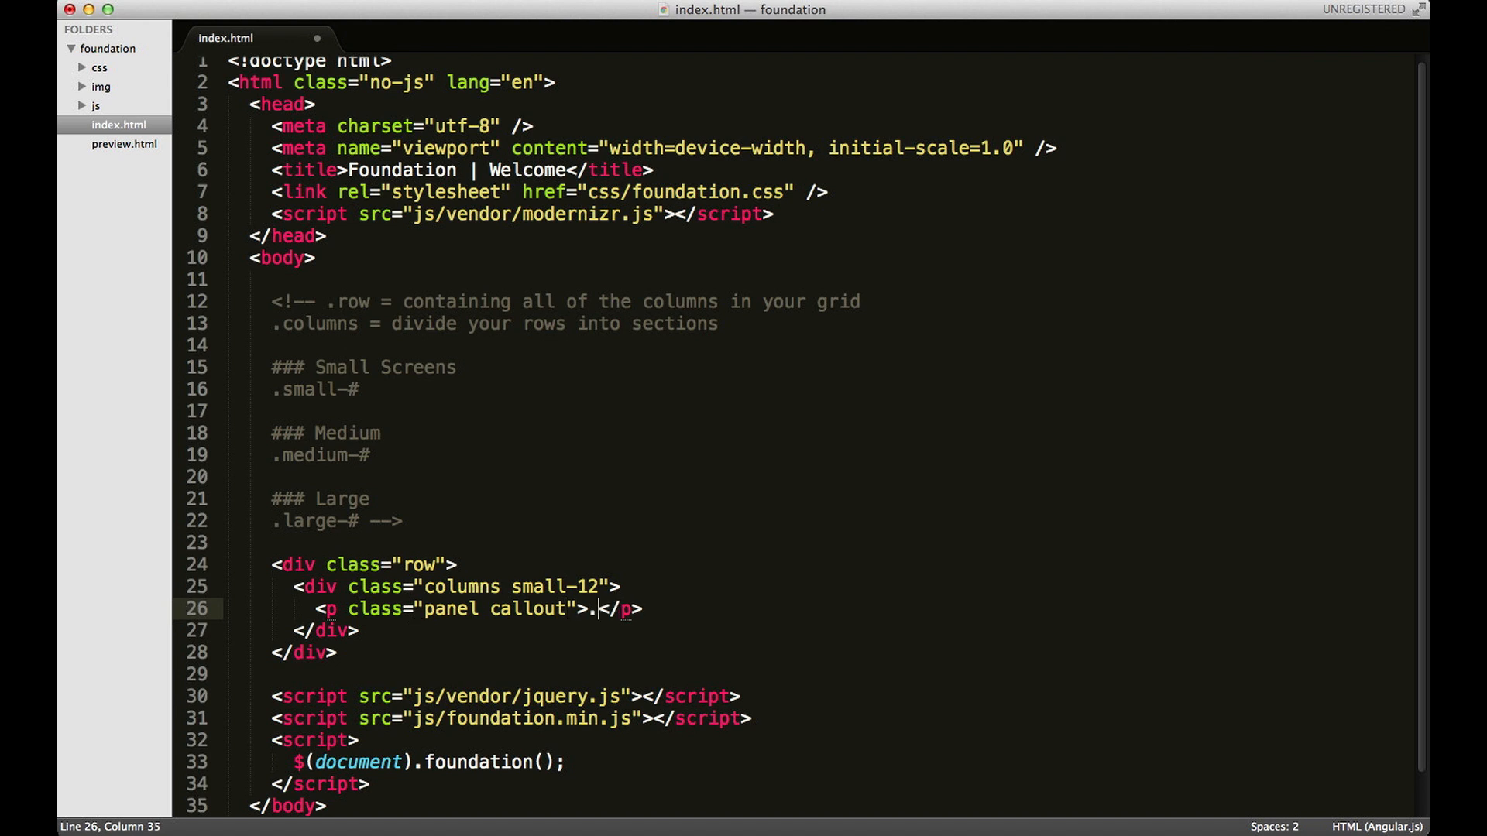
text(small-)
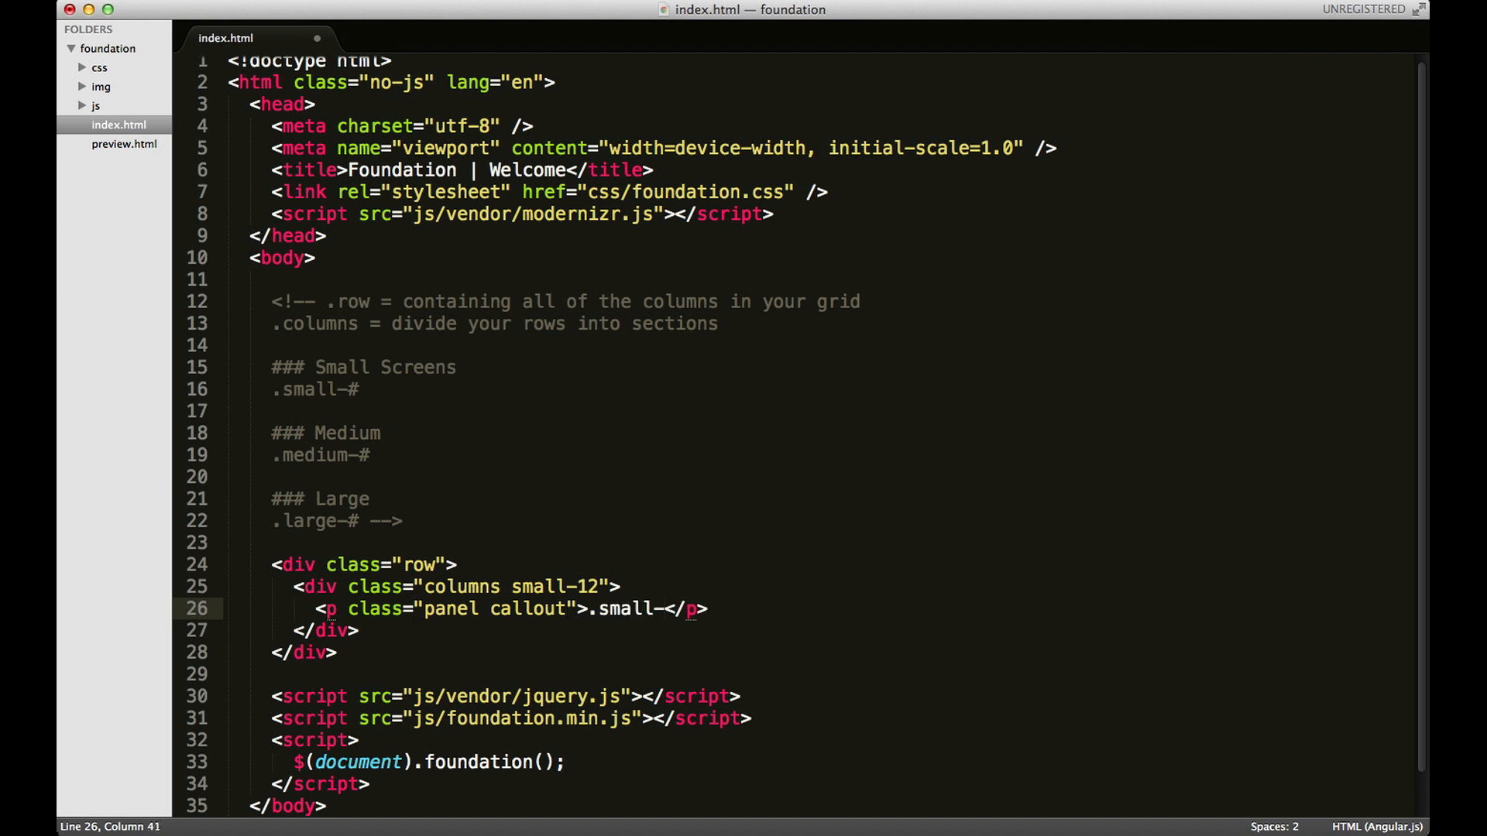
text(12)
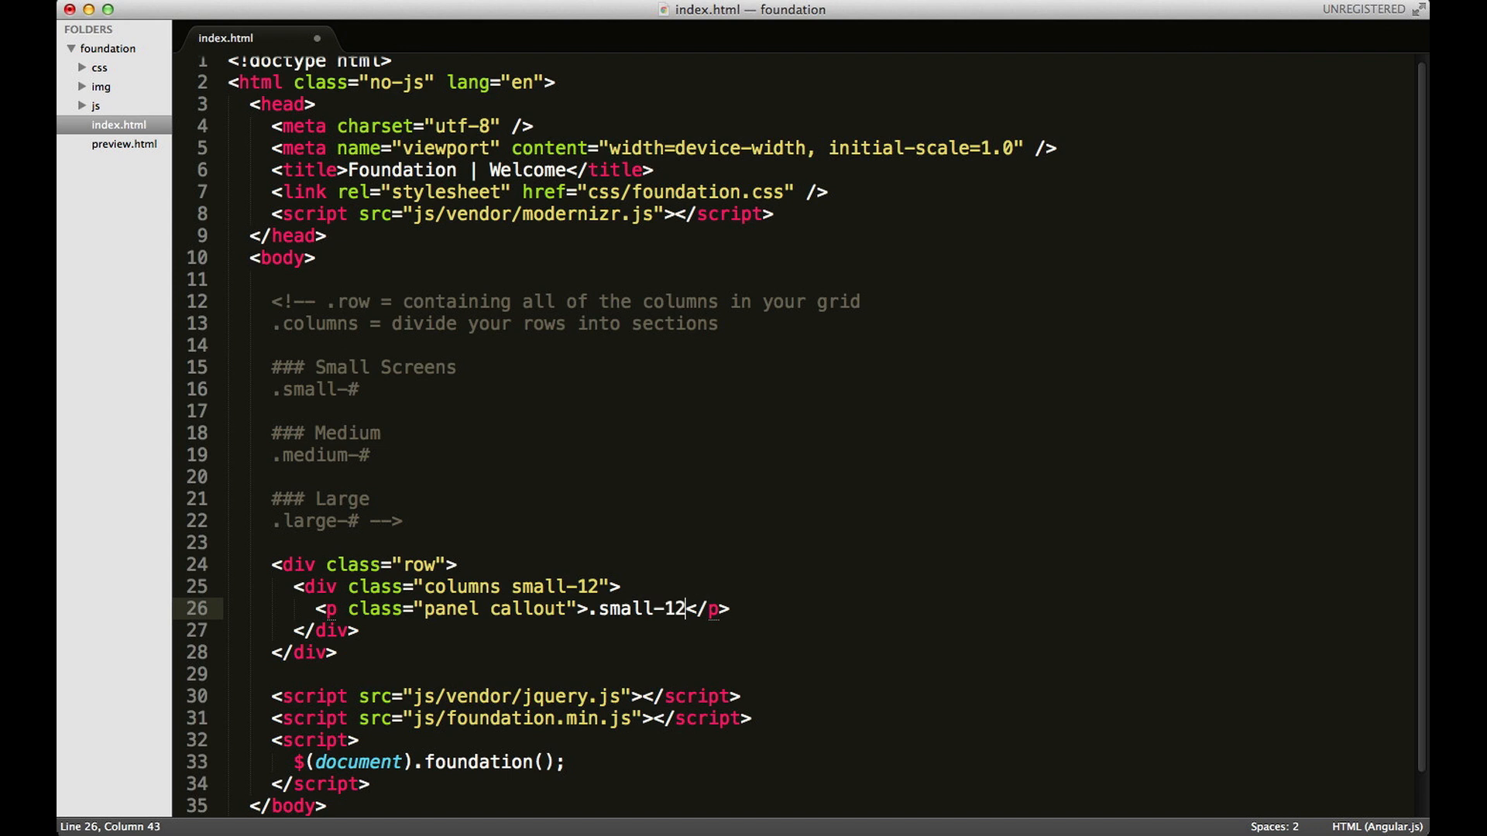
key(cmd+s)
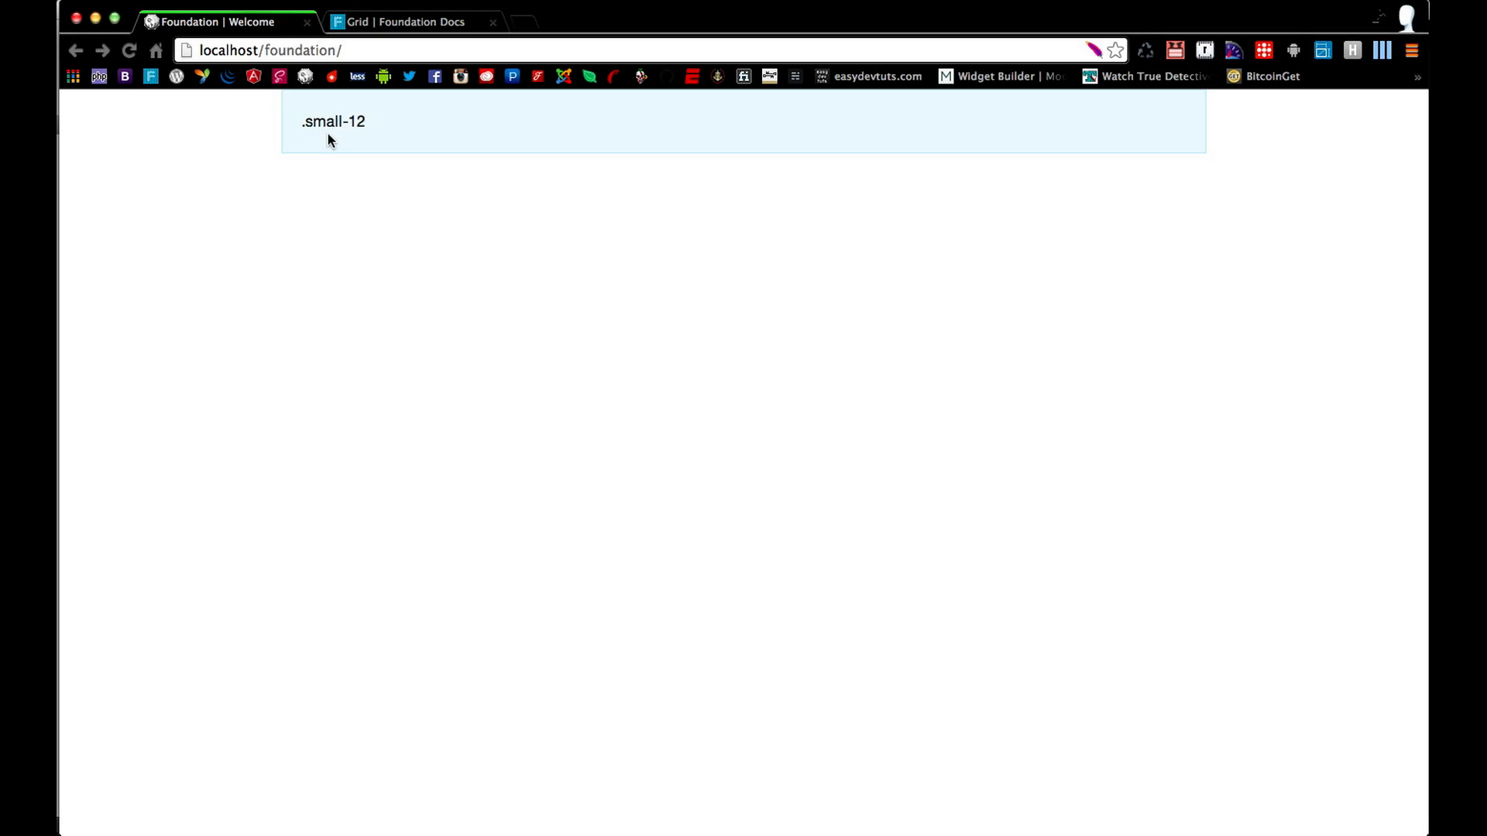
mouse_move(279, 153)
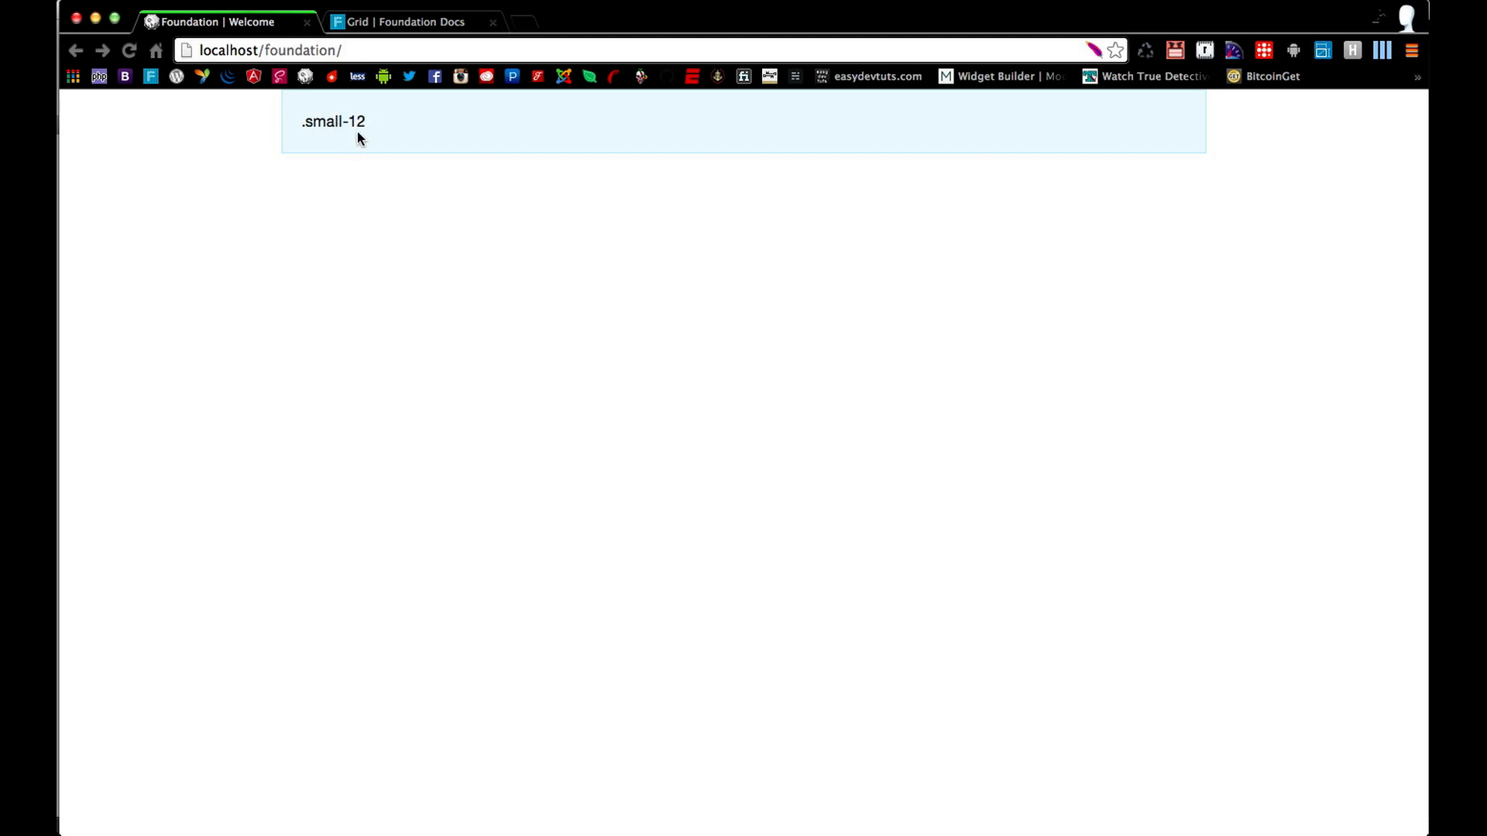
mouse_move(323, 143)
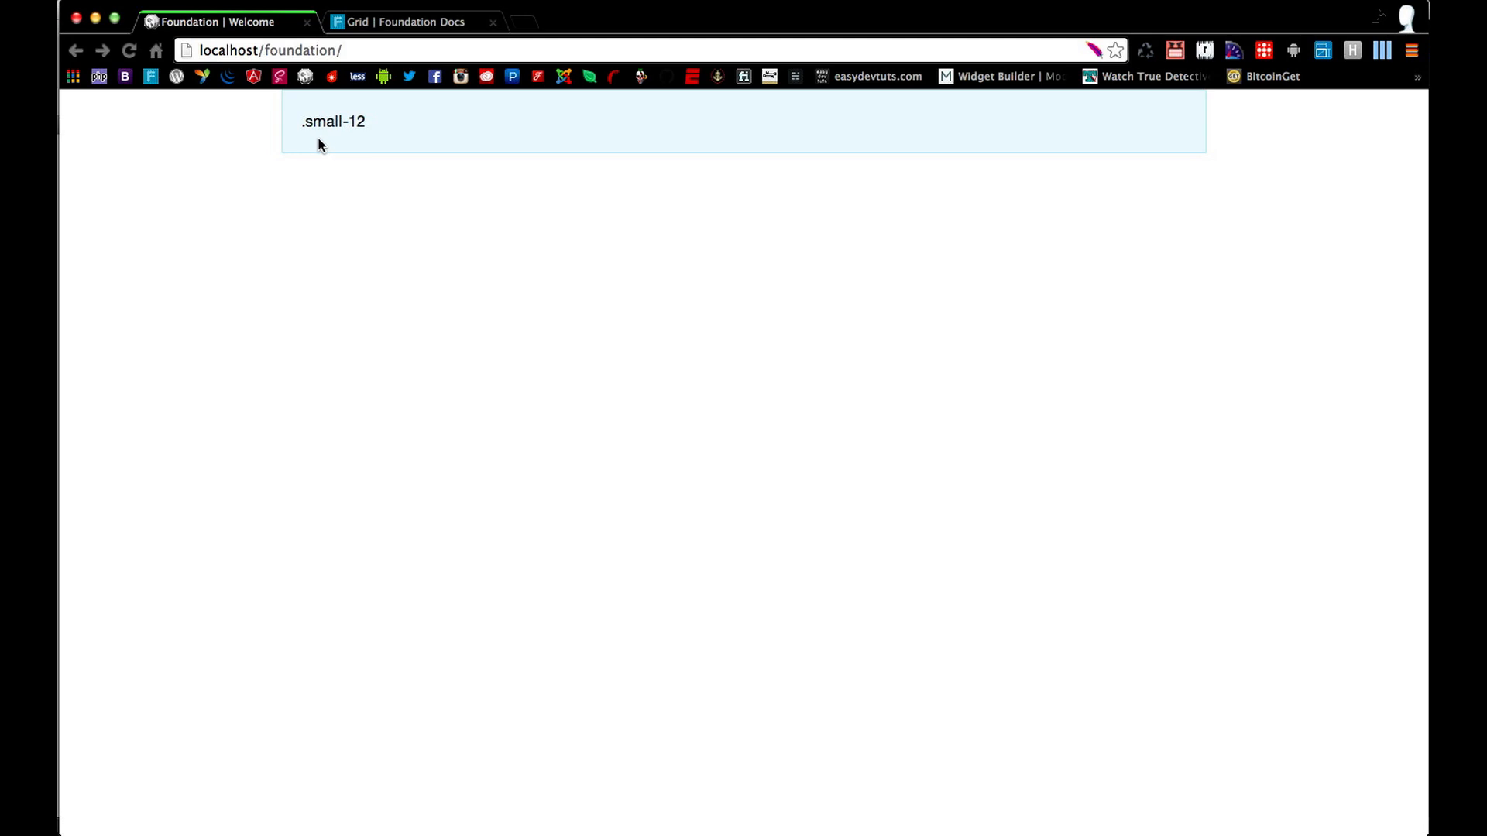
mouse_move(1316, 90)
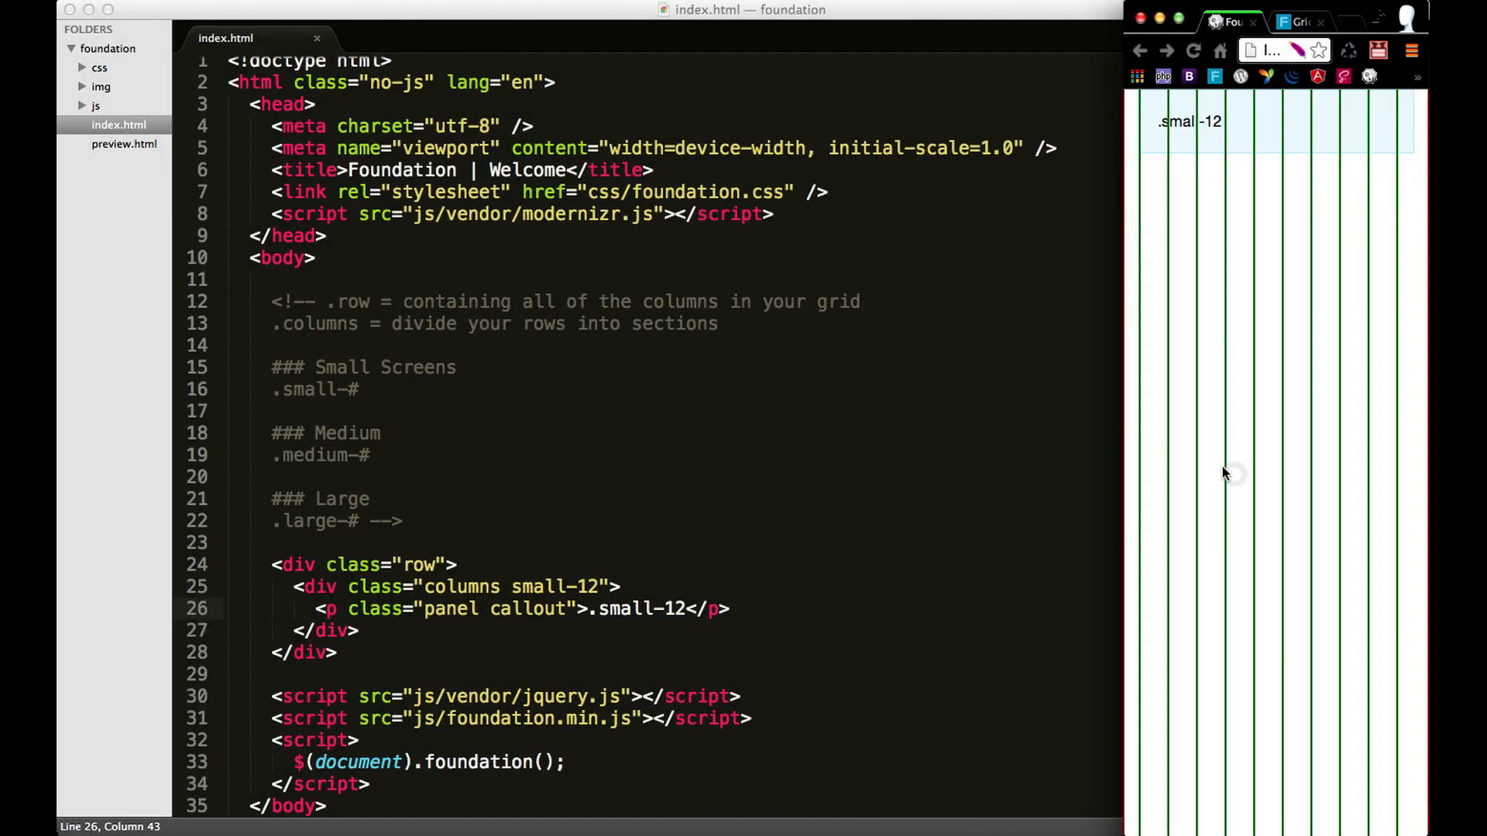
mouse_move(1242, 138)
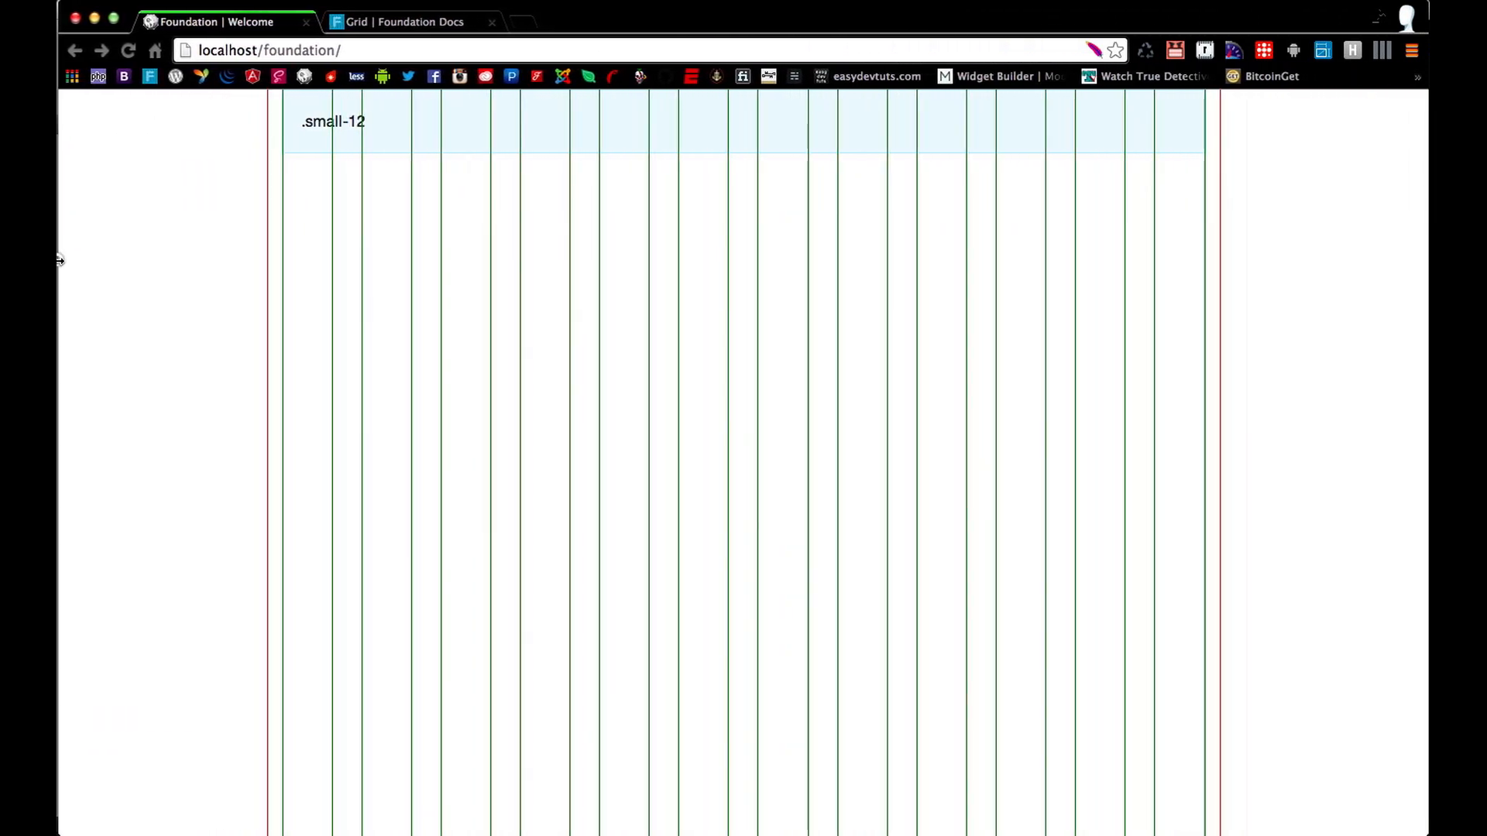
mouse_move(158, 309)
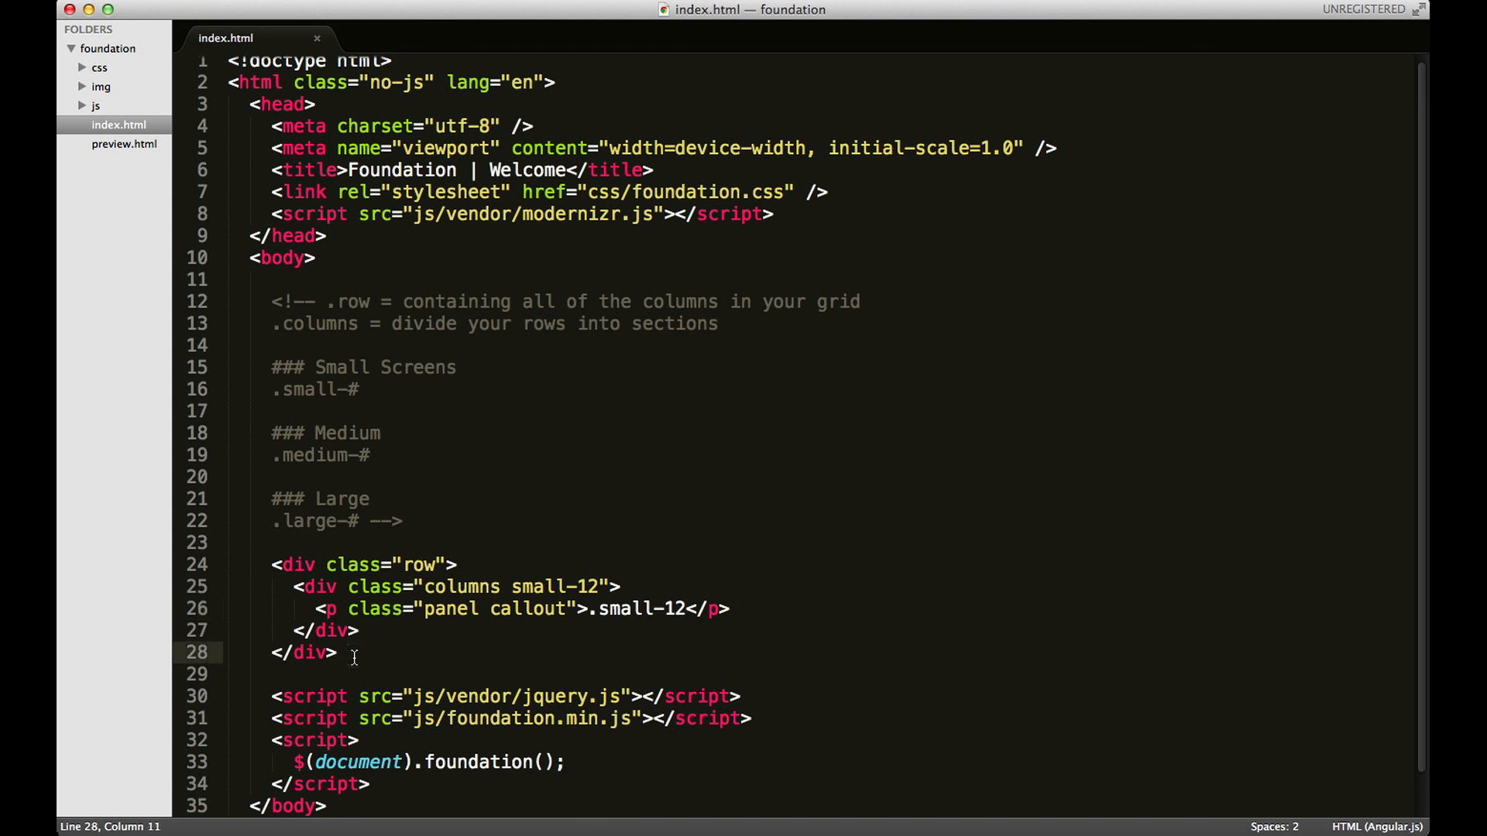
- Add a second row div with a 'columns small-6' column div
text(<div class="row"></div>)
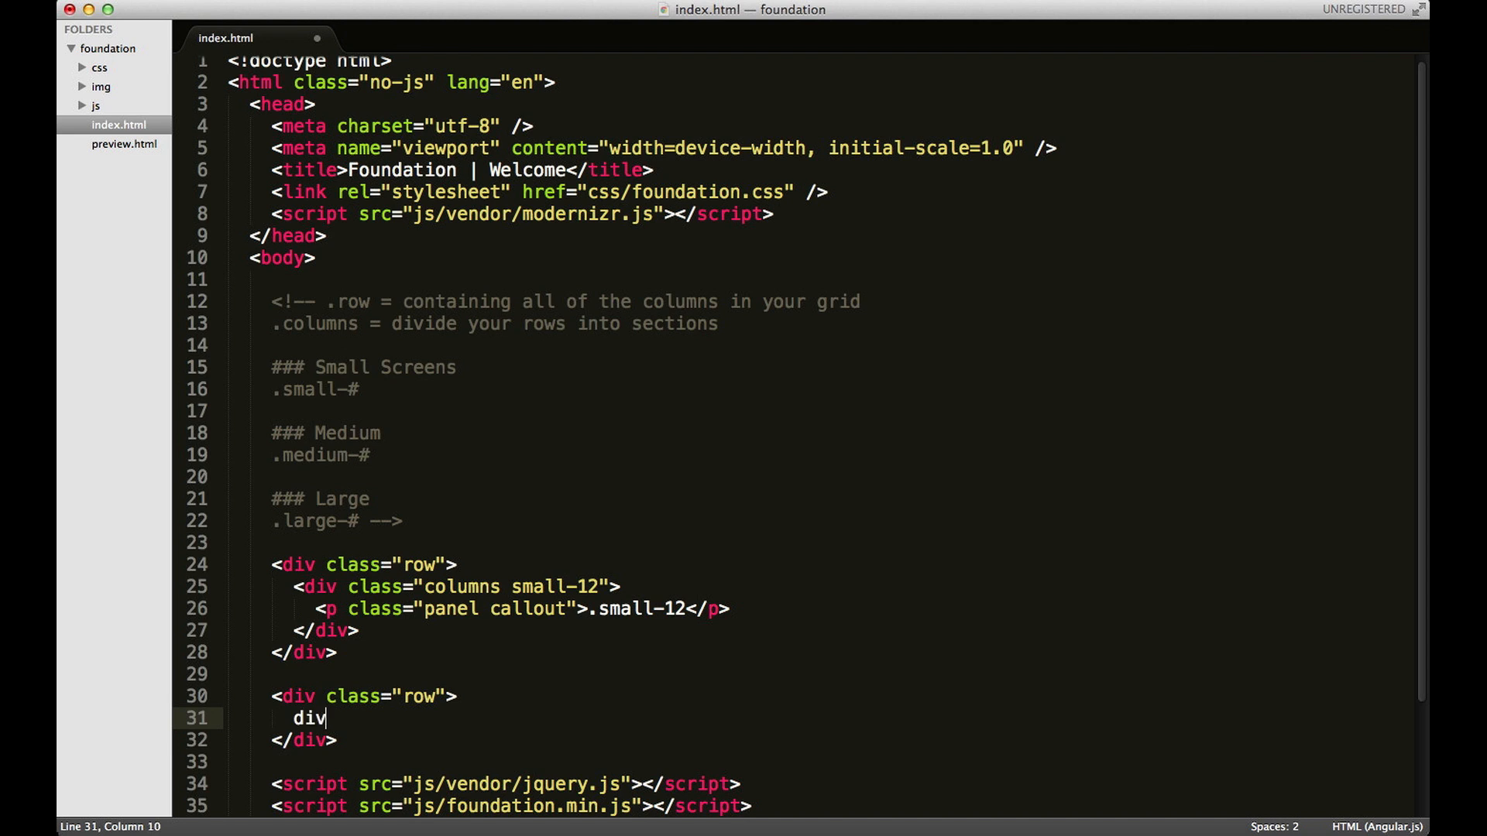
text(.columns)
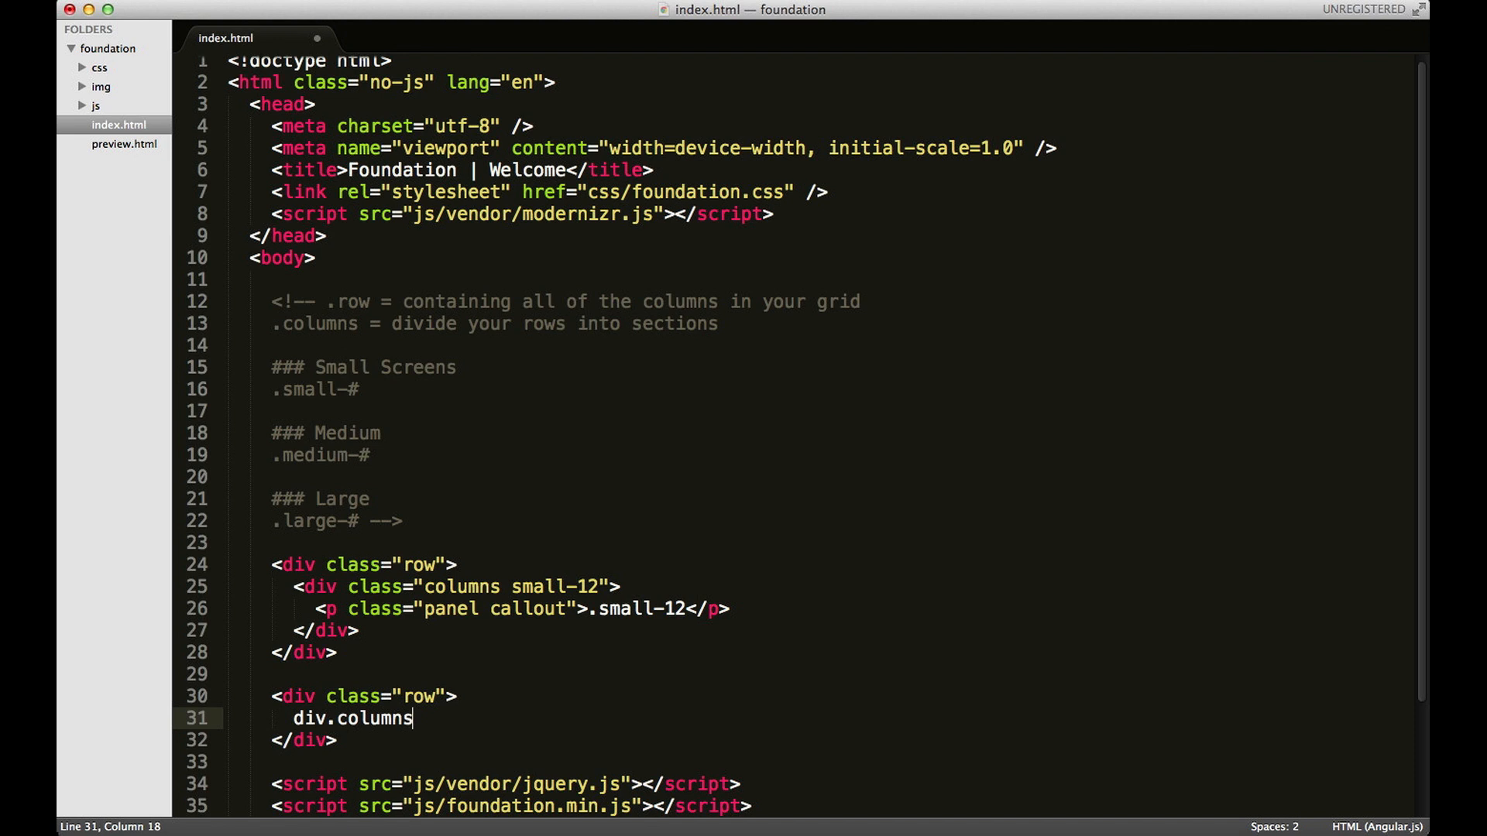
text(.small-6)
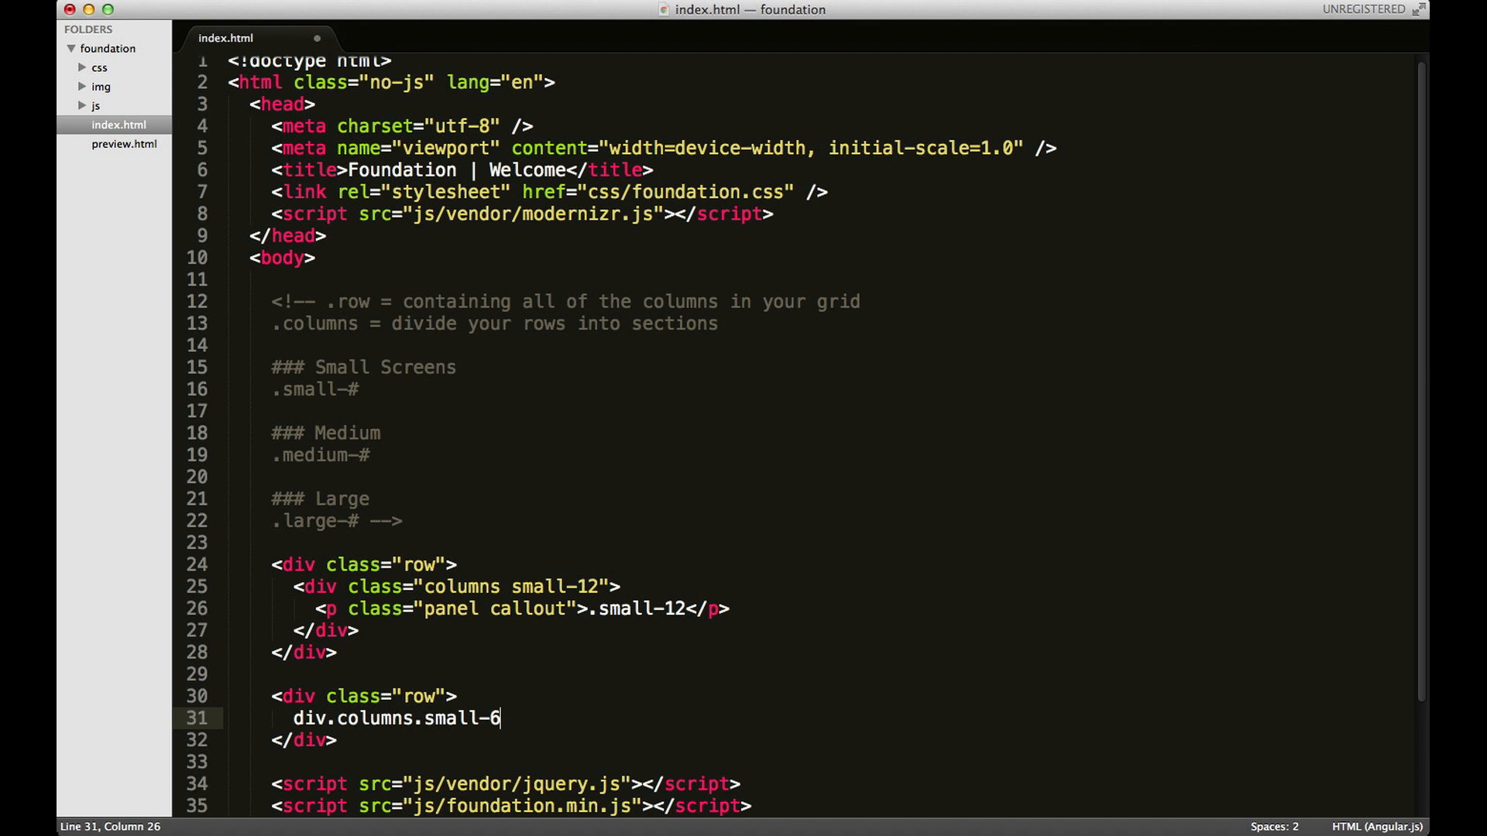
key(Tab)
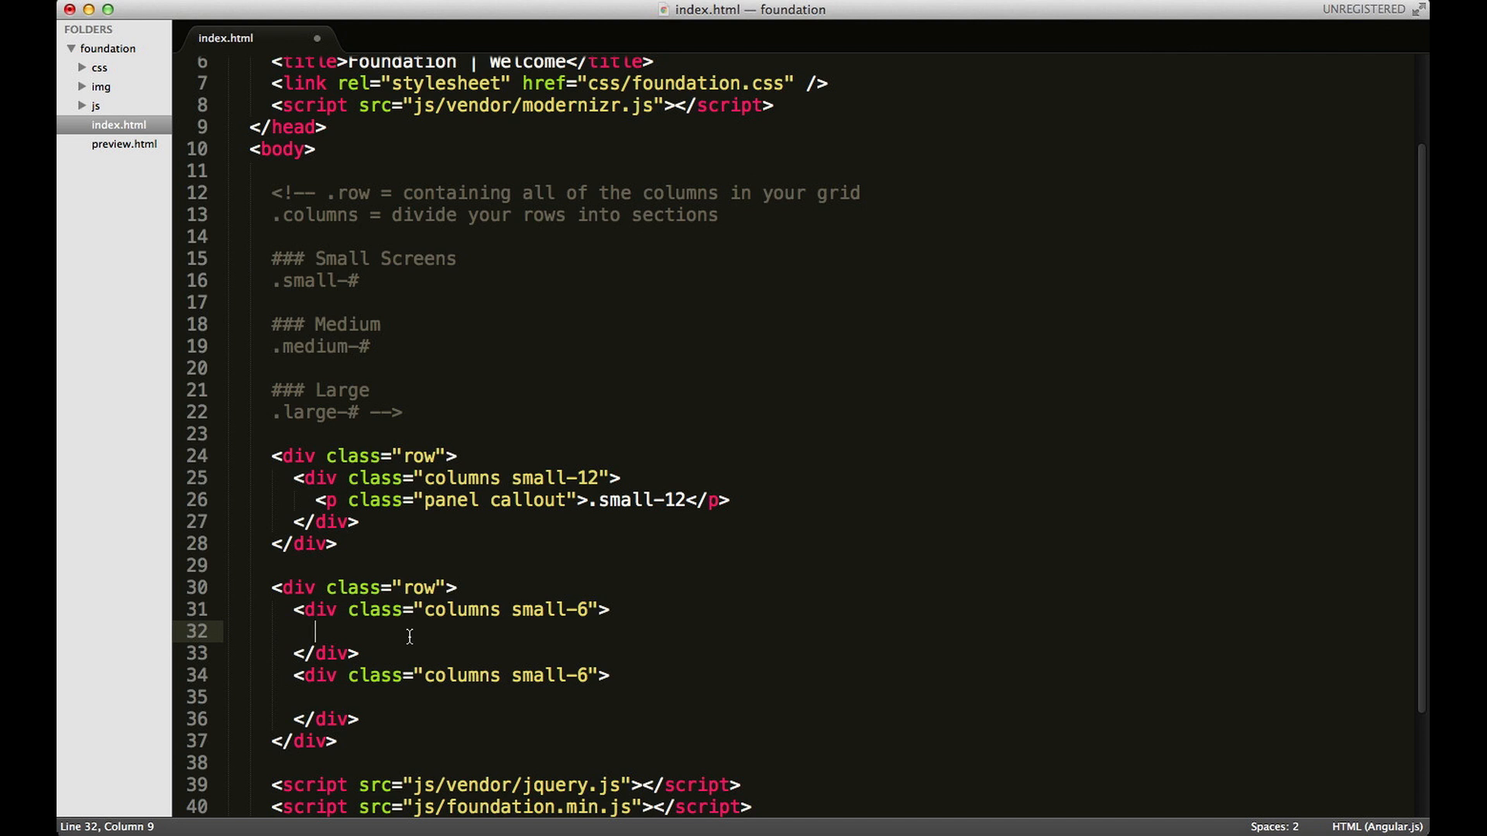
mouse_move(359, 680)
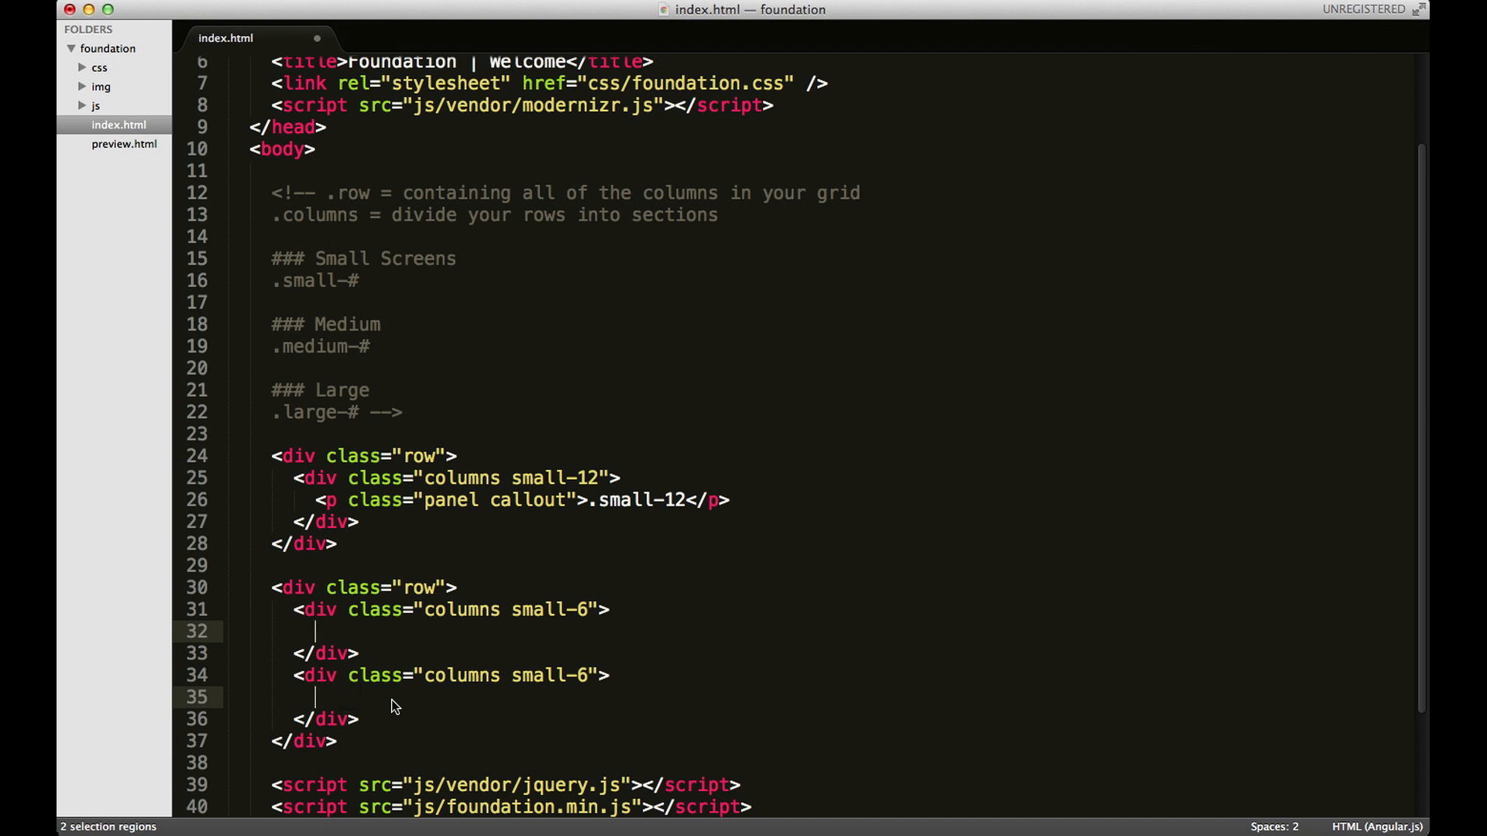
- Add panel paragraphs reading '.small-6' inside both small-6 columns
text(p)
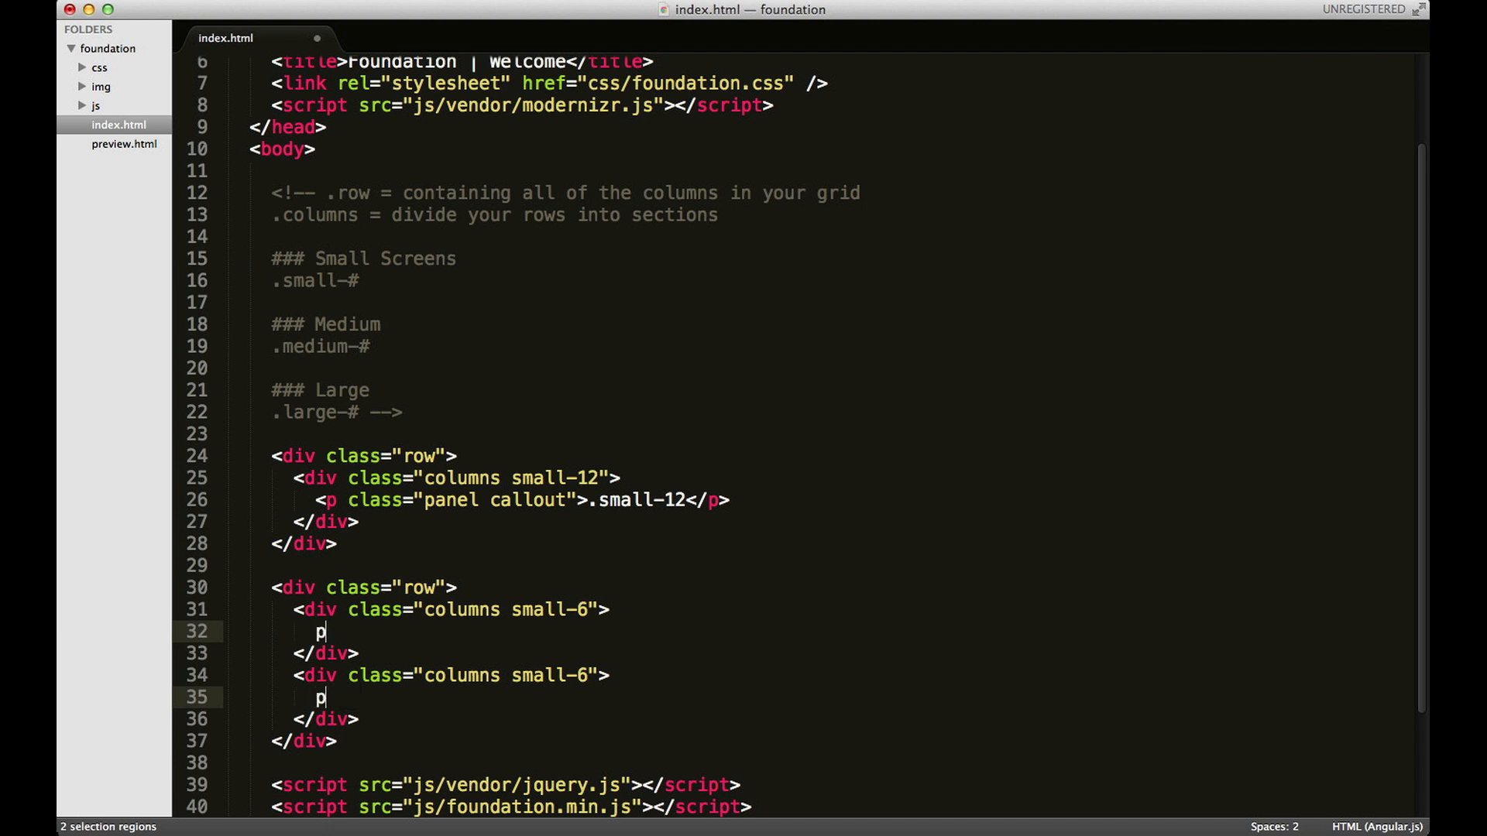
text(.panel.col)
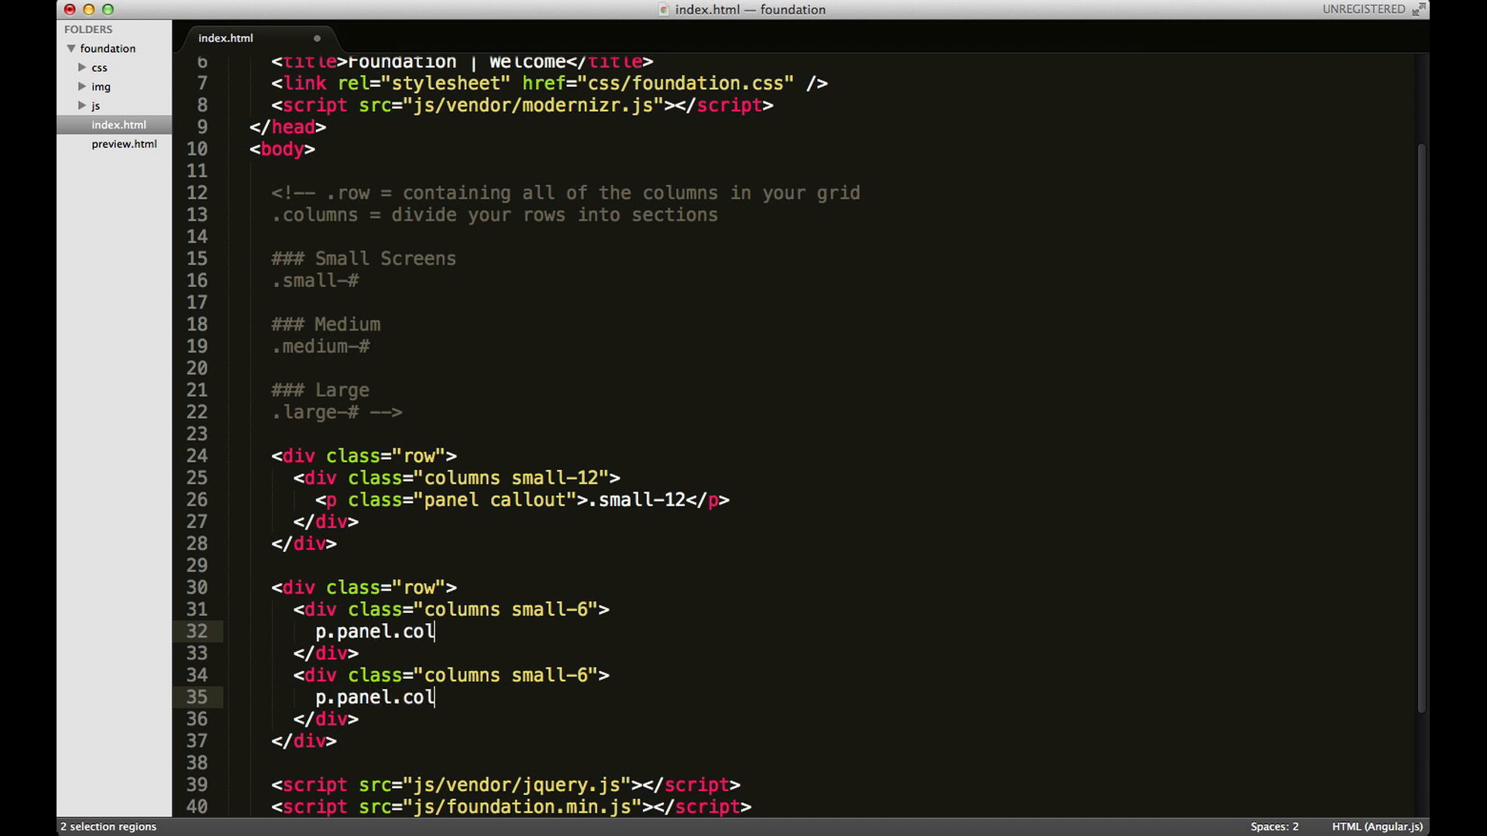
key(Tab)
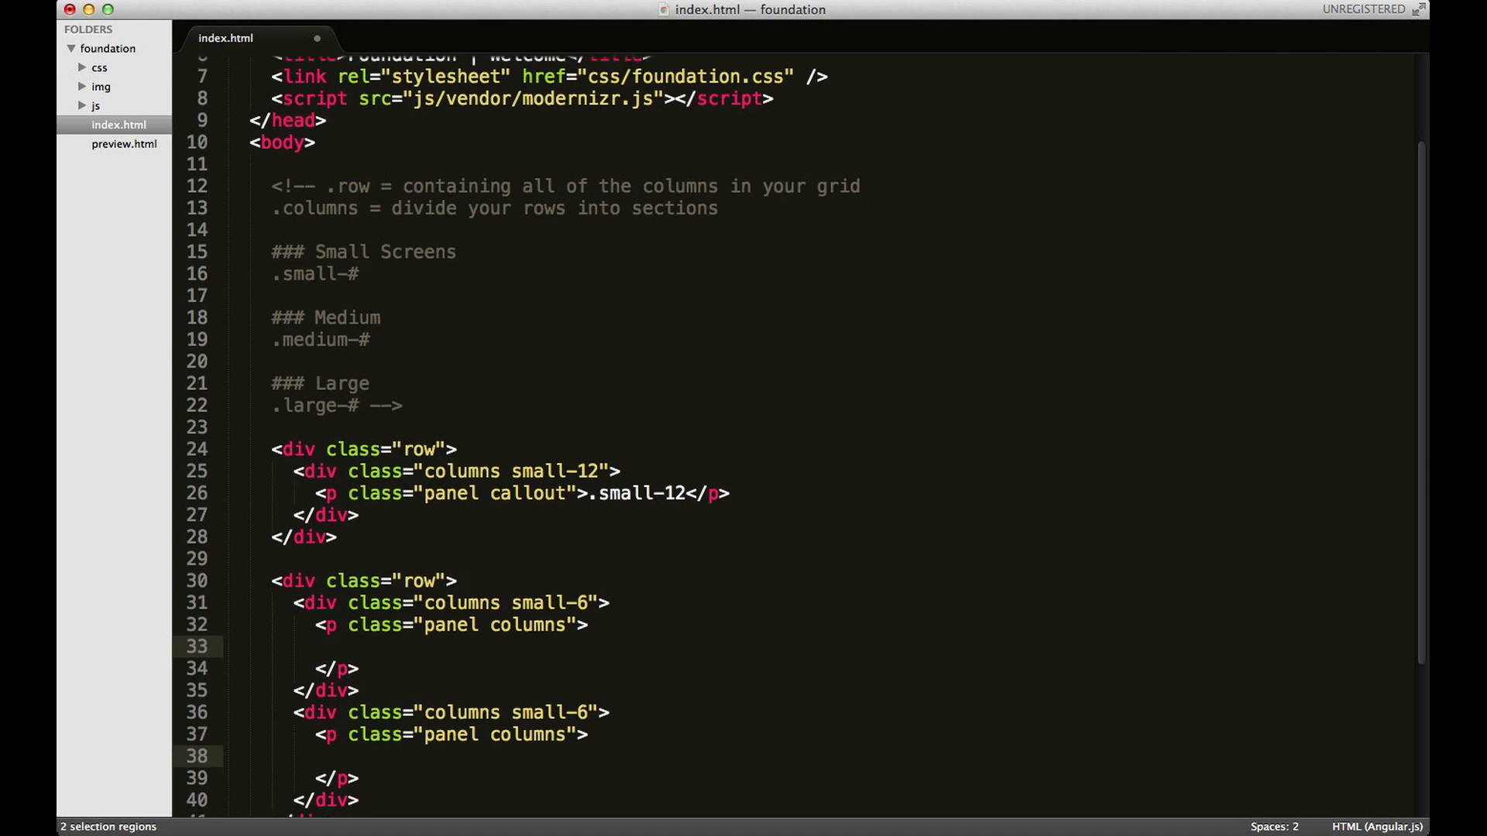
text(.sm)
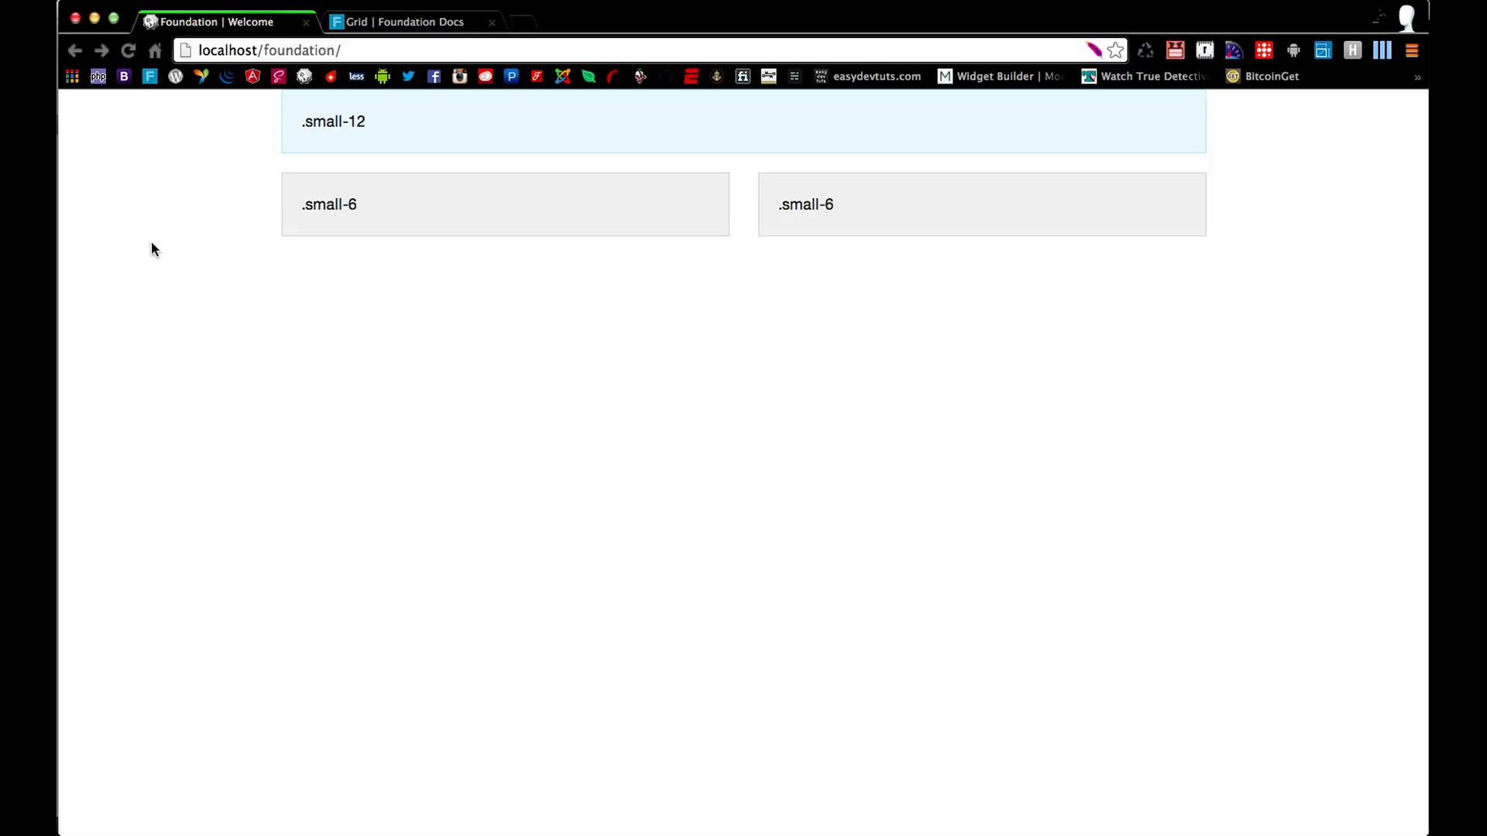
mouse_move(337, 199)
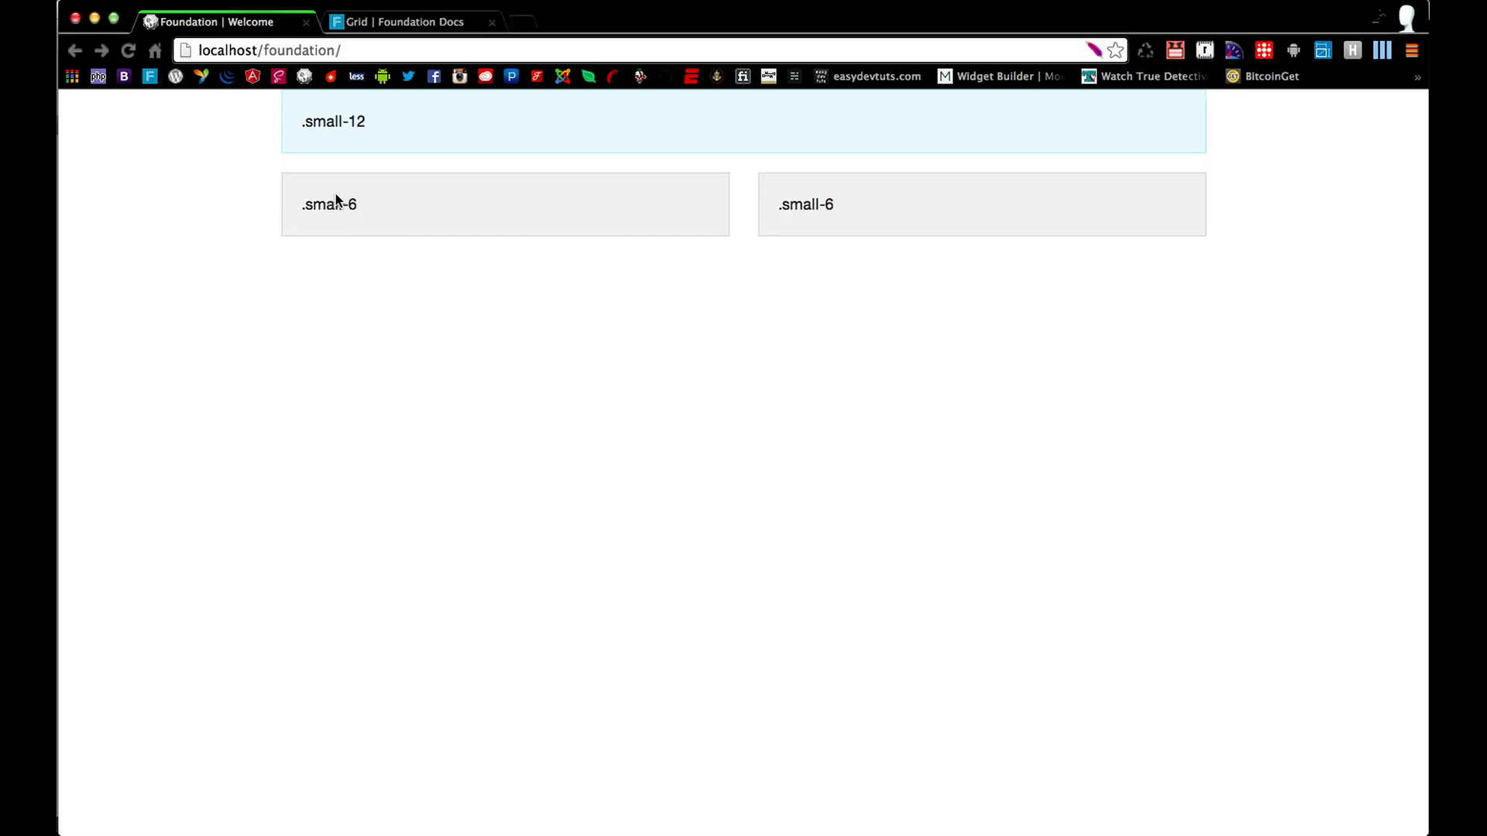
mouse_move(62, 313)
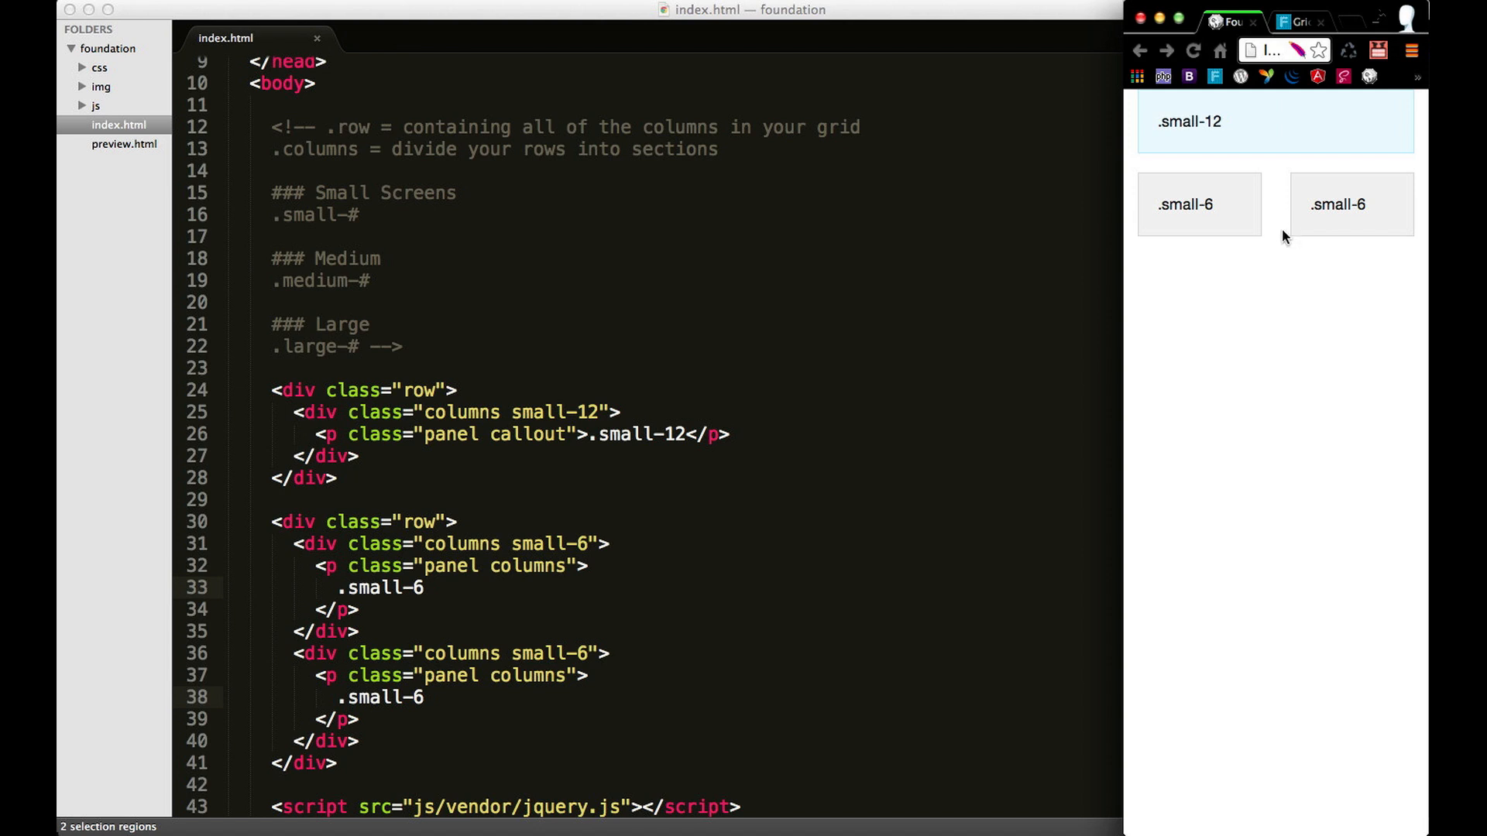
mouse_move(1250, 218)
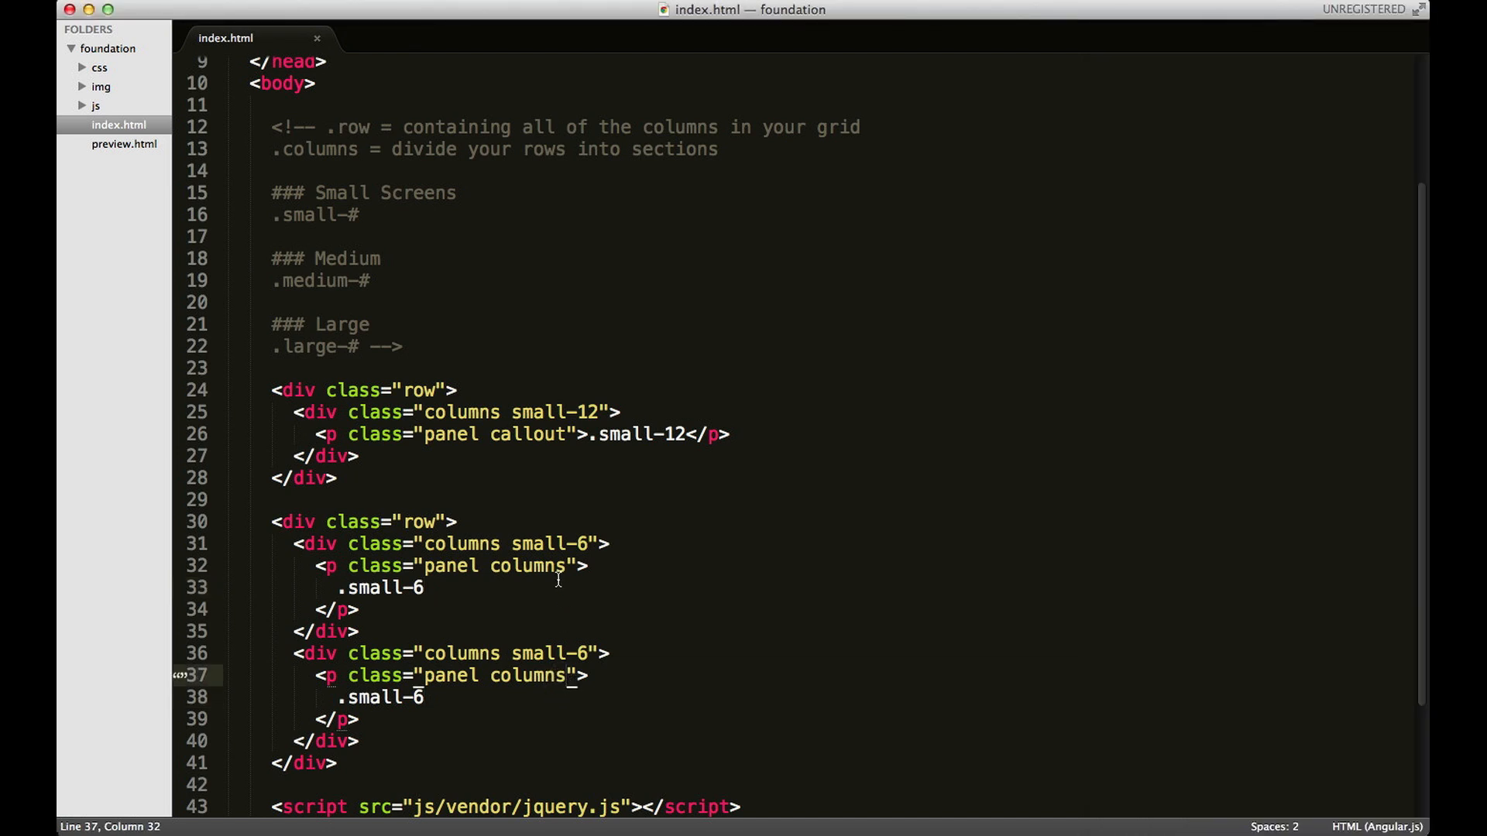
- Replace the 'columns' class with 'callout' on both .small-6 panel paragraphs
double_click(527, 566)
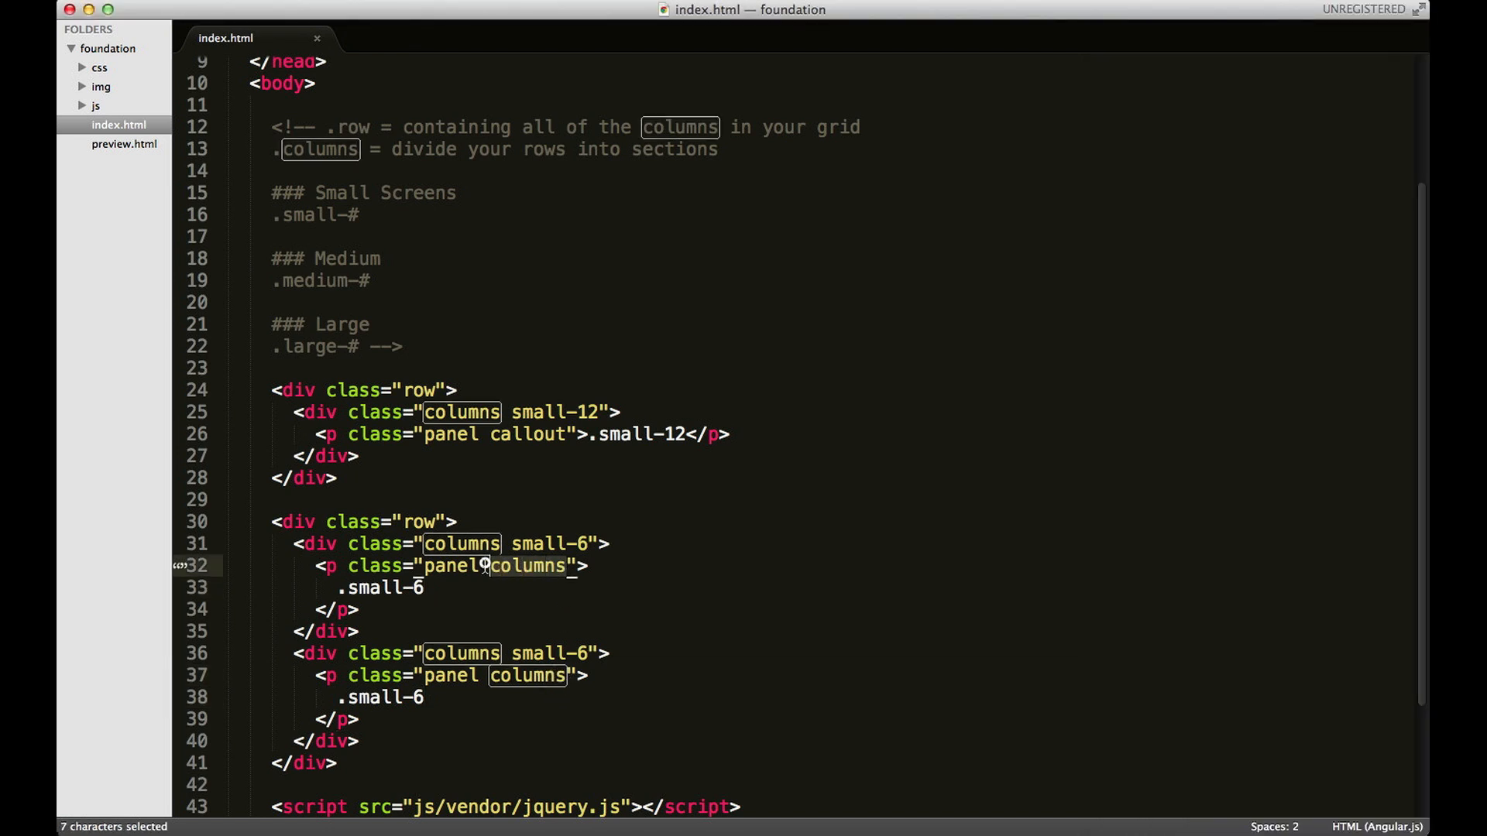
text(callout)
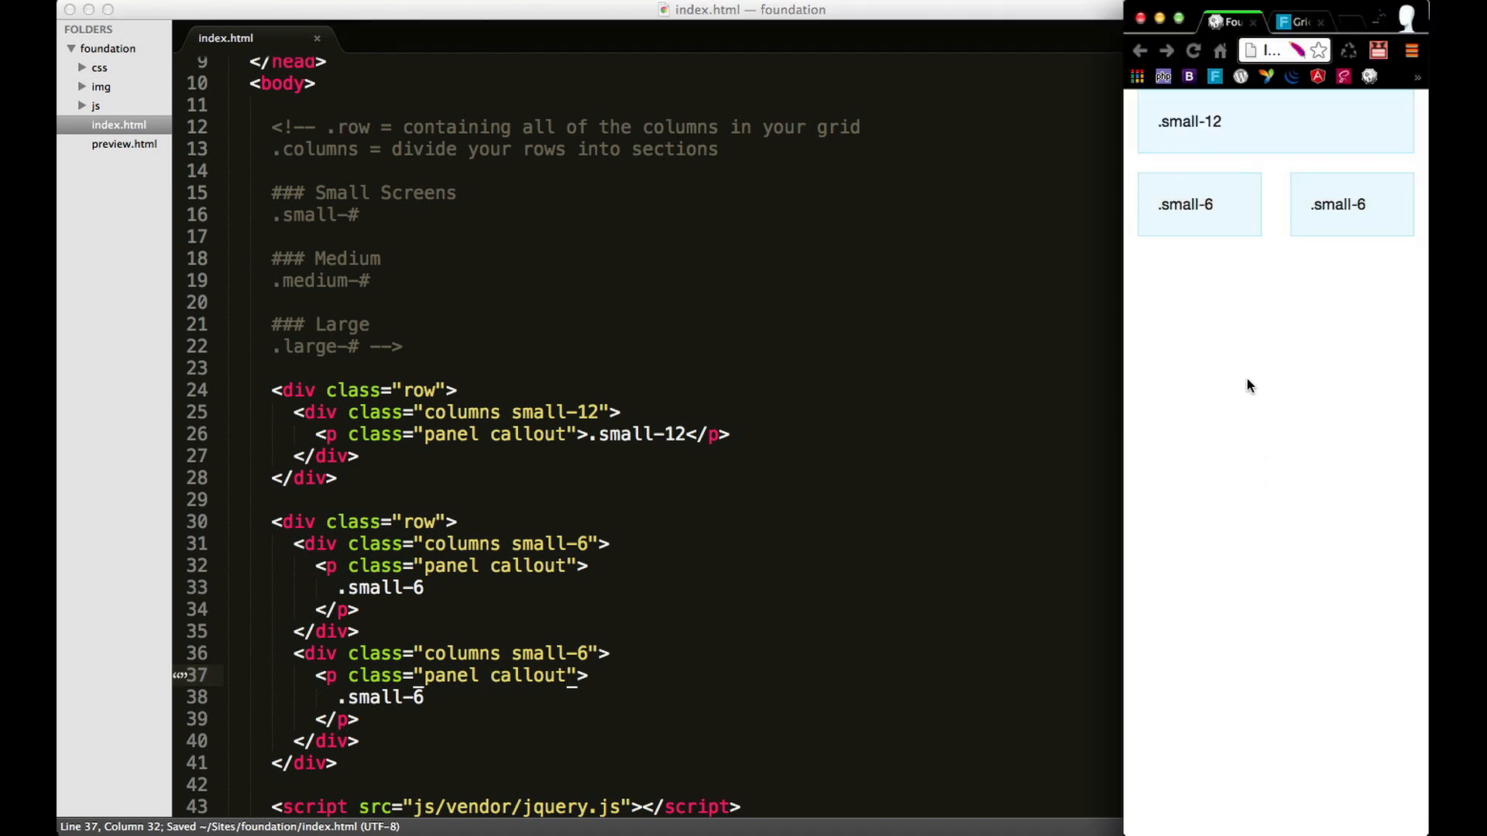
mouse_move(1240, 197)
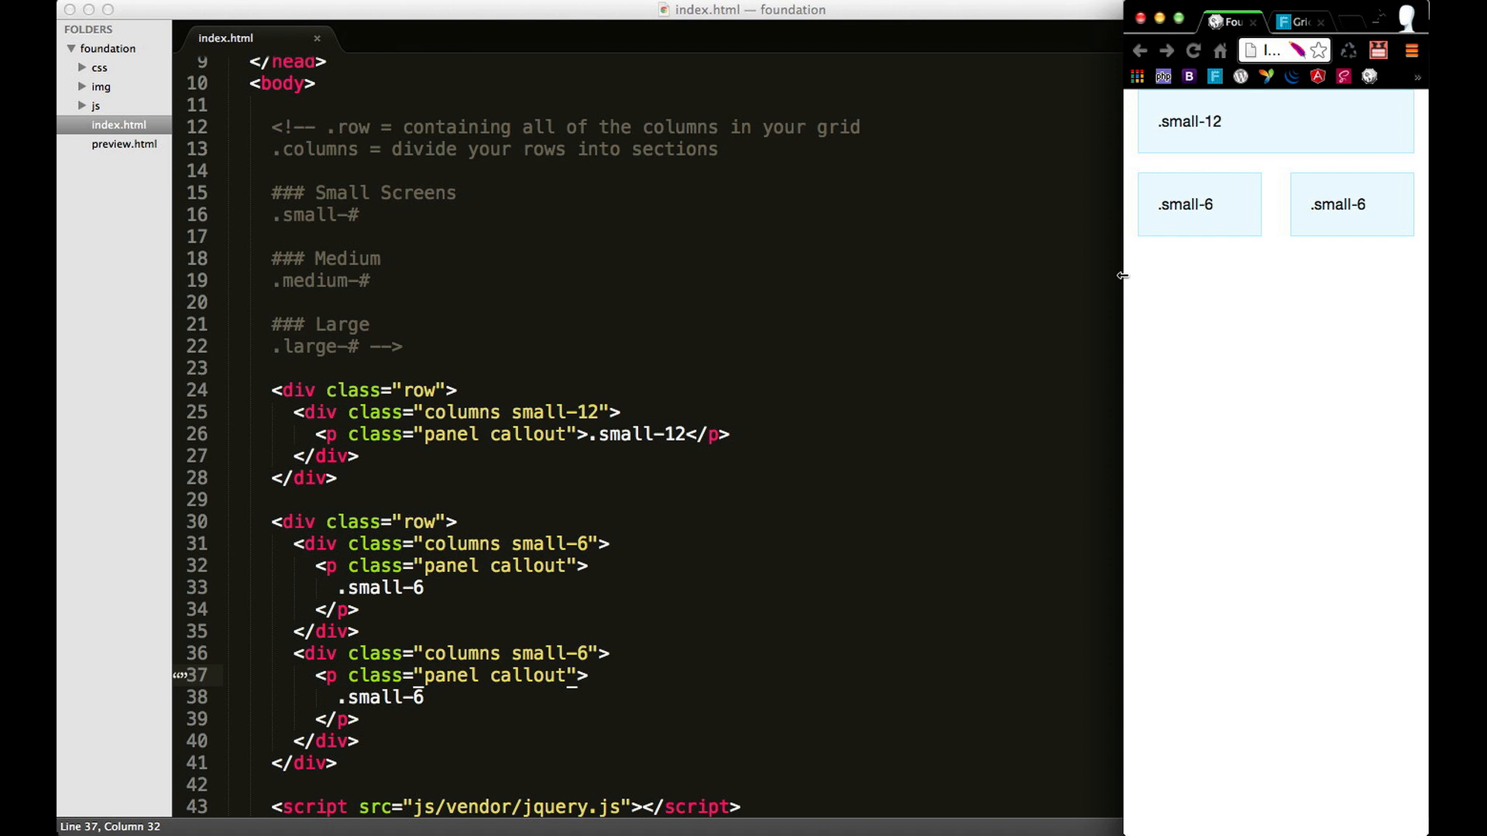
mouse_move(1206, 215)
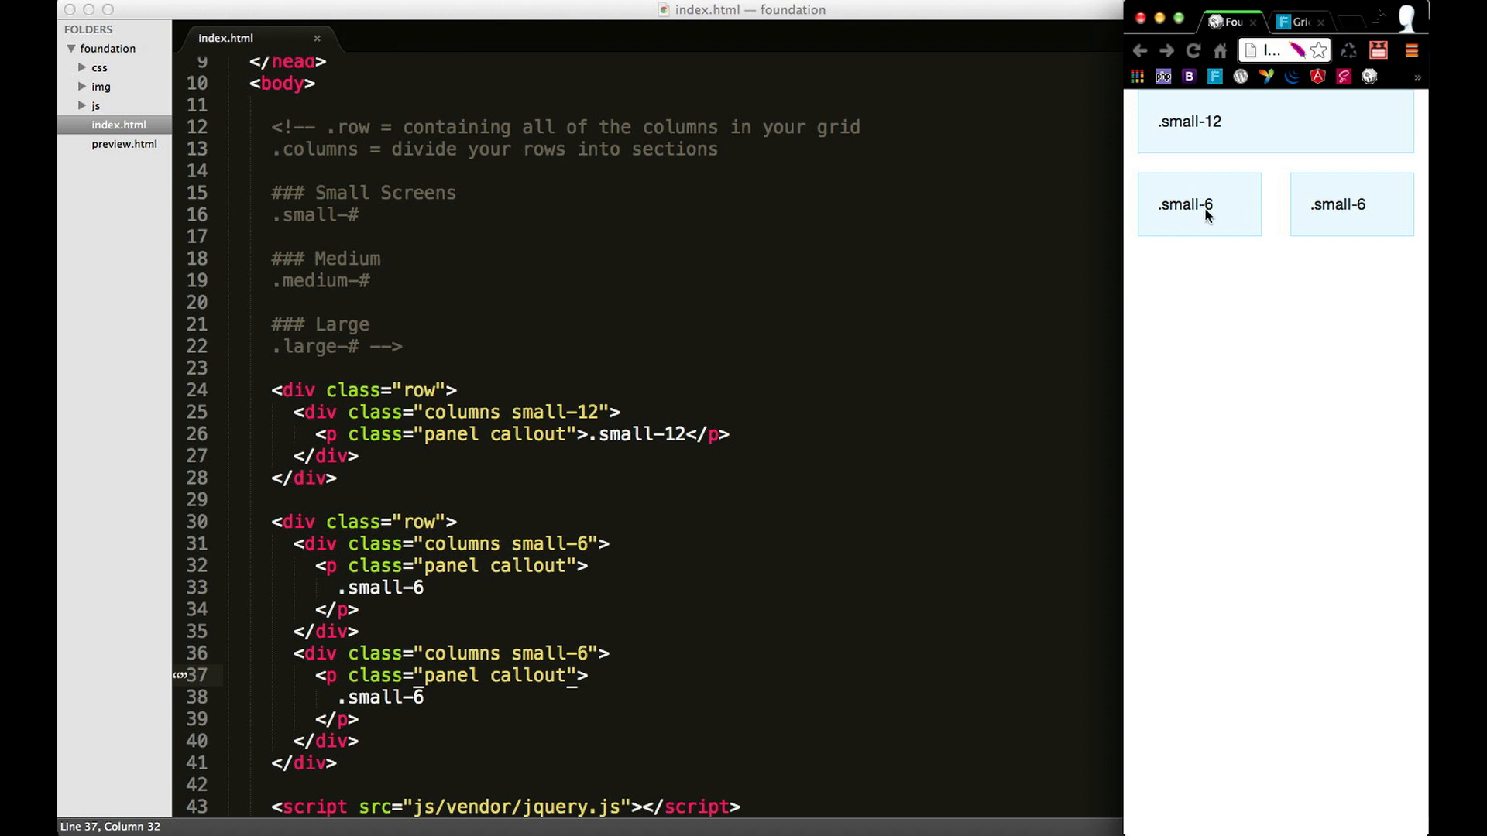
mouse_move(1121, 248)
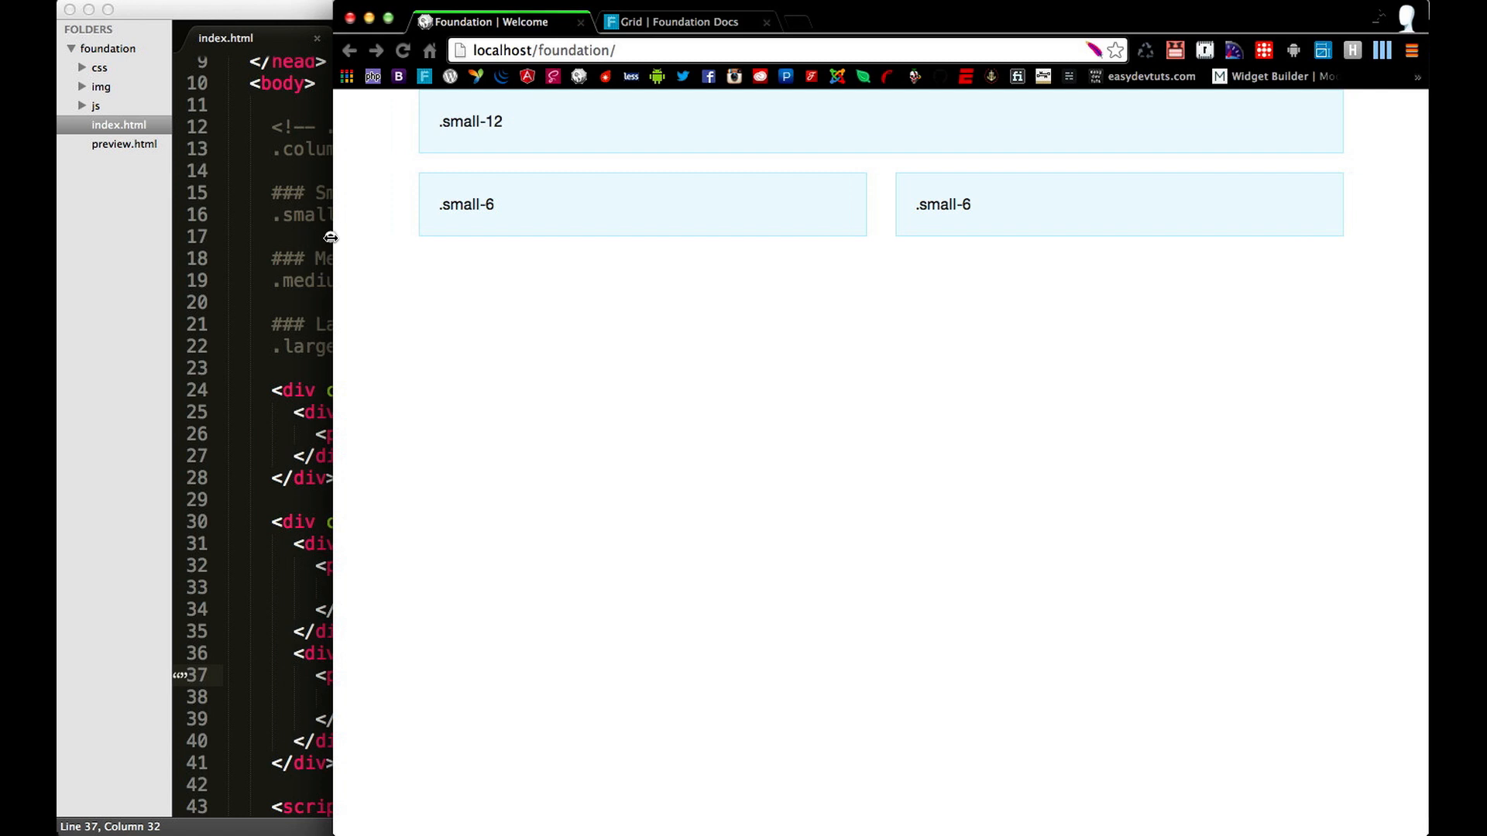
mouse_move(1105, 258)
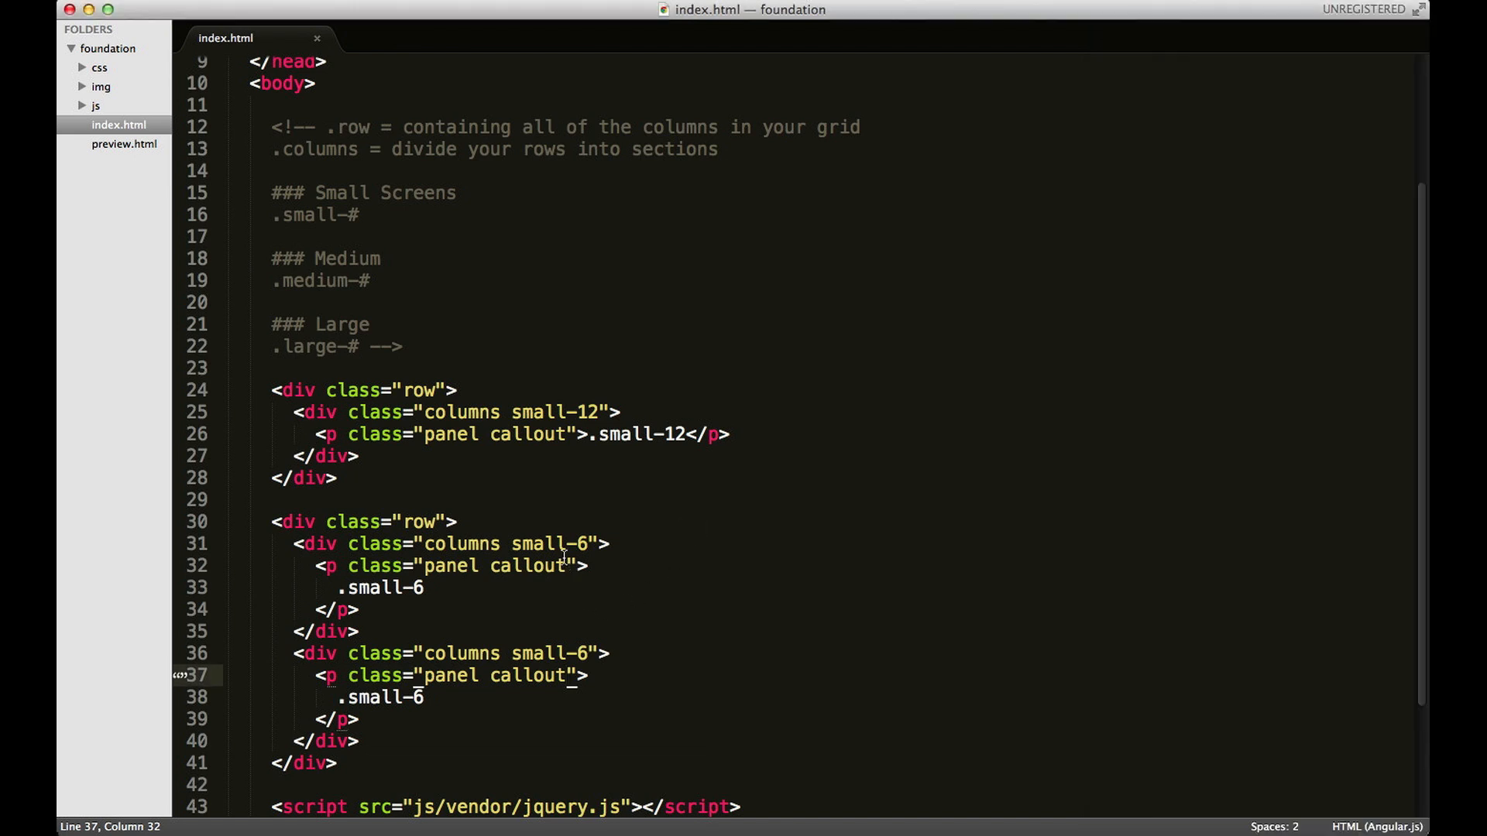
- Change both column divs' classes from small-6 to 'small-12 medium-6'
double_click(537, 544)
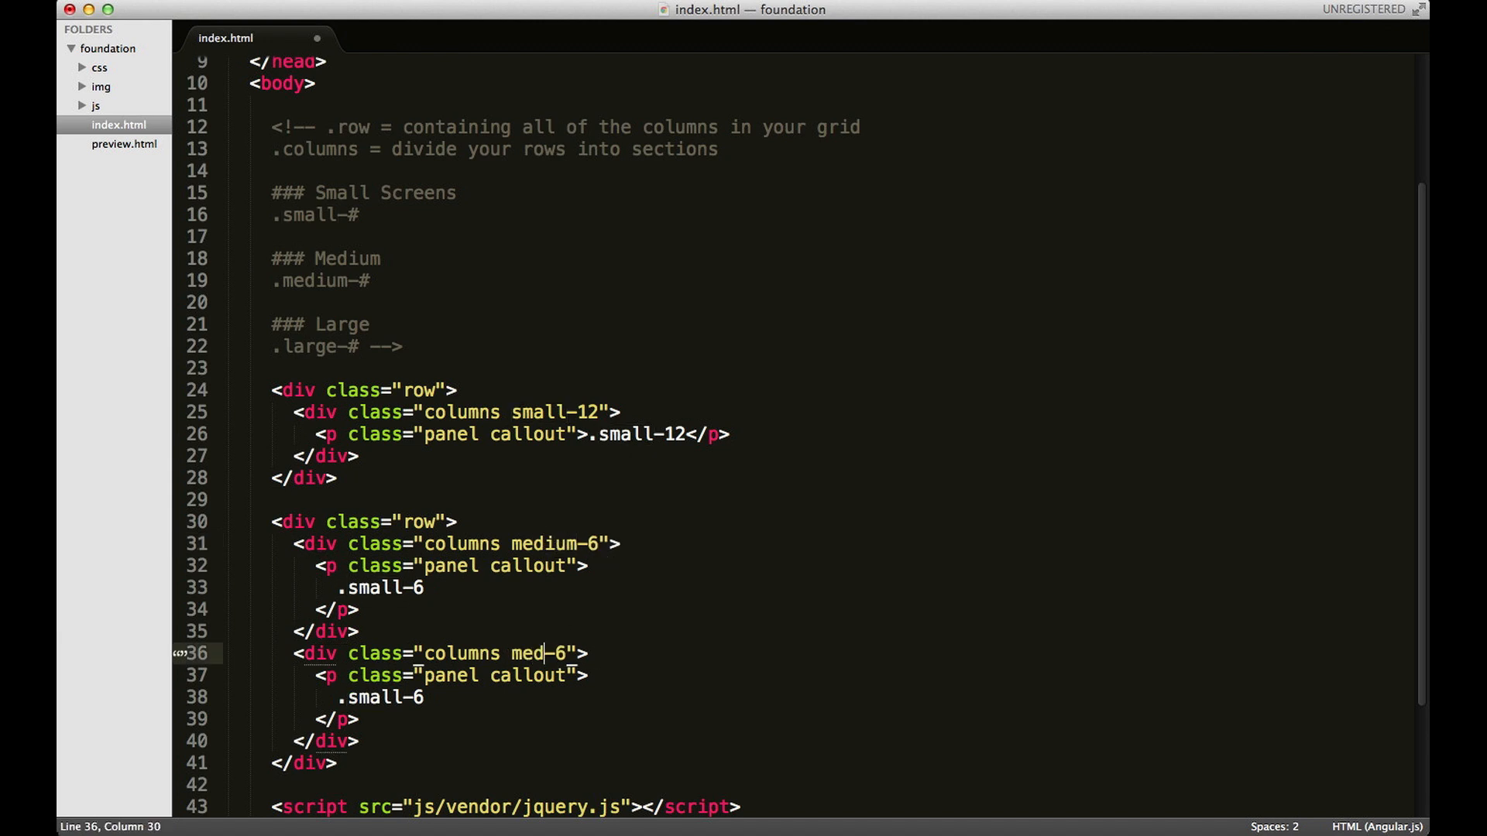
text(ium)
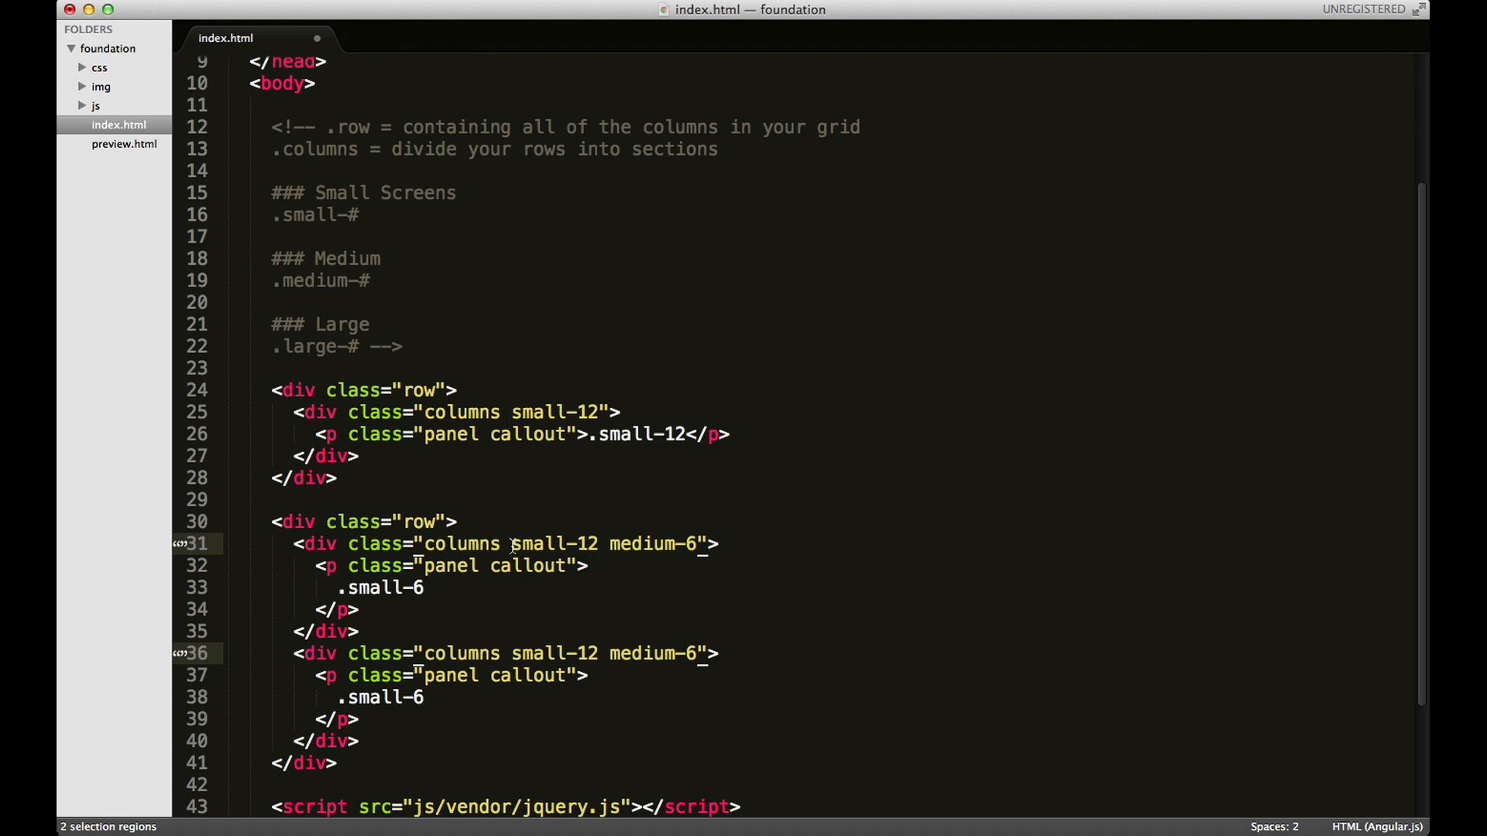
mouse_move(612, 544)
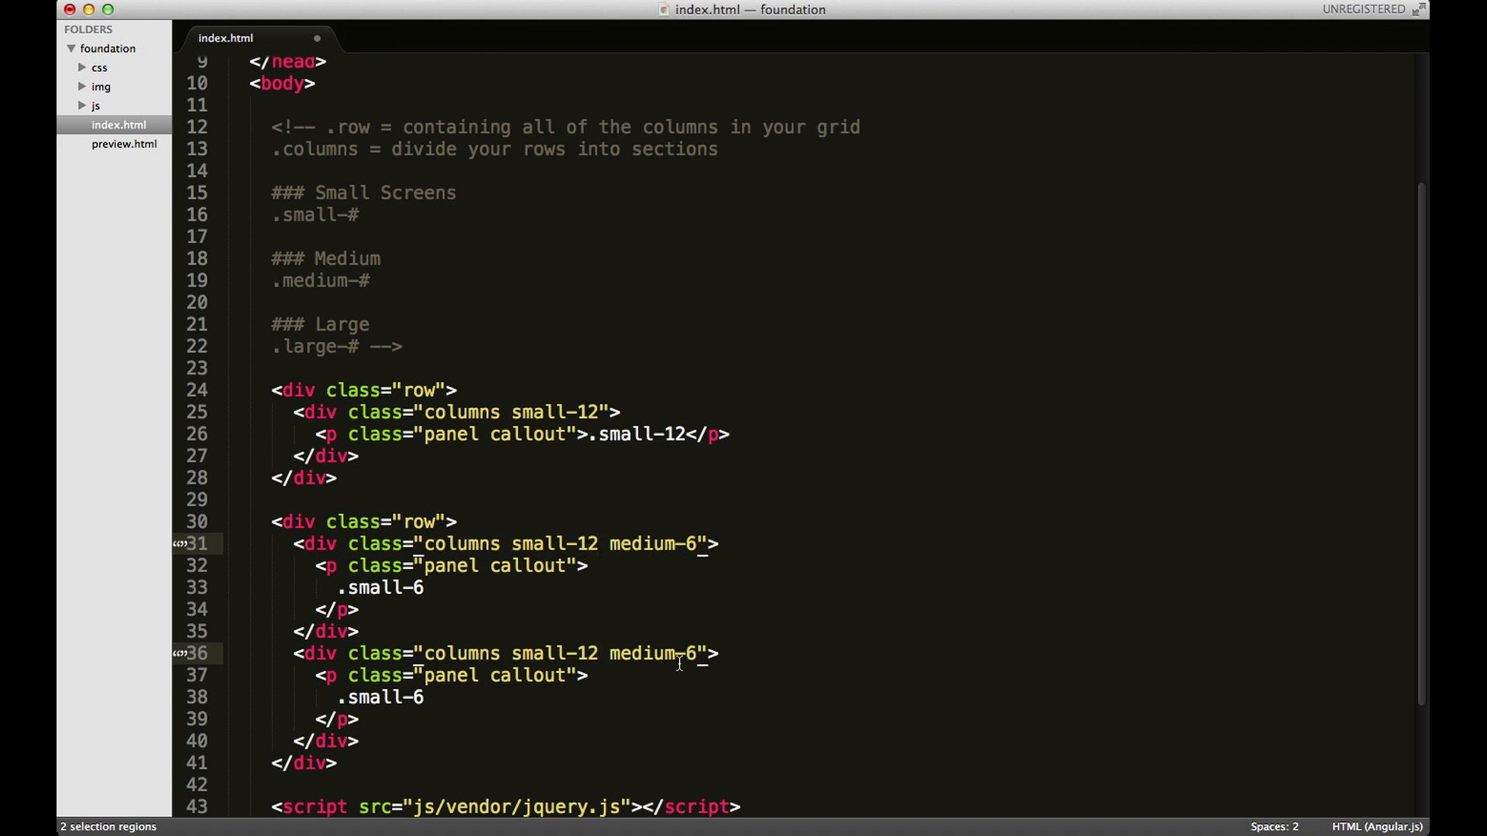
mouse_move(738, 549)
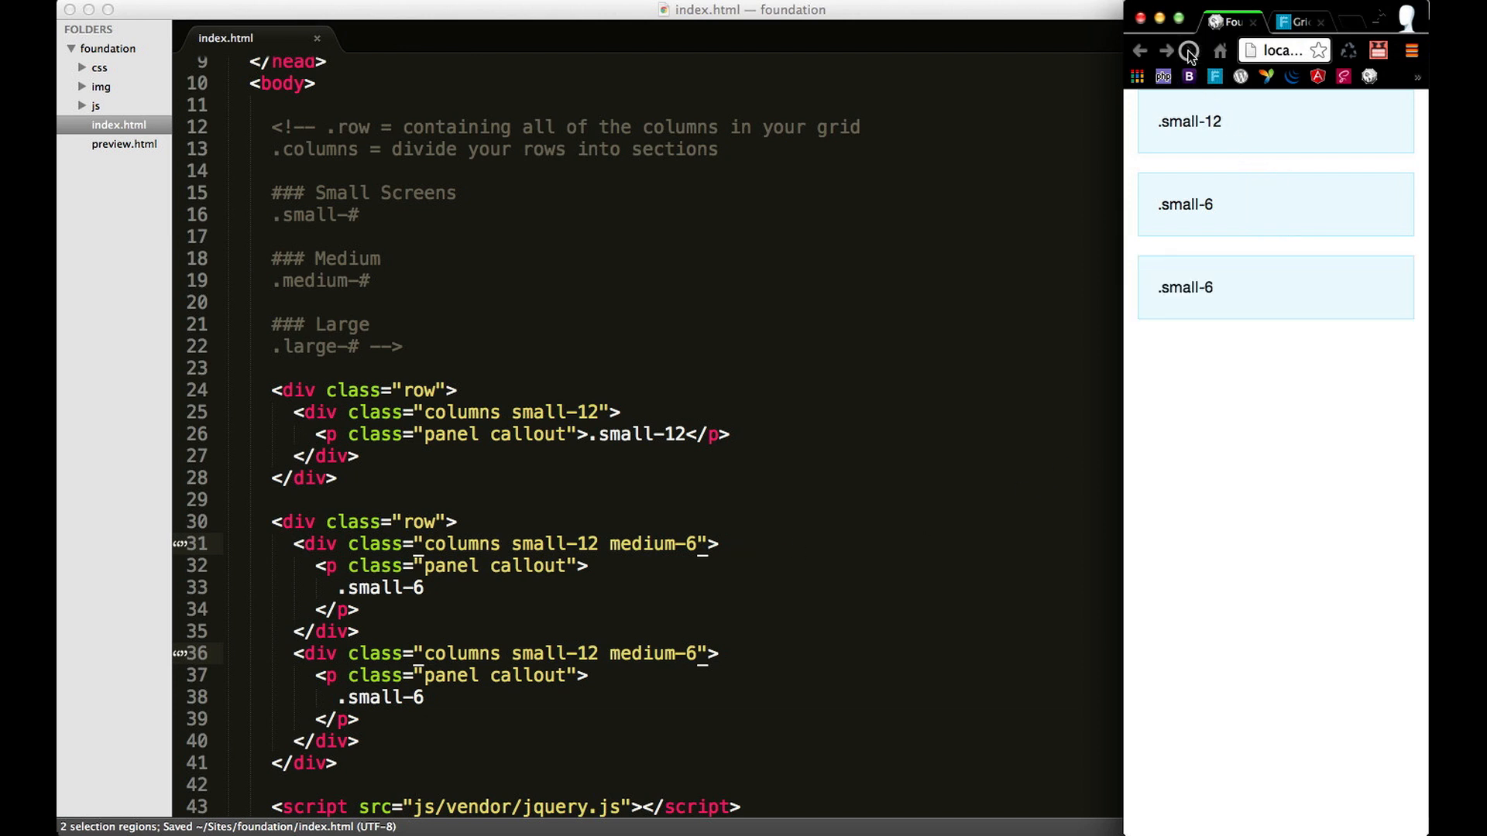
- Reload Chrome and resize the window to check the two callouts stack when narrow
click(1191, 50)
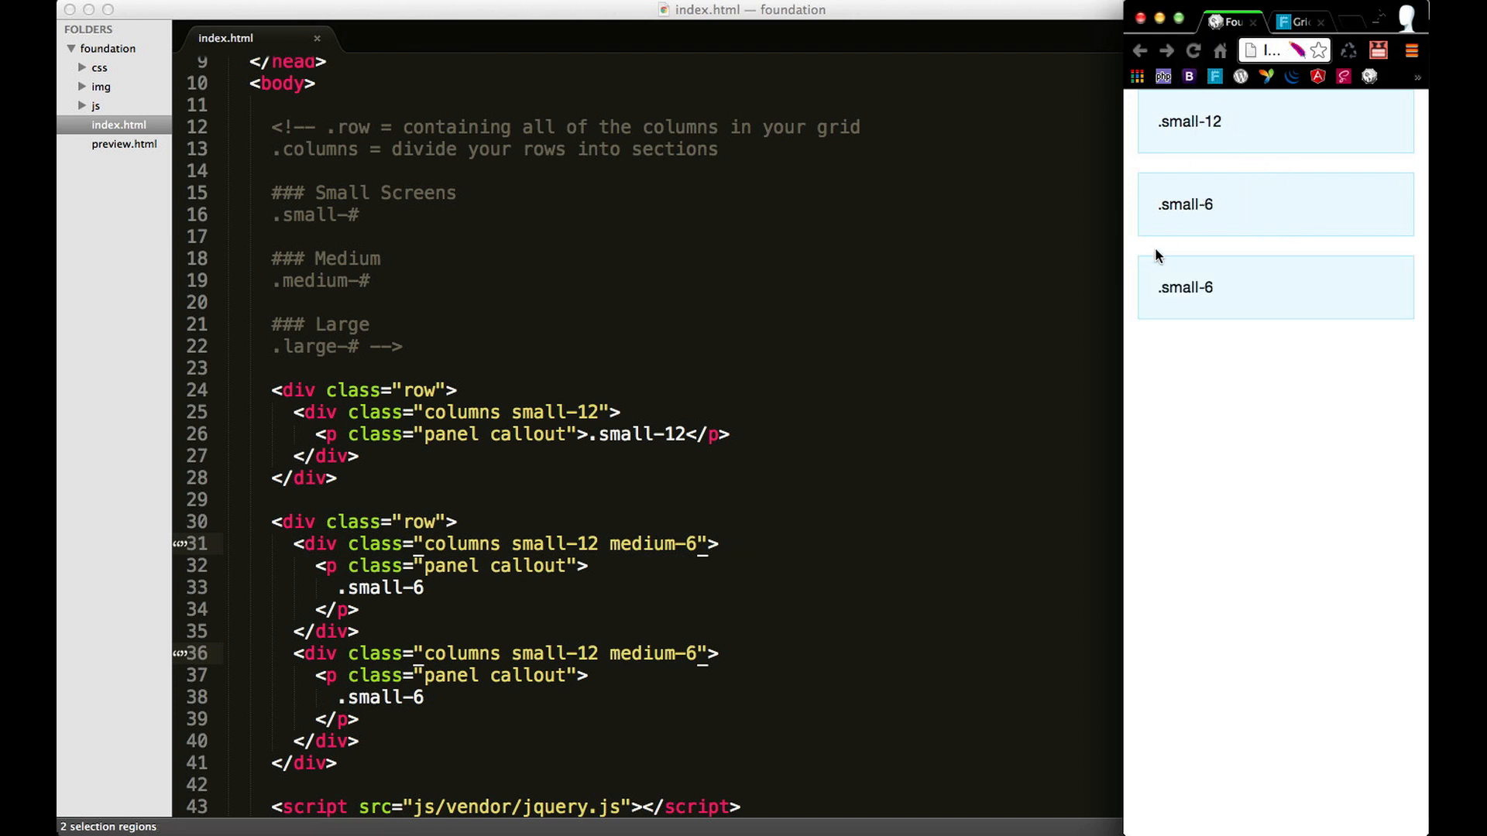
mouse_move(1161, 216)
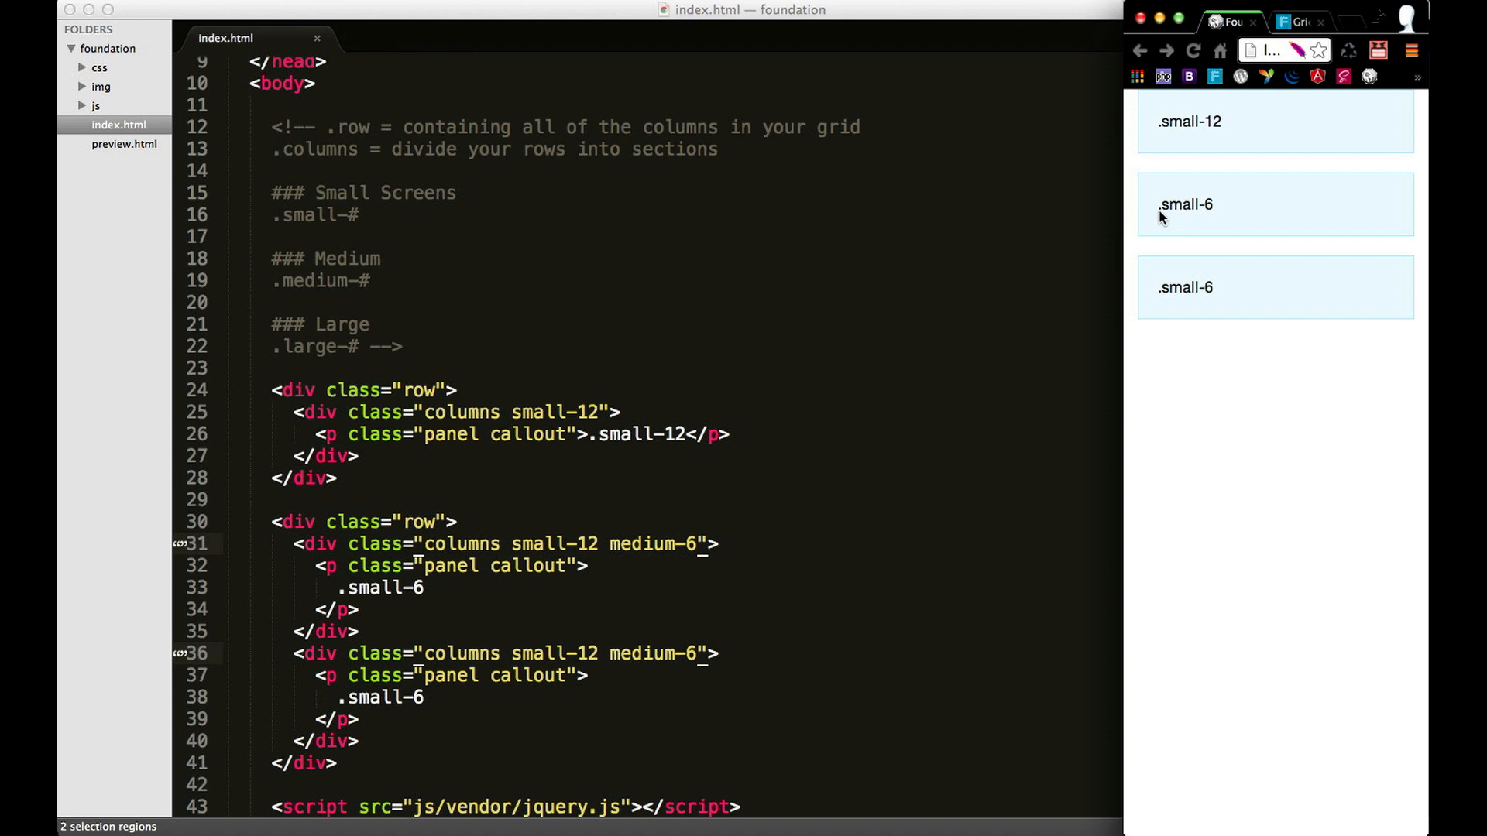
mouse_move(1195, 299)
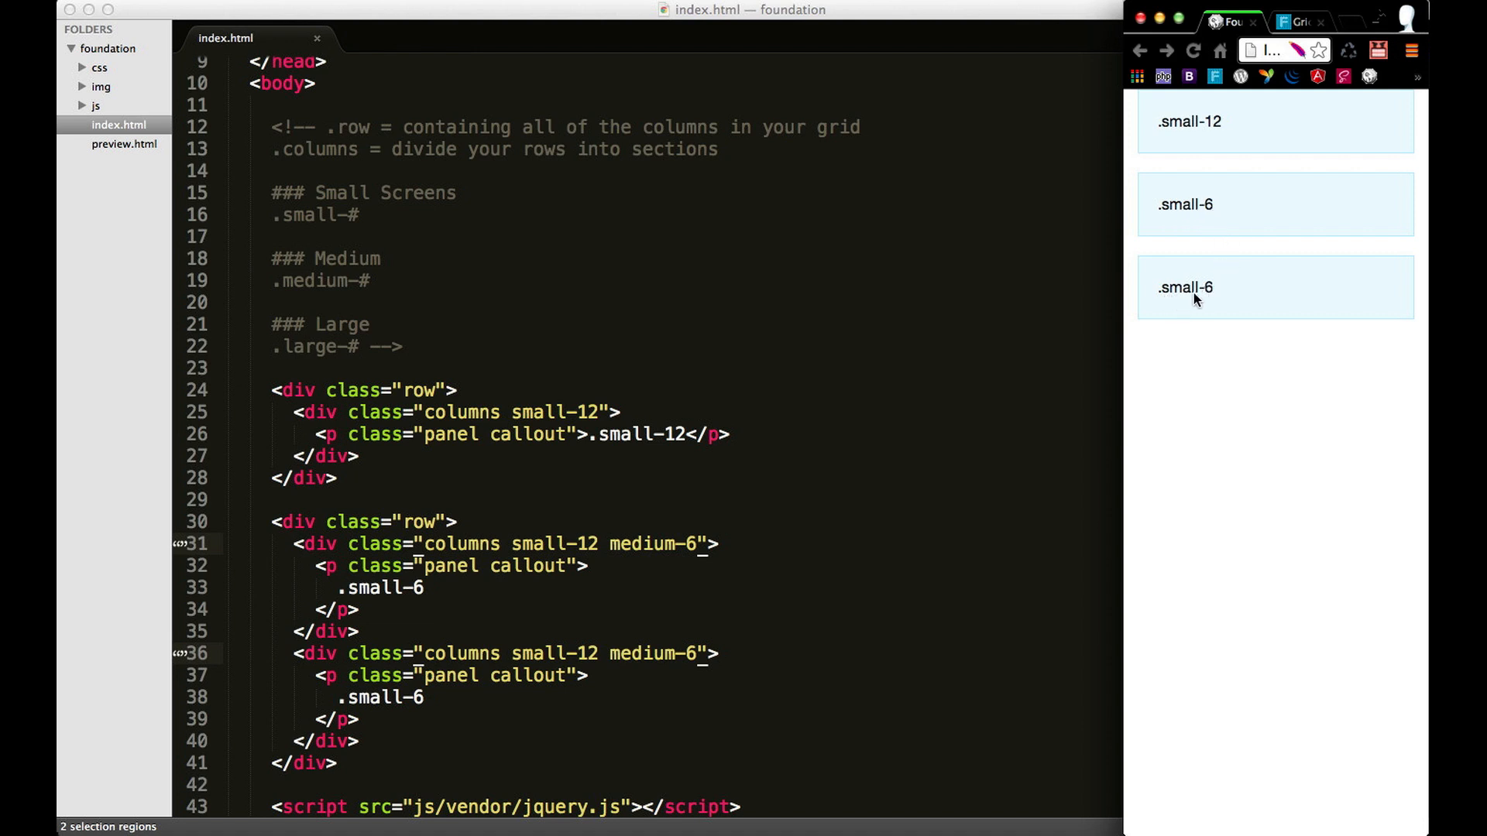
mouse_move(1294, 199)
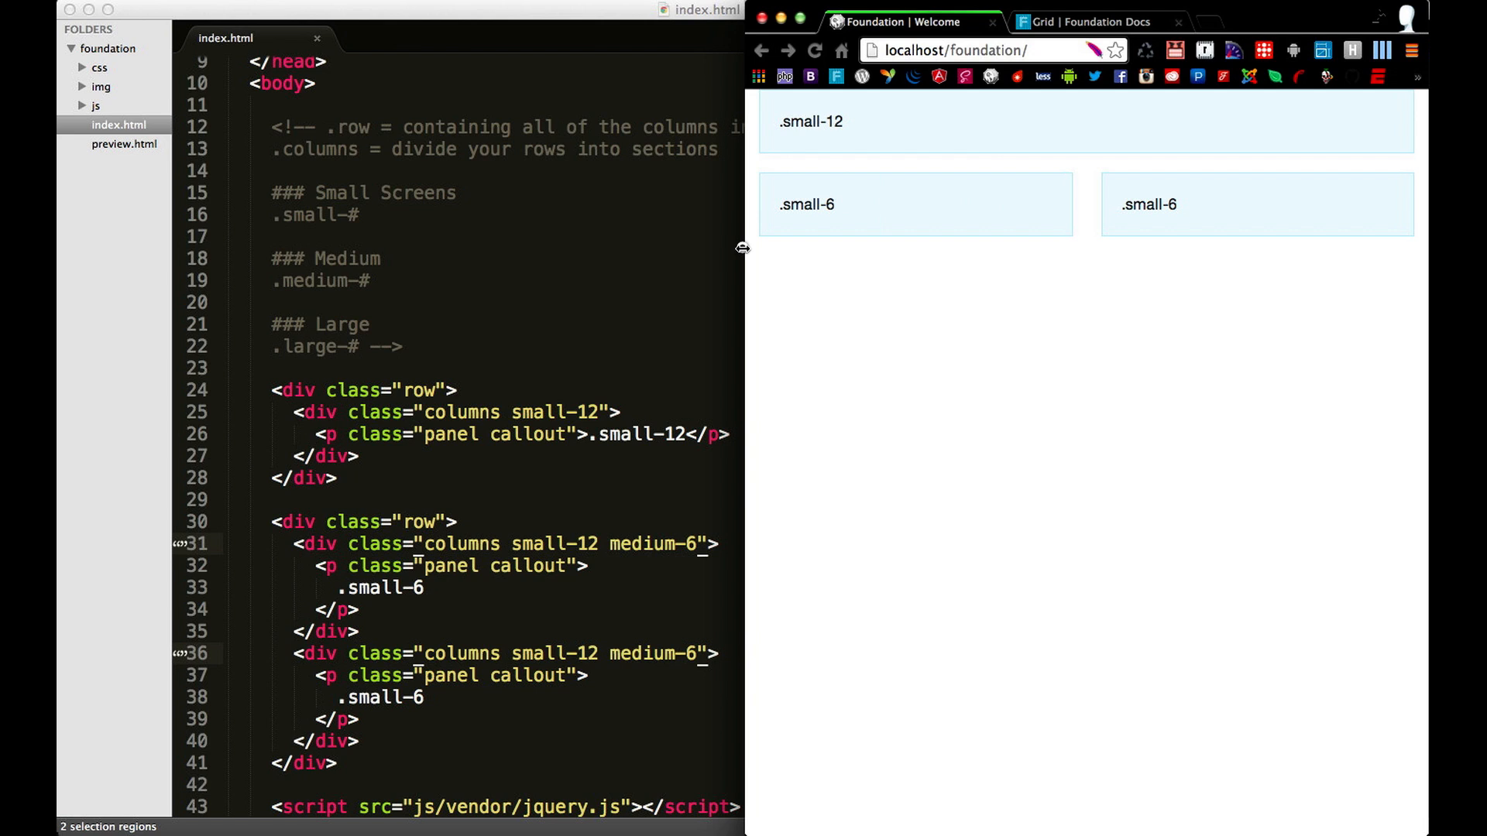
mouse_move(928, 241)
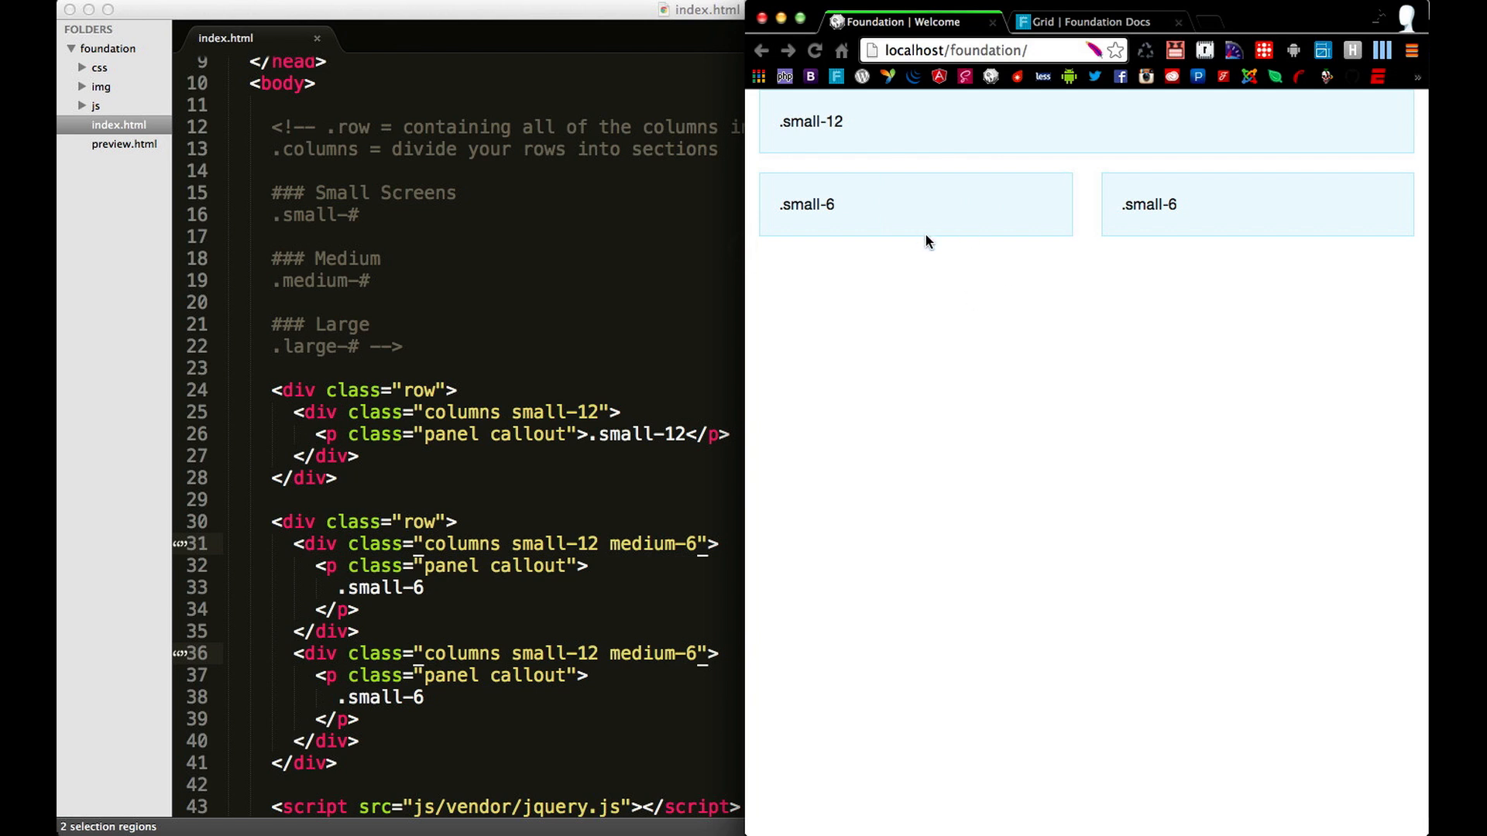
mouse_move(867, 218)
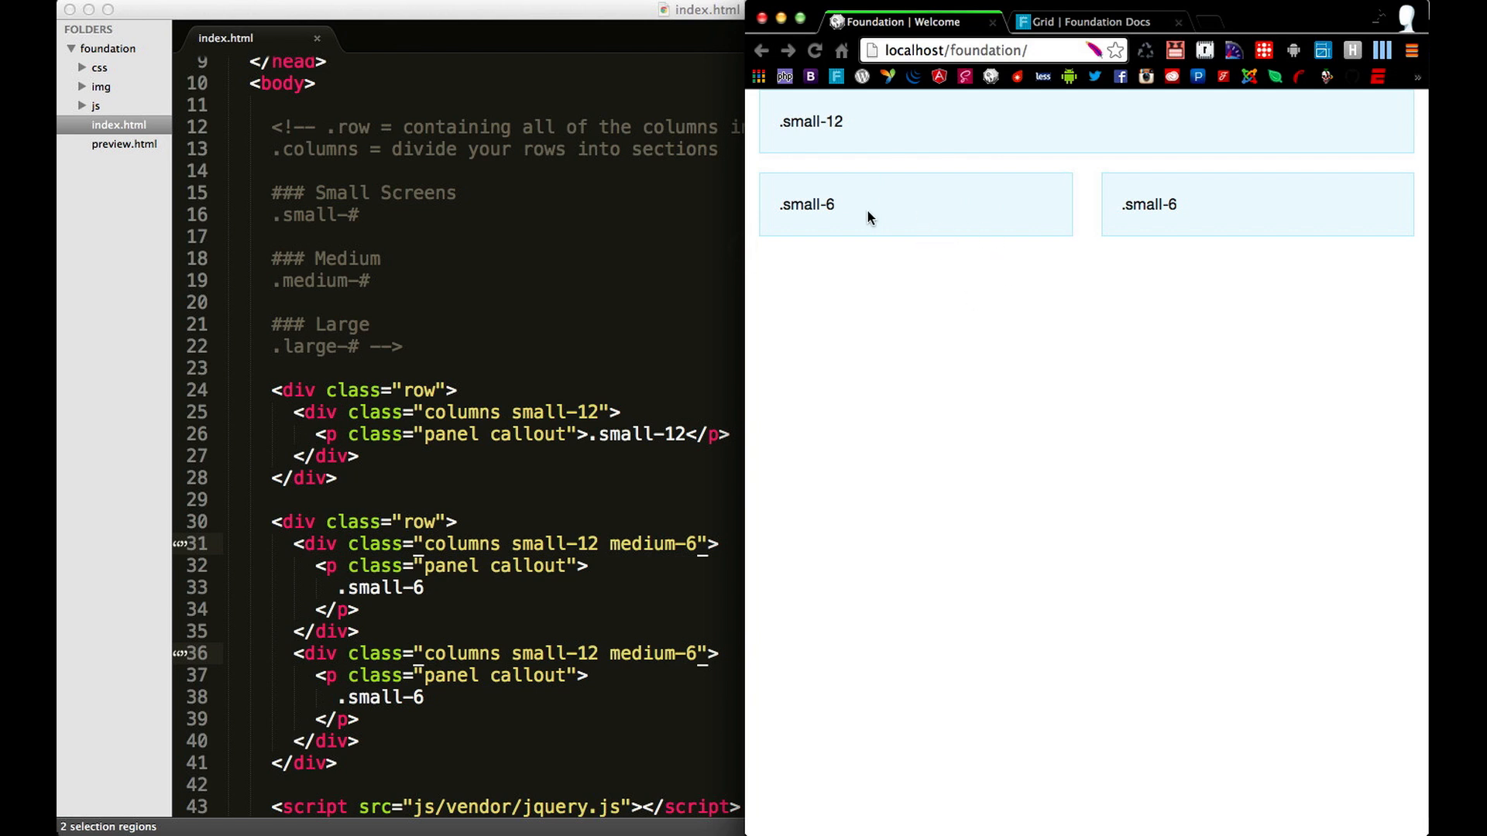
mouse_move(892, 225)
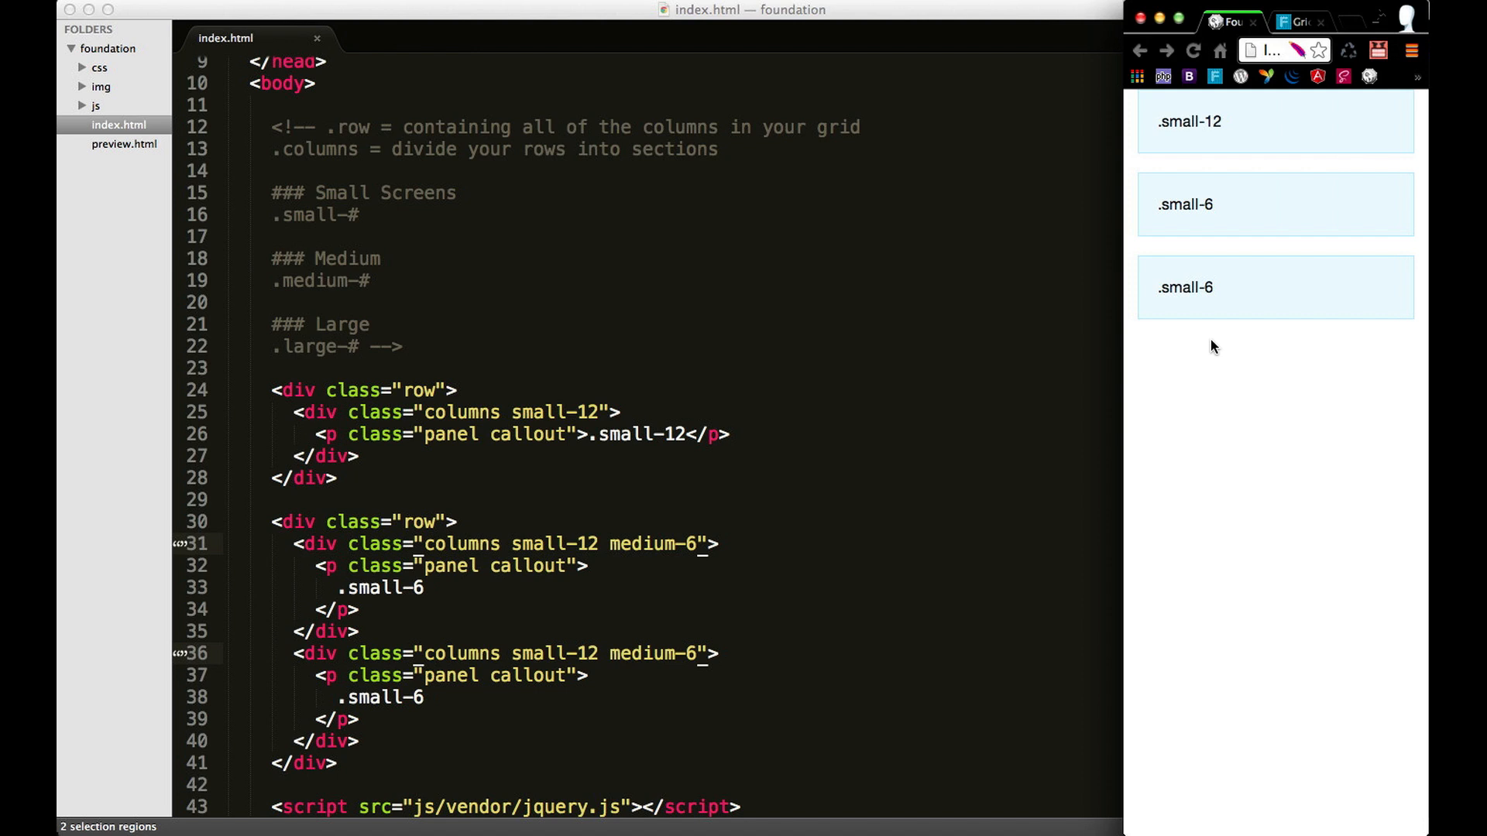
mouse_move(1123, 321)
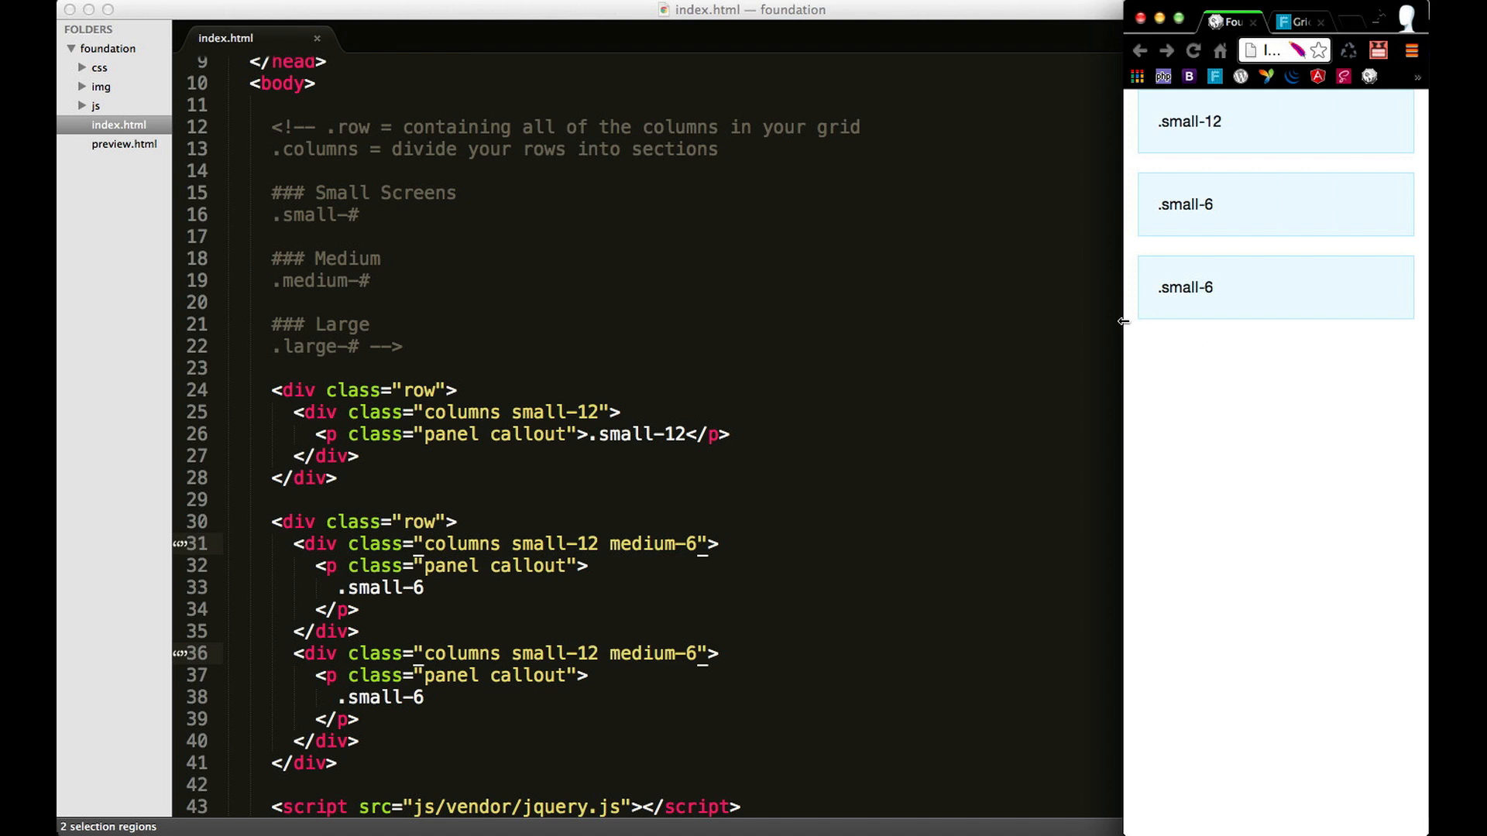